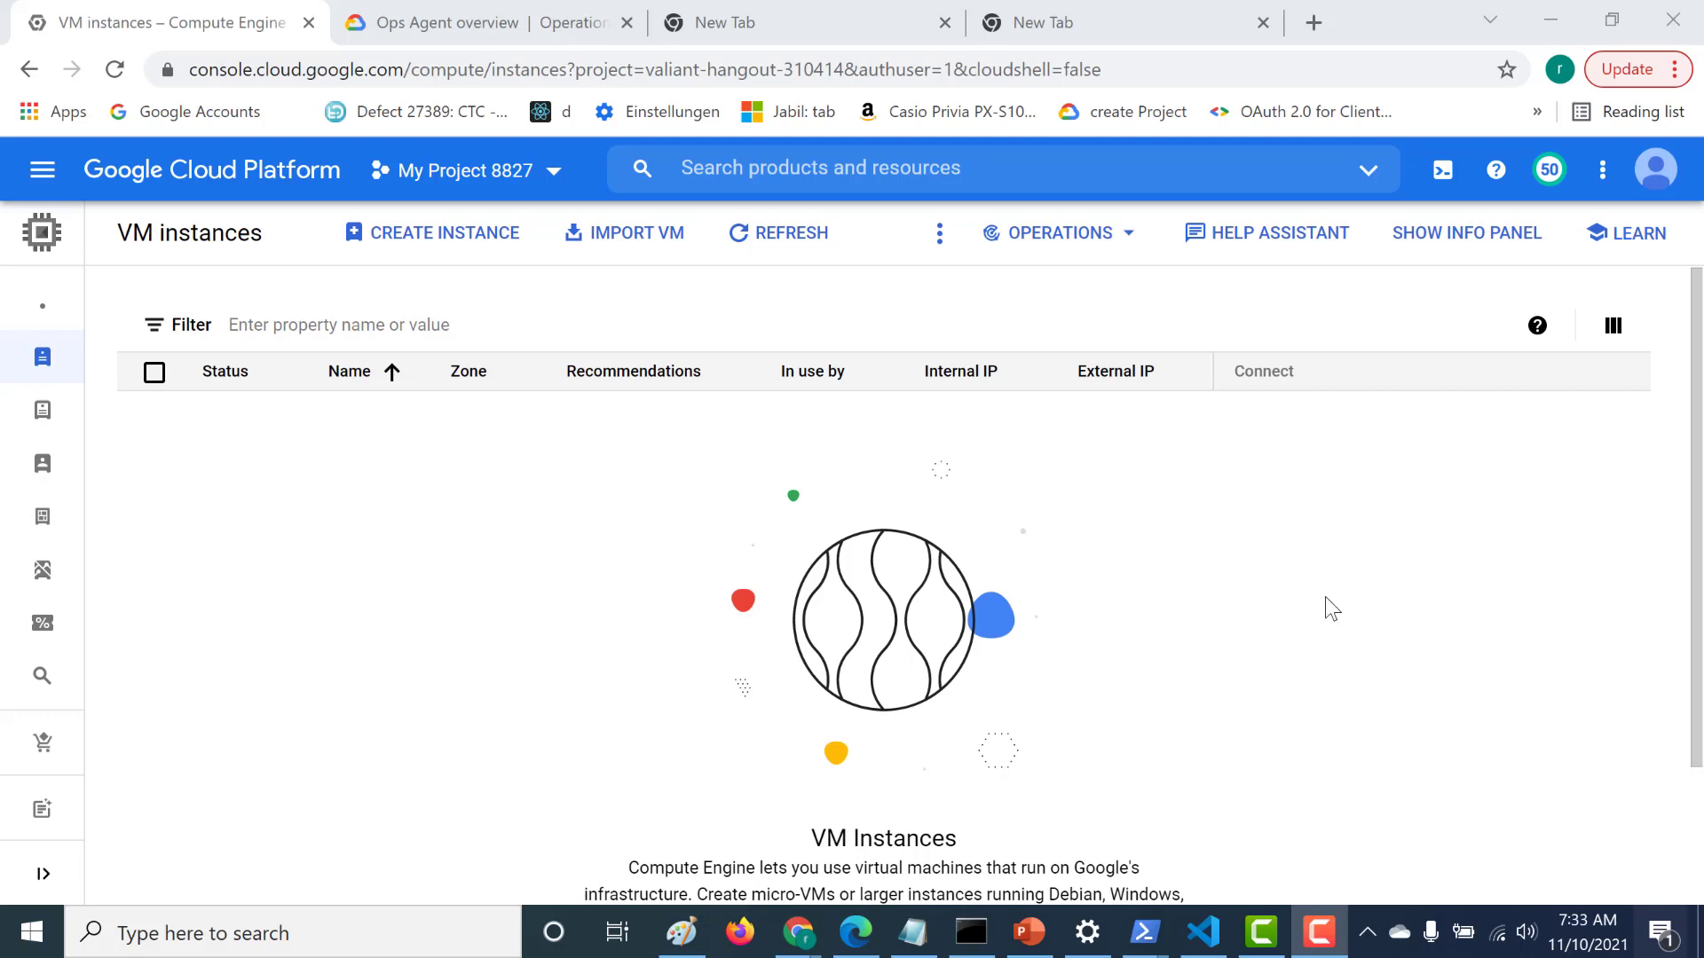
pyautogui.moveTo(603, 302)
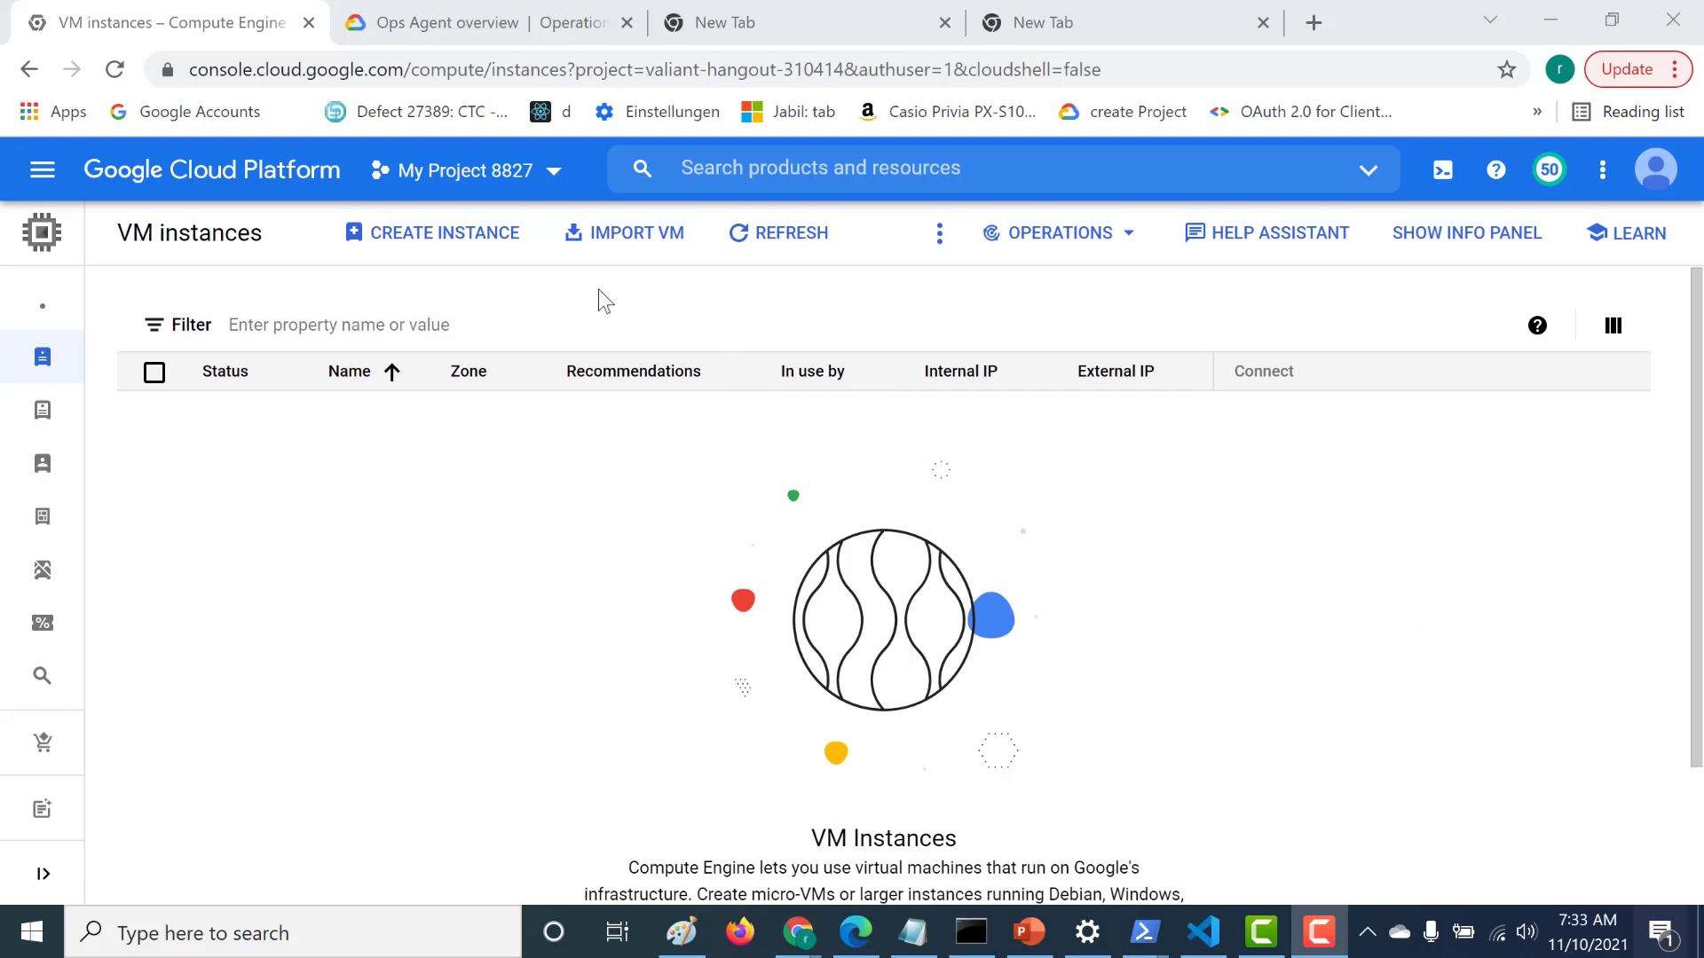
# - Start creating a new VM instance from the empty VM instances list
pyautogui.click(442, 233)
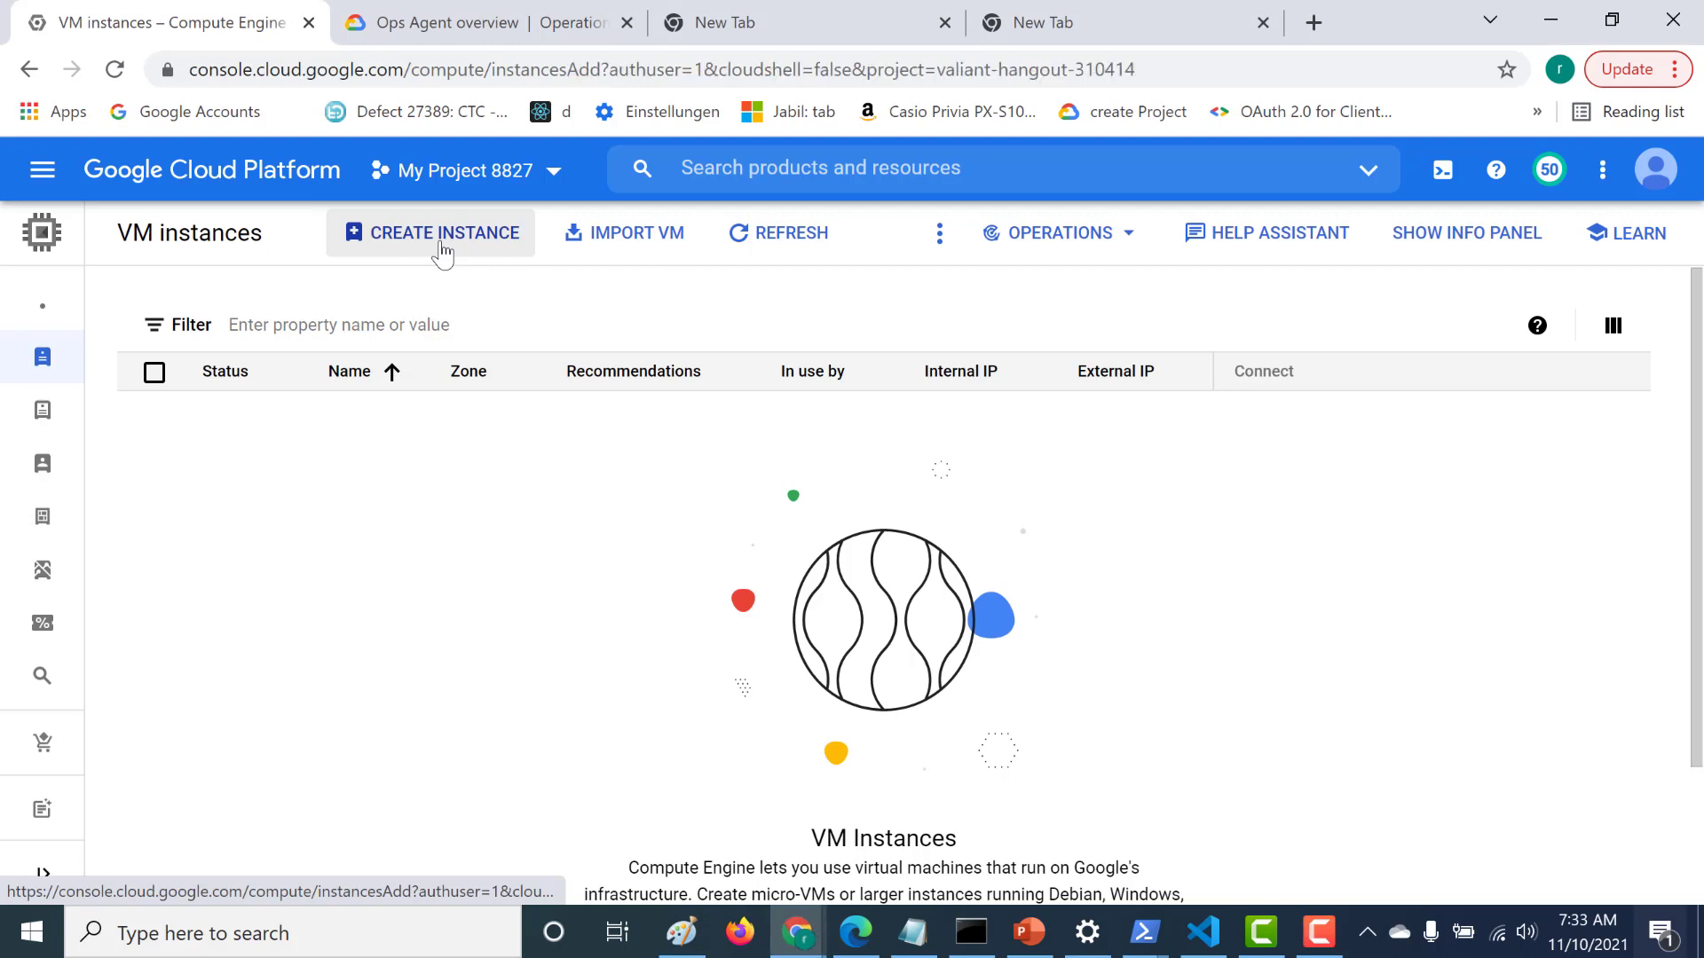
# - Choose the e2-micro machine type for instance-1
pyautogui.click(442, 233)
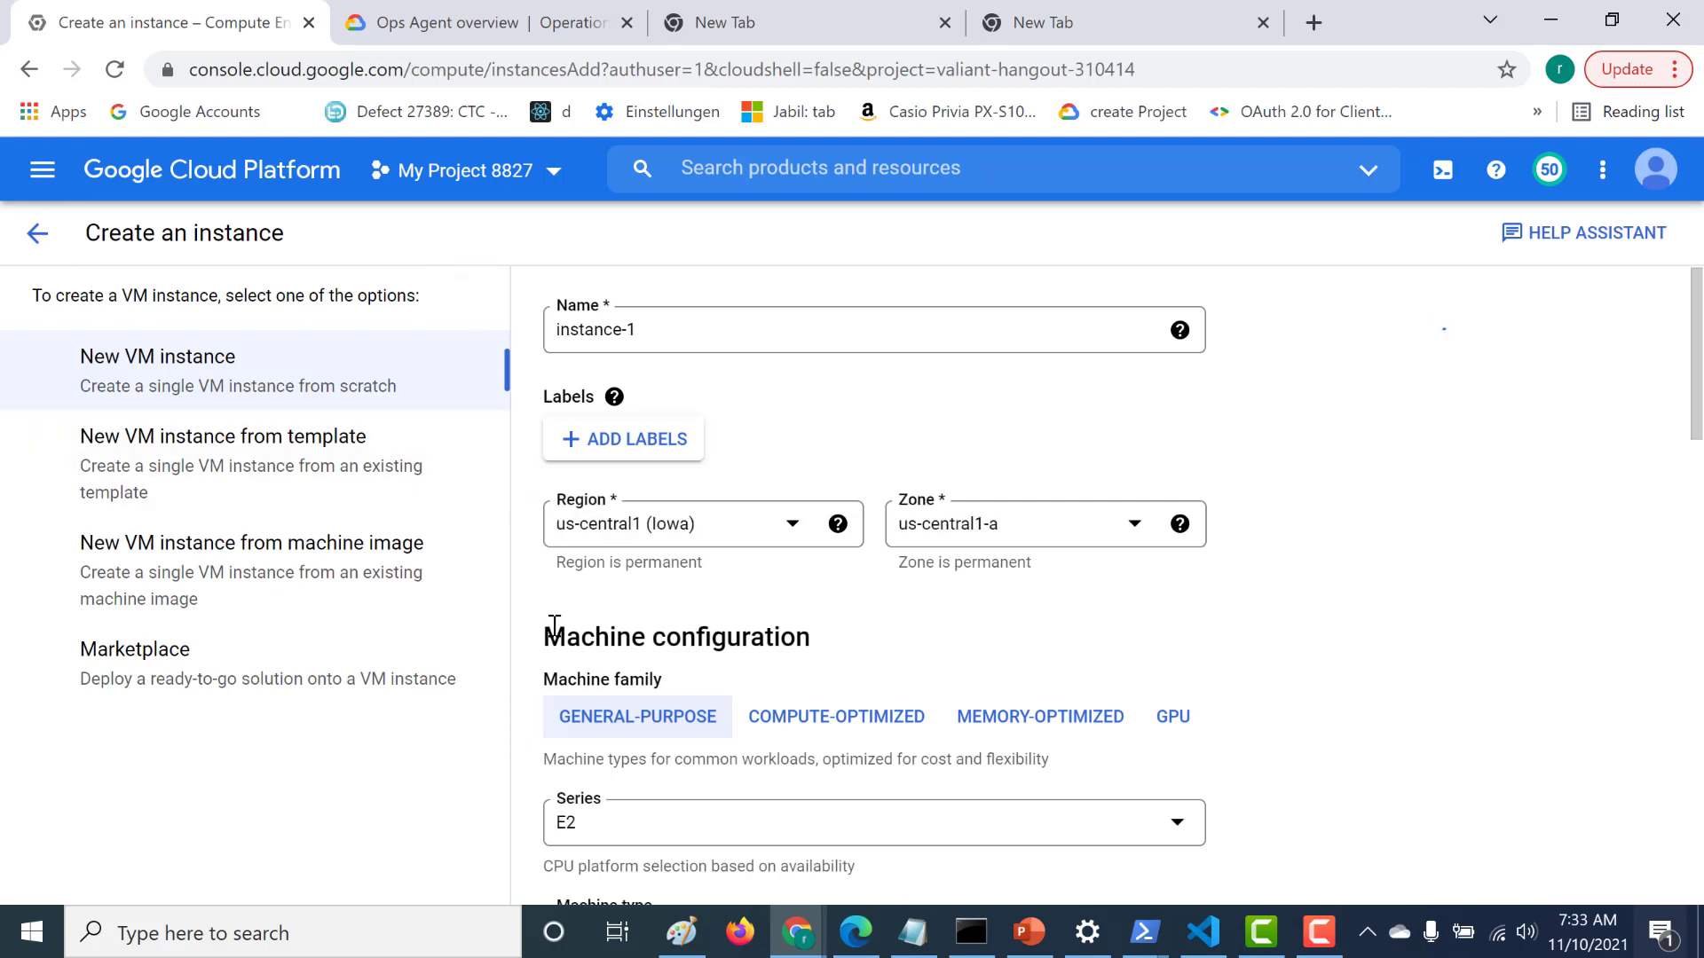
pyautogui.scroll(-3)
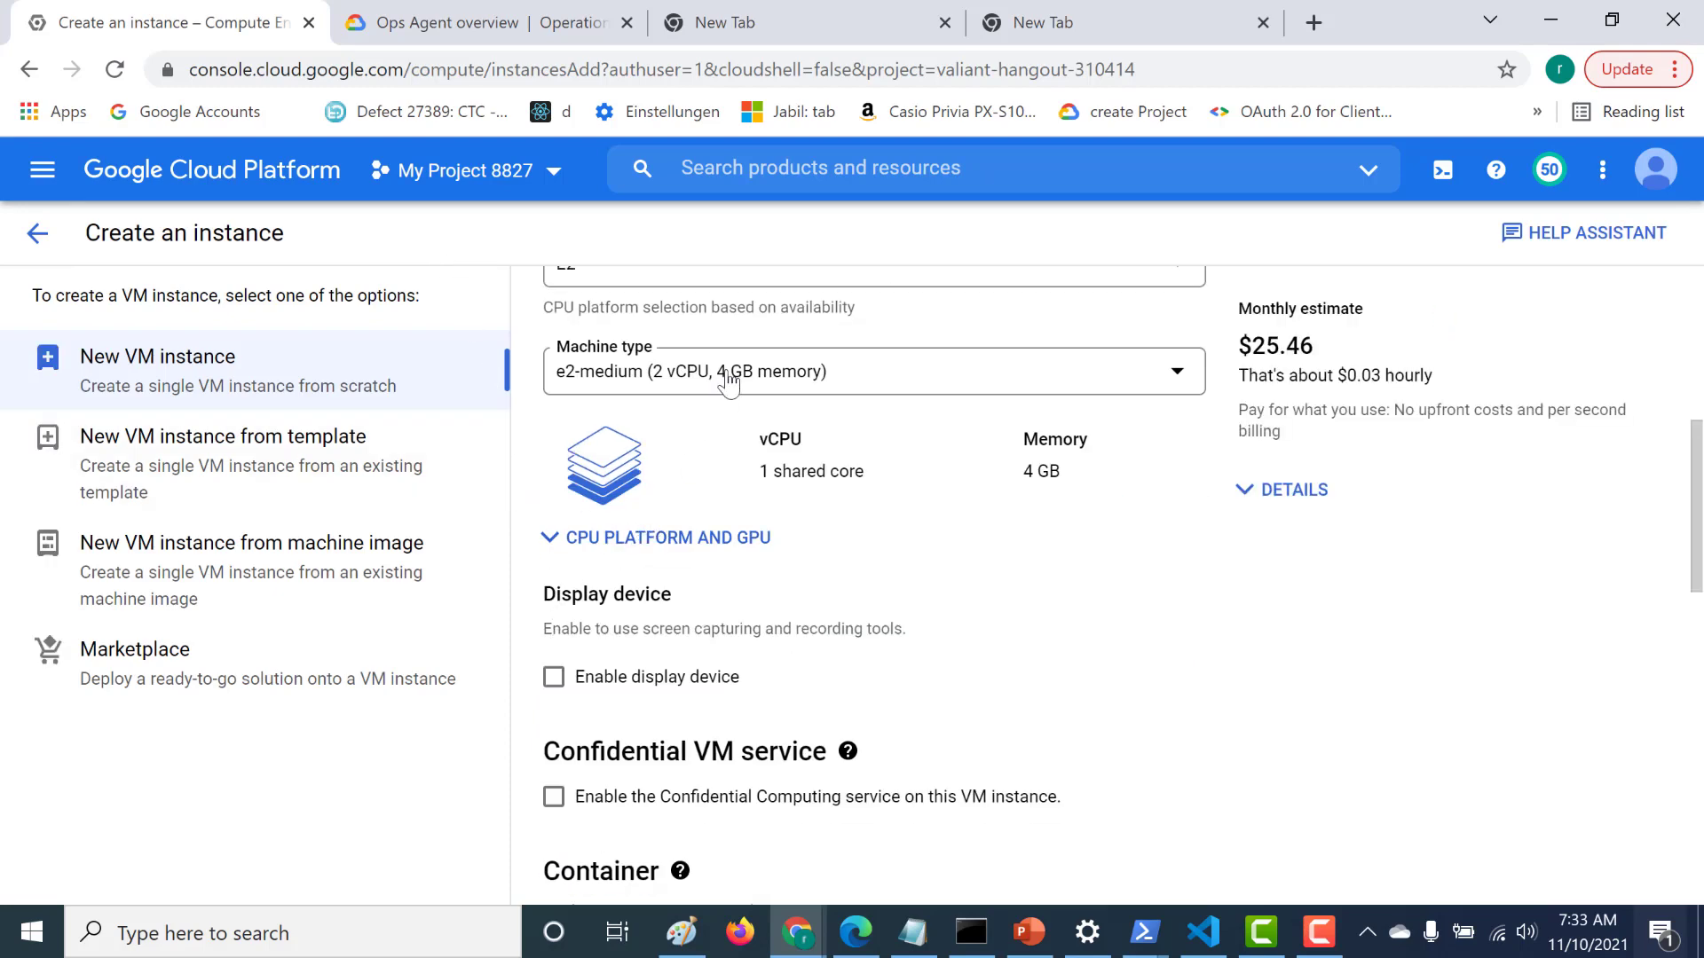
pyautogui.click(869, 370)
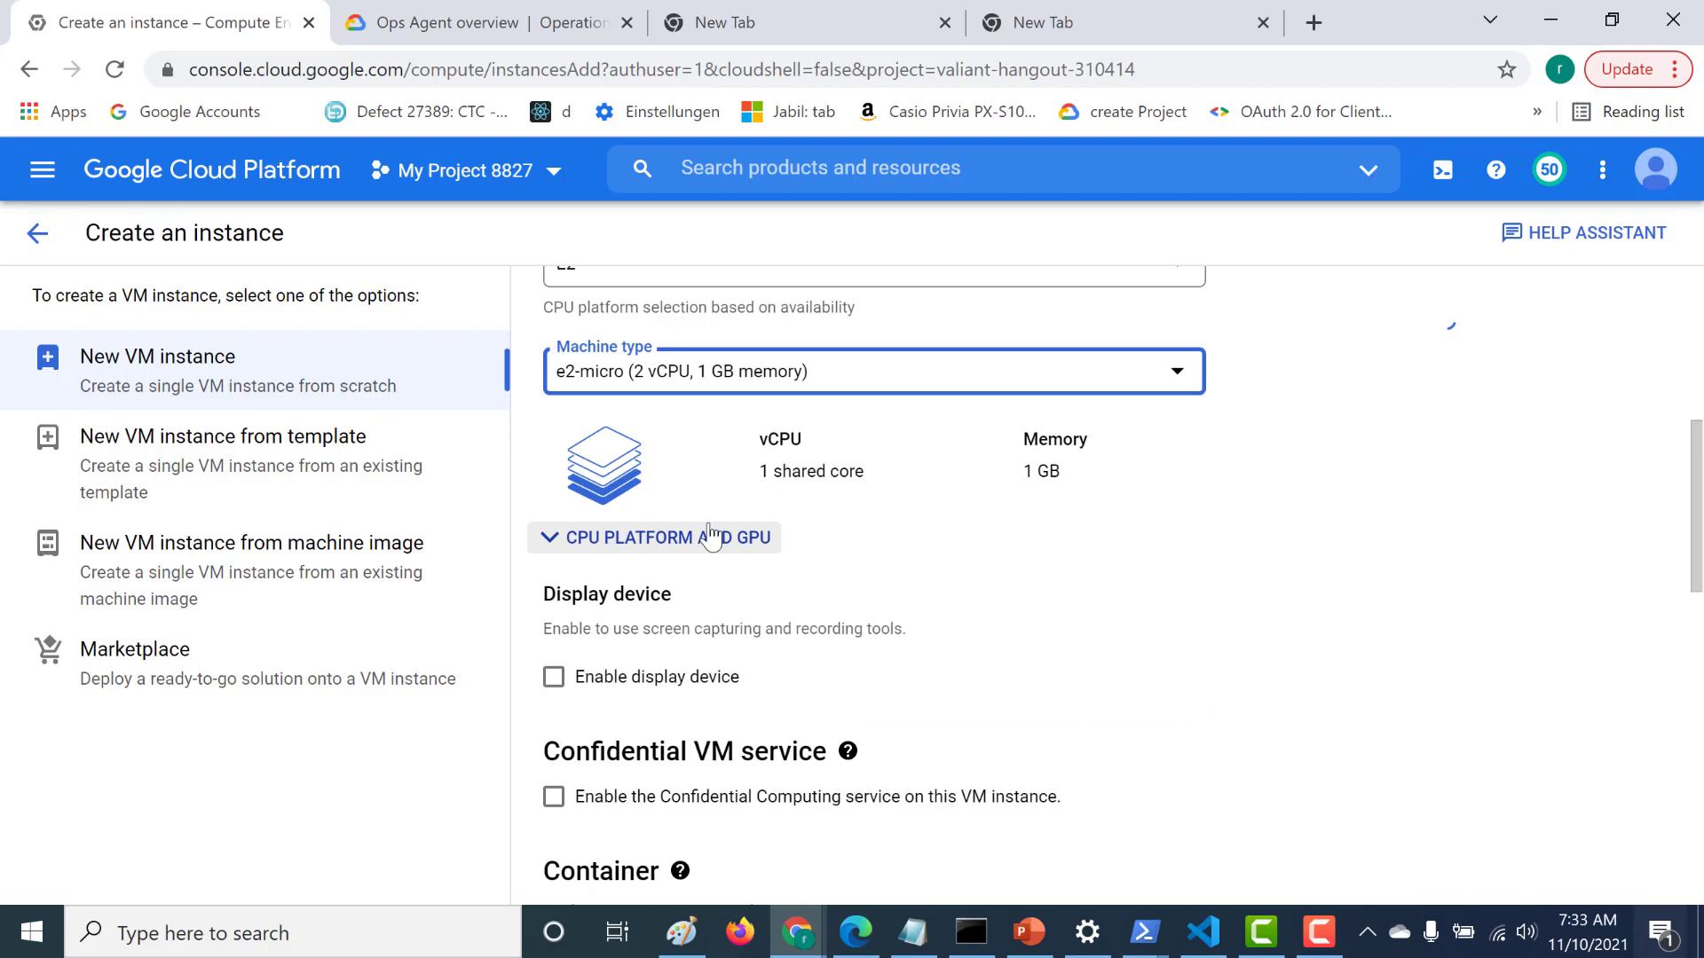
# - Set the boot disk to a standard persistent disk and create the VM
pyautogui.scroll(-3)
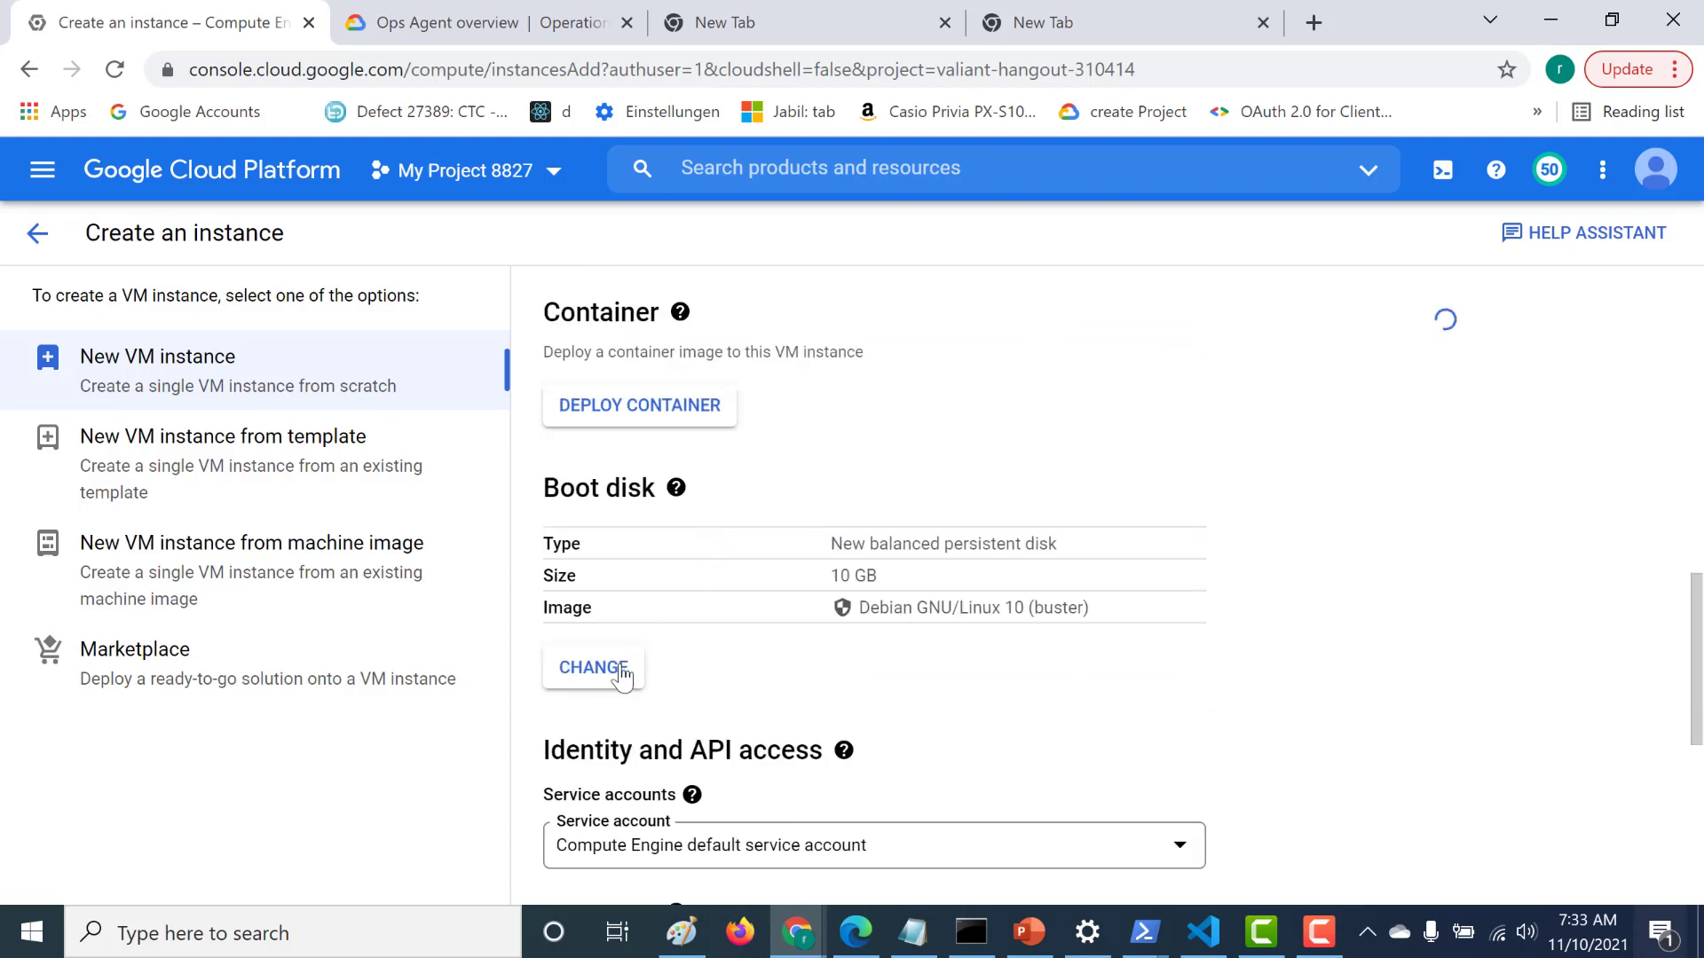
pyautogui.click(592, 667)
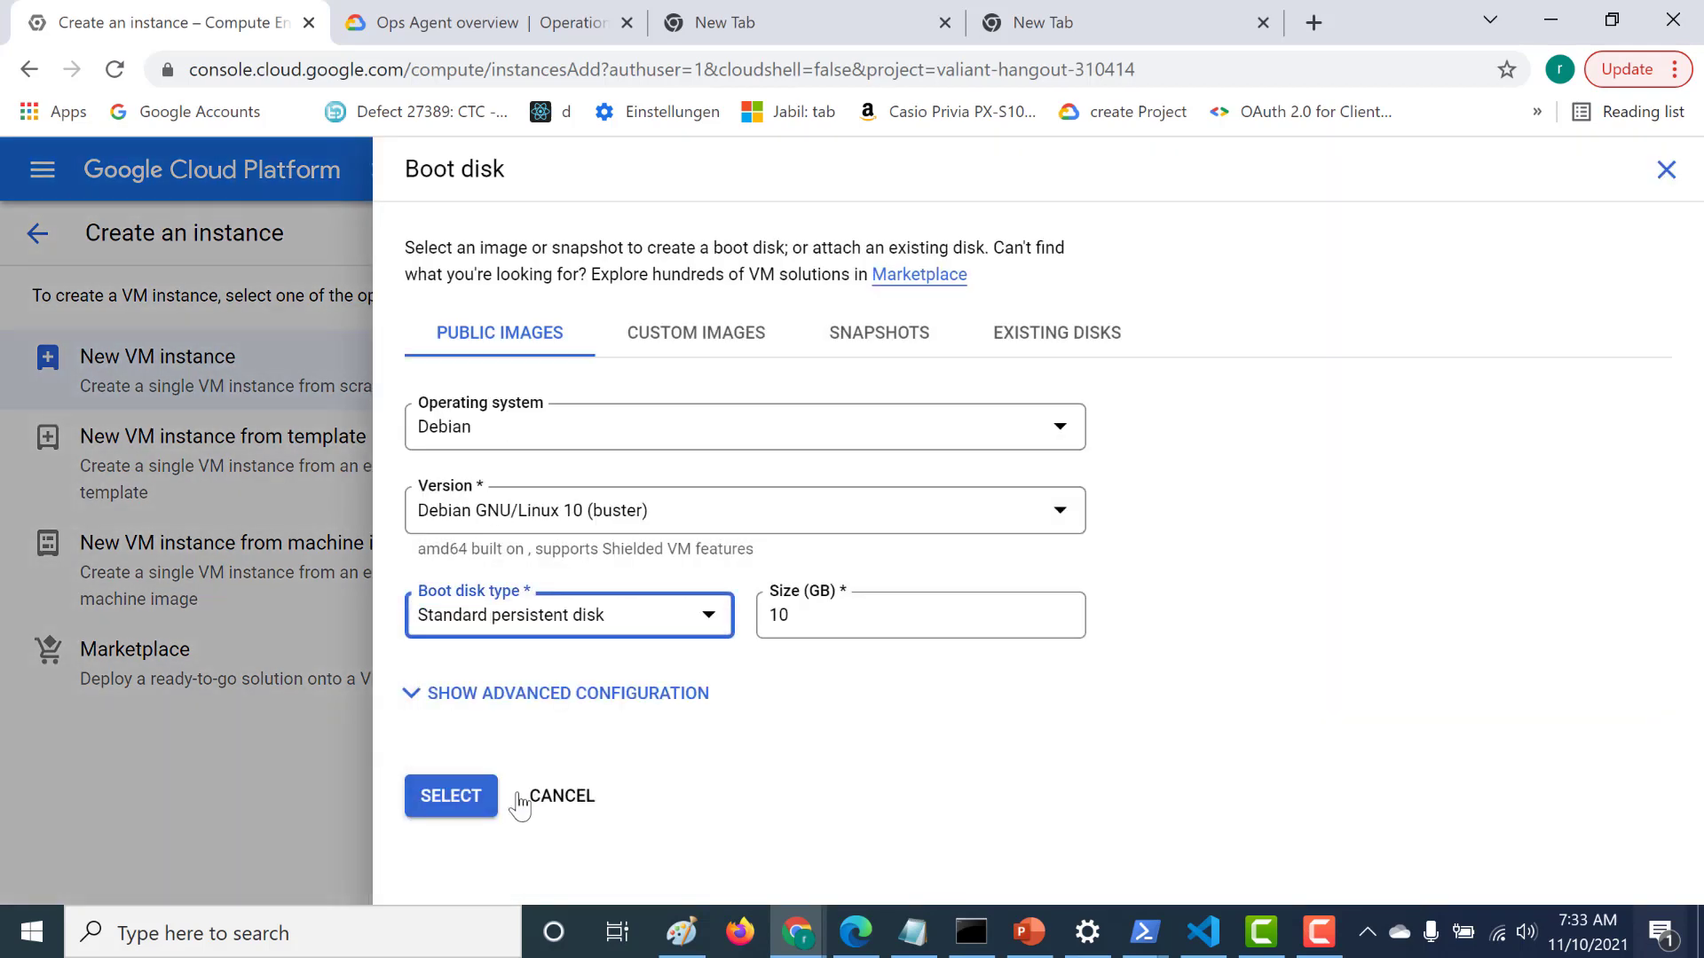
pyautogui.click(448, 795)
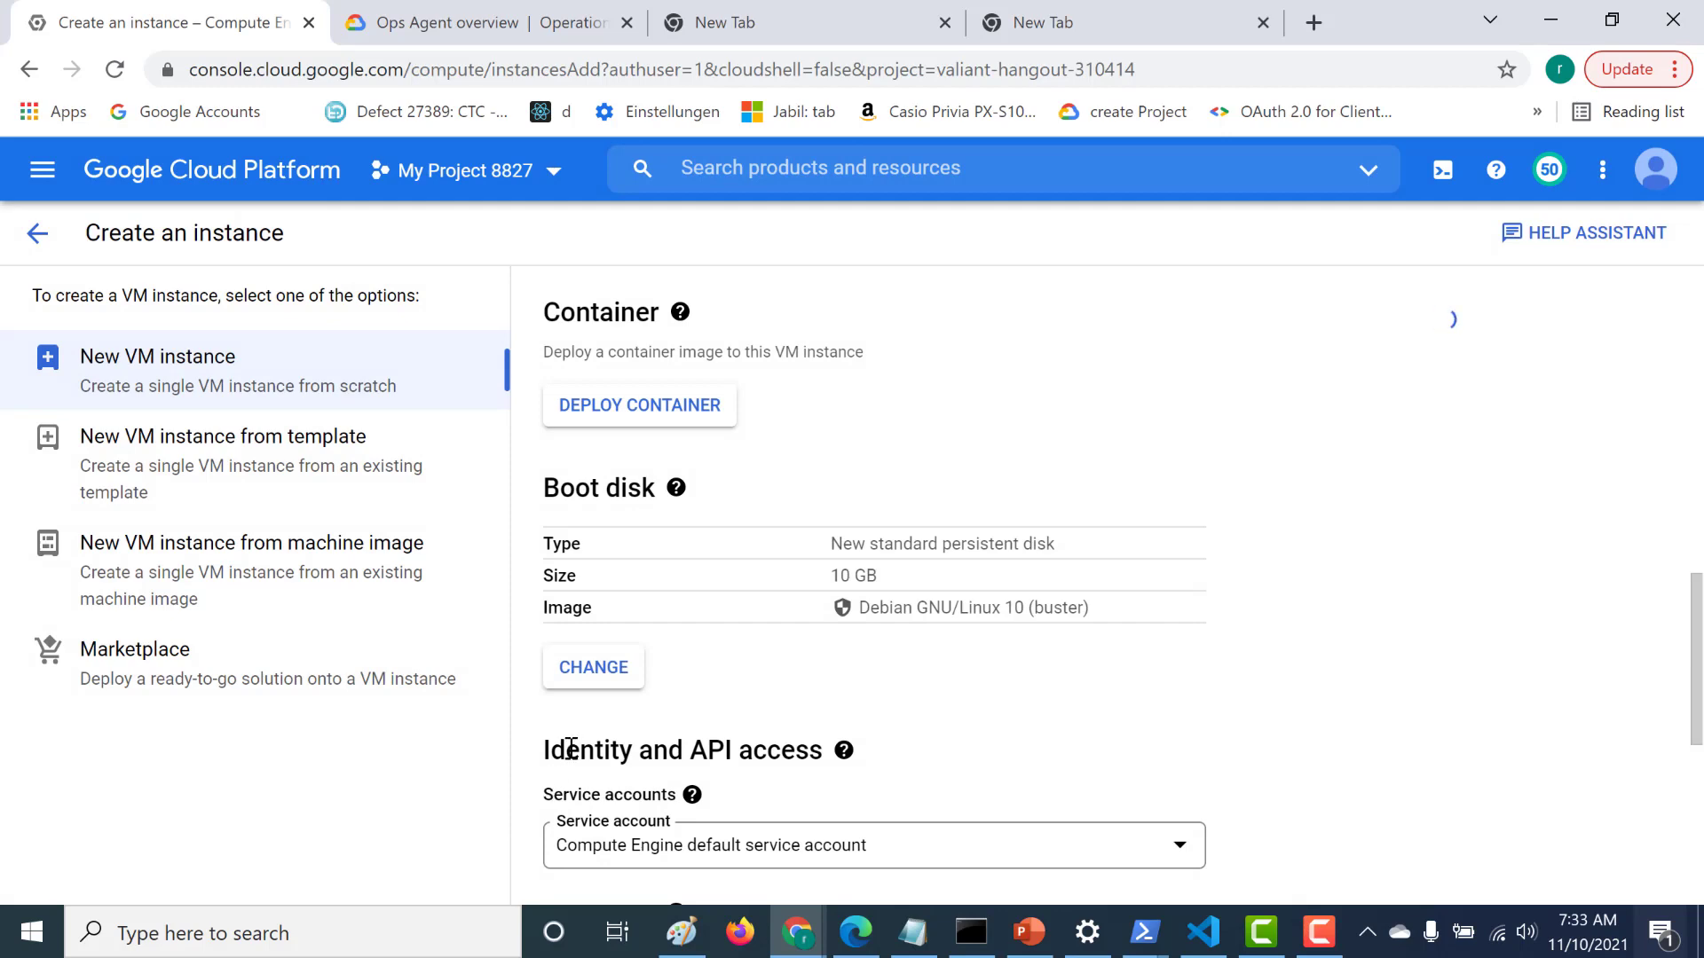
pyautogui.scroll(-3)
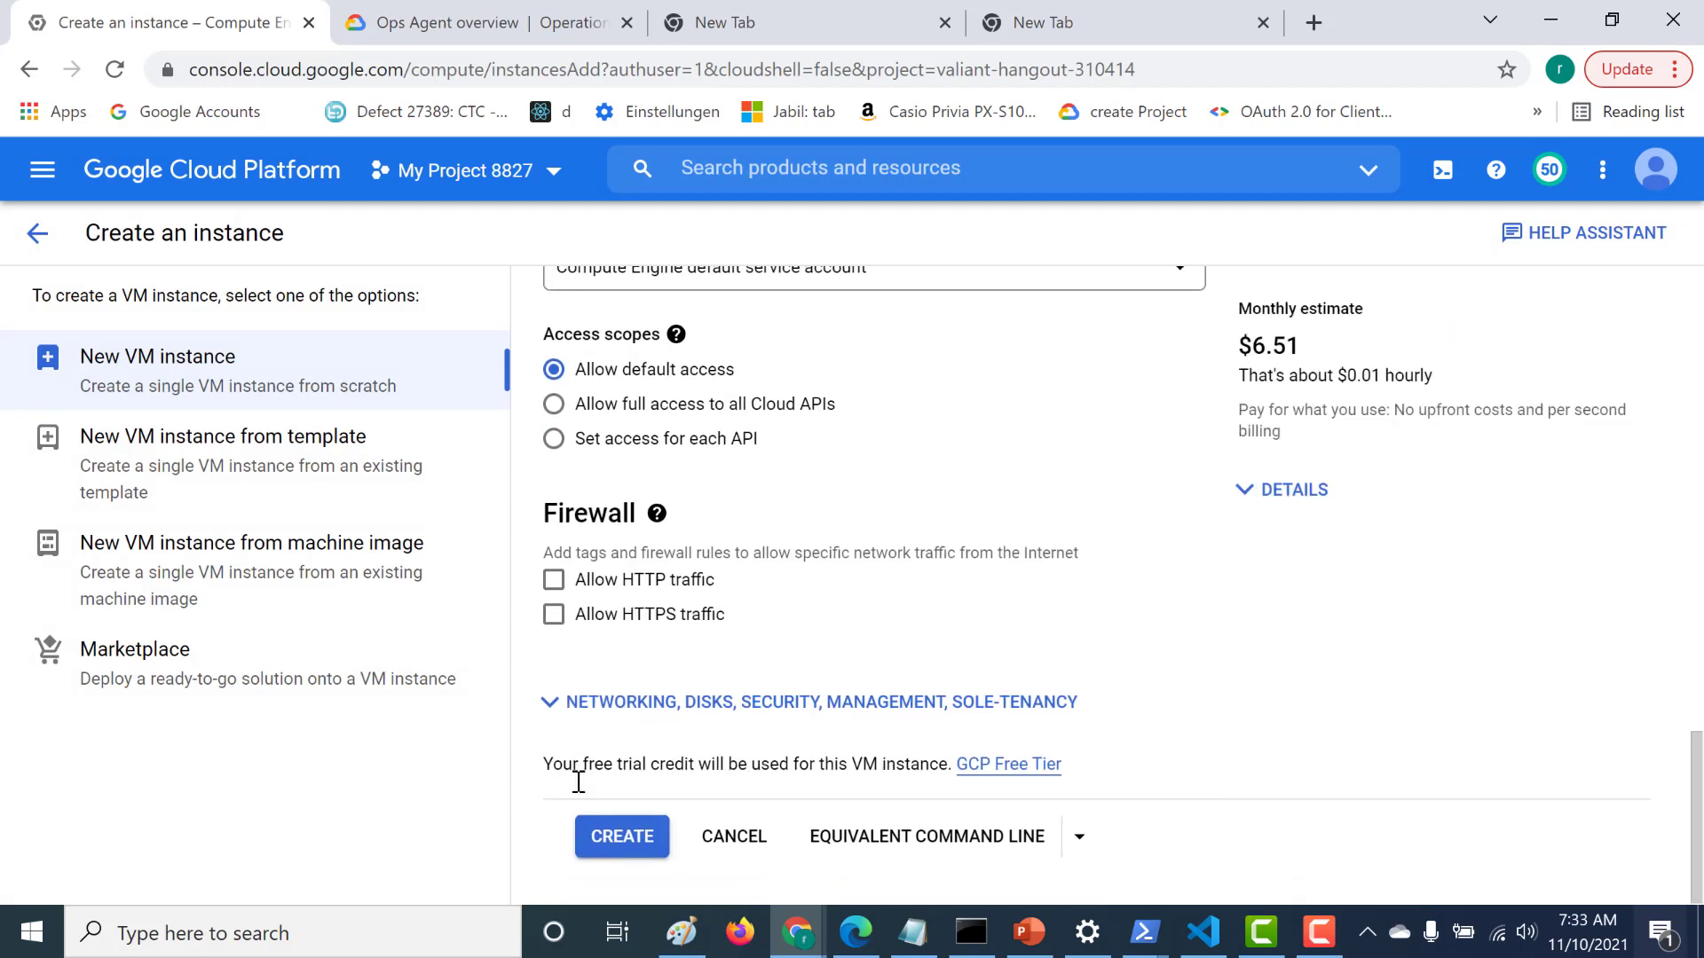
pyautogui.click(621, 836)
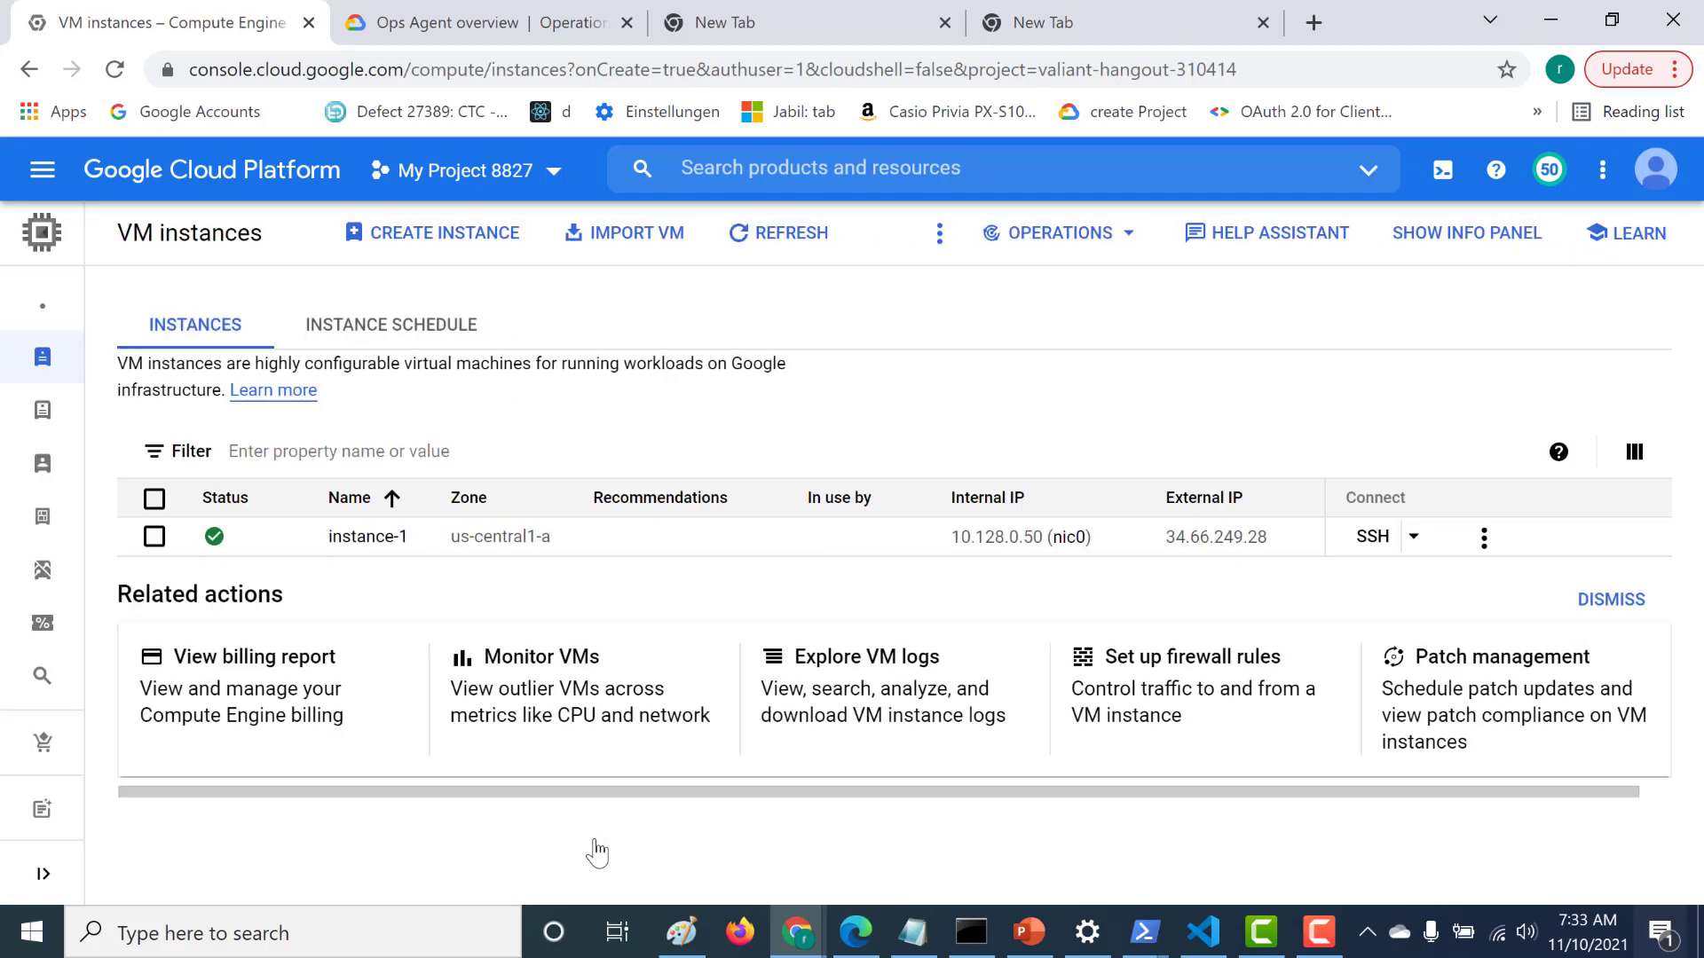
pyautogui.moveTo(419, 596)
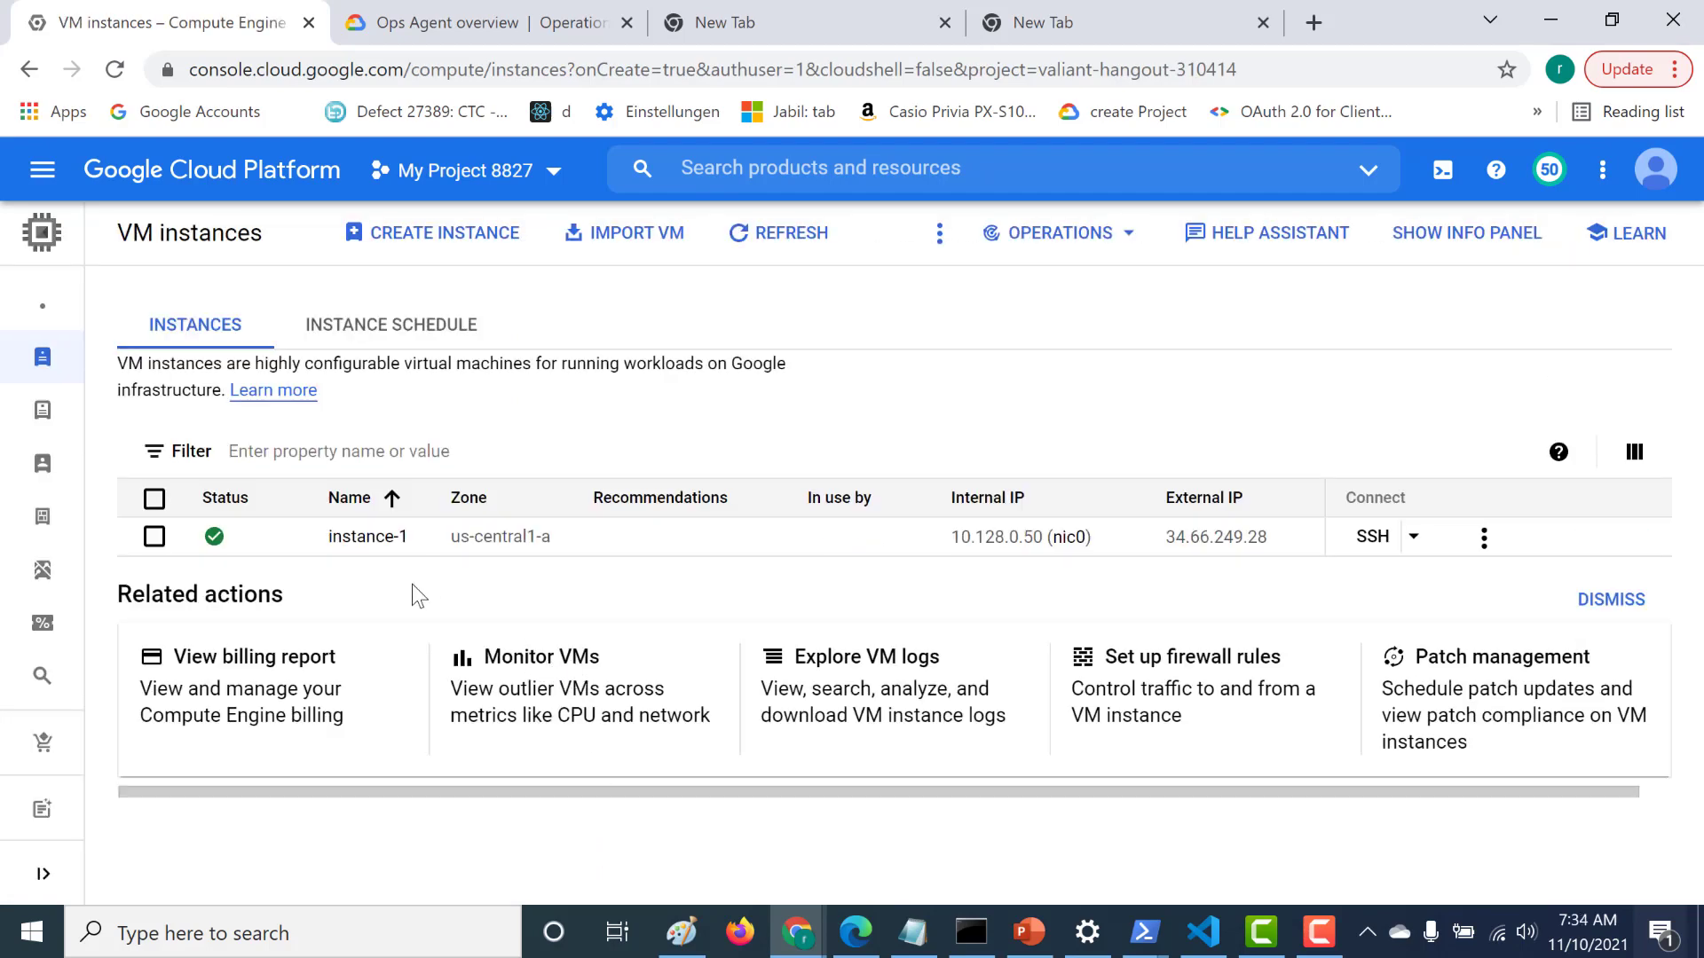
# - Open the details page of instance-1 from the instances list
pyautogui.click(367, 536)
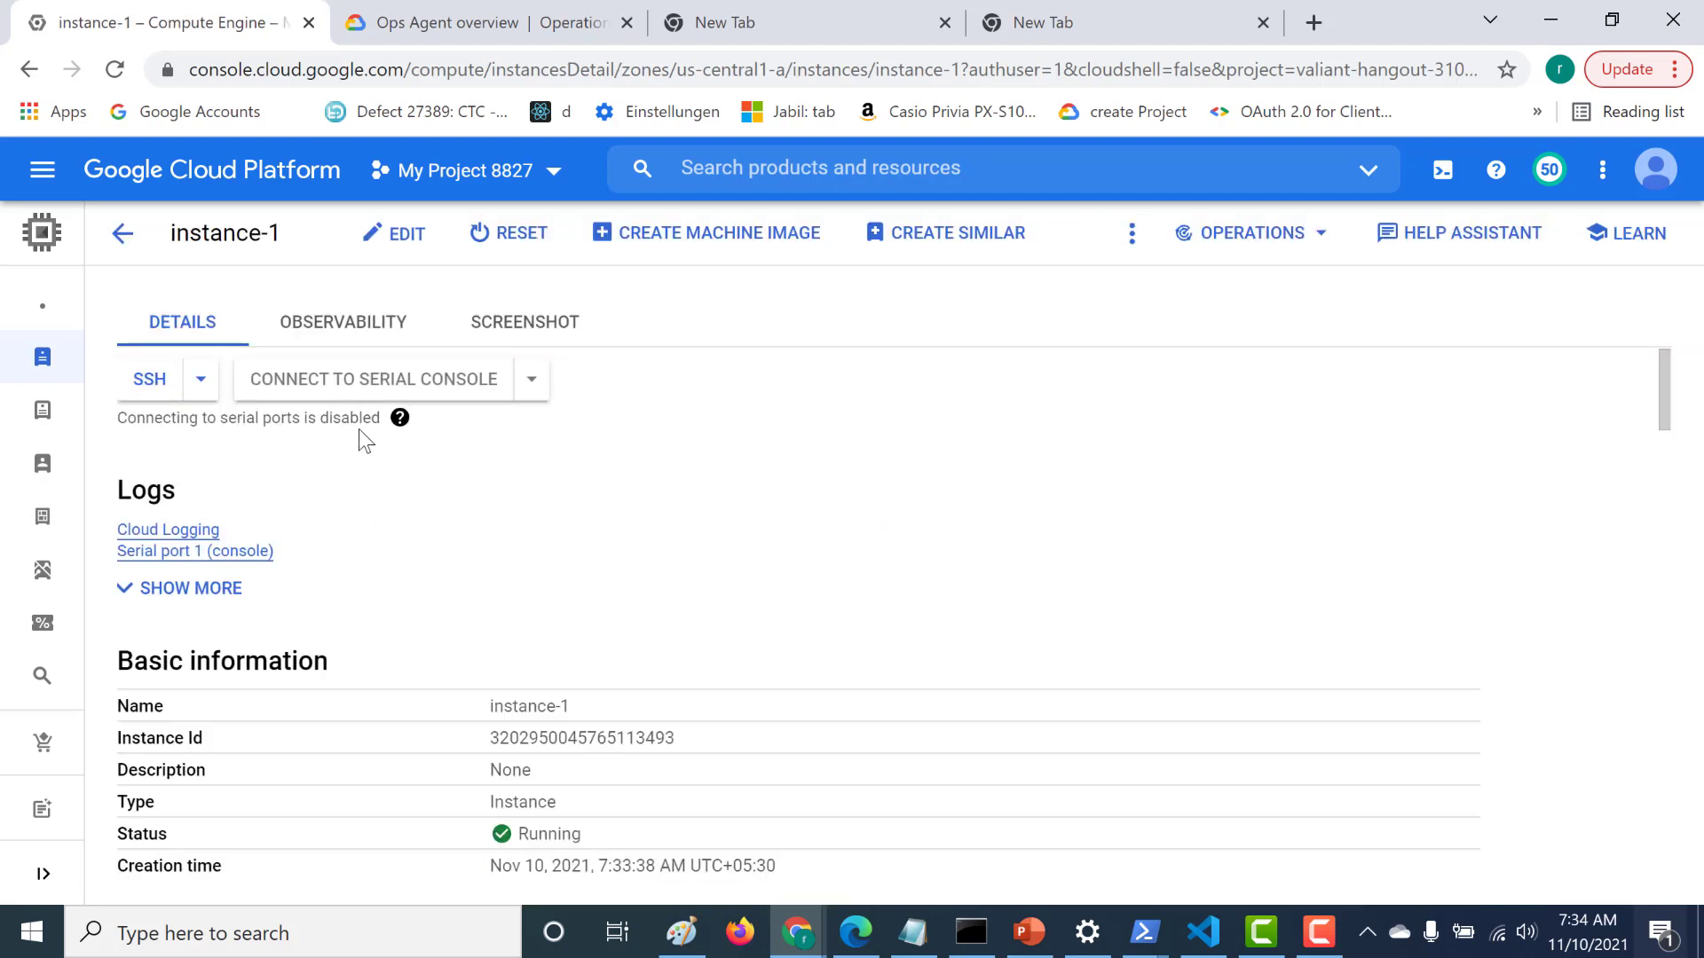
# - Show instance-1's Observability overview charts
pyautogui.click(342, 321)
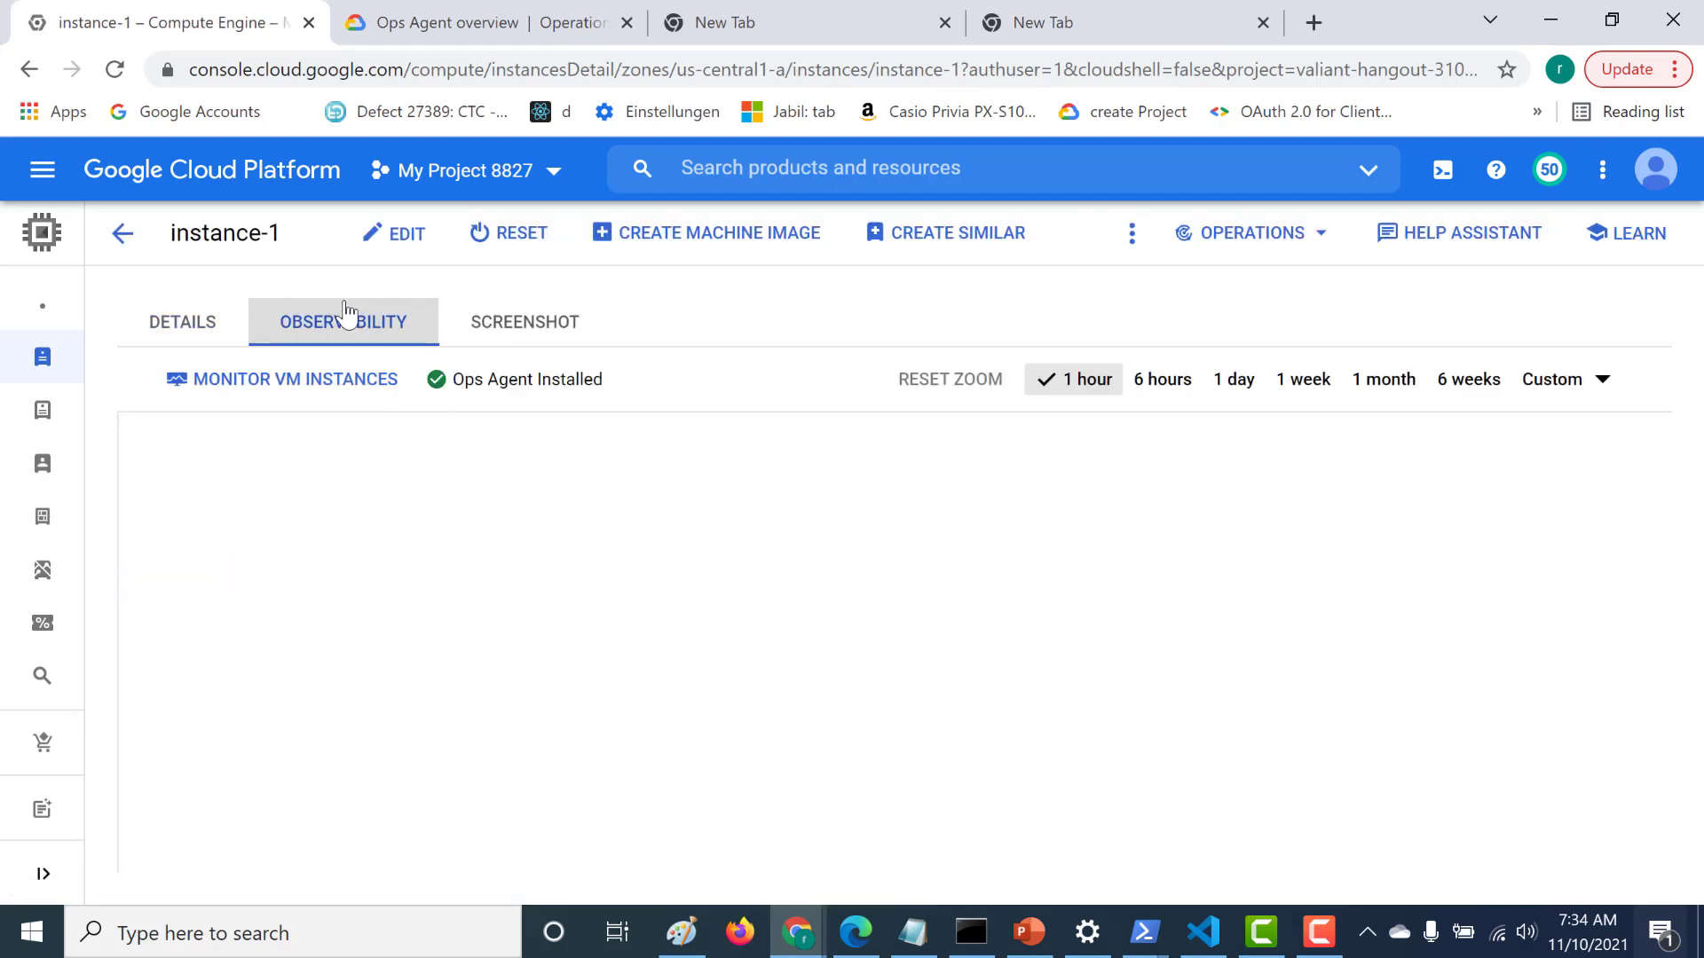
pyautogui.click(343, 321)
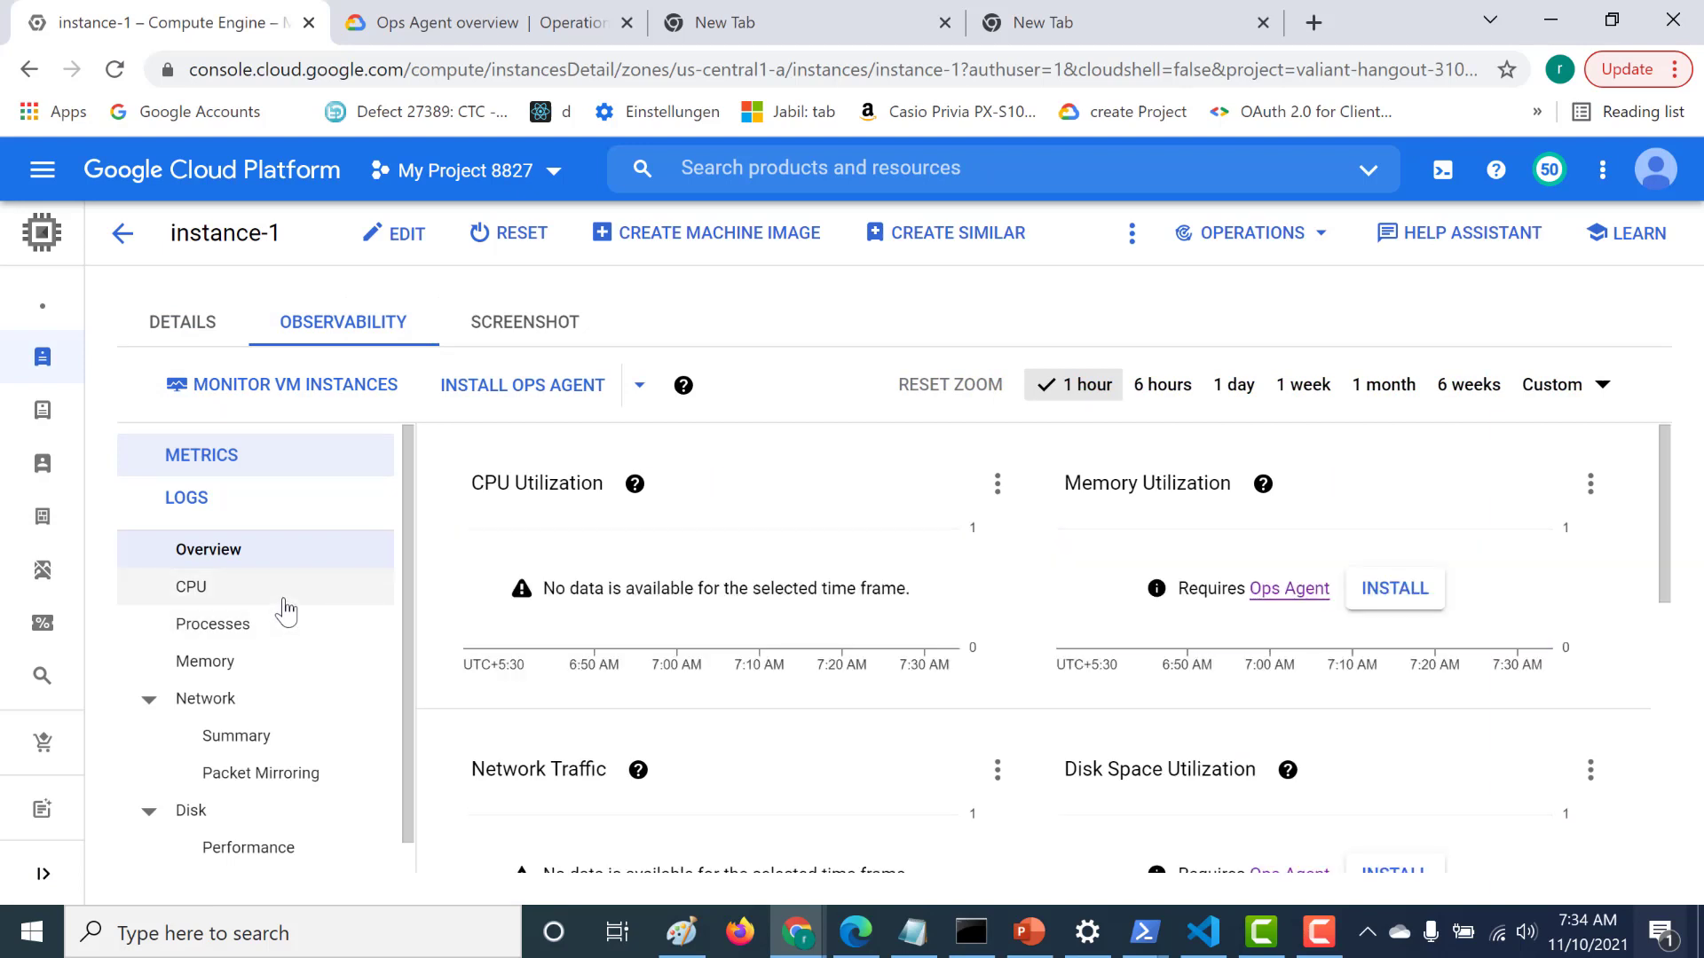
pyautogui.moveTo(1004, 532)
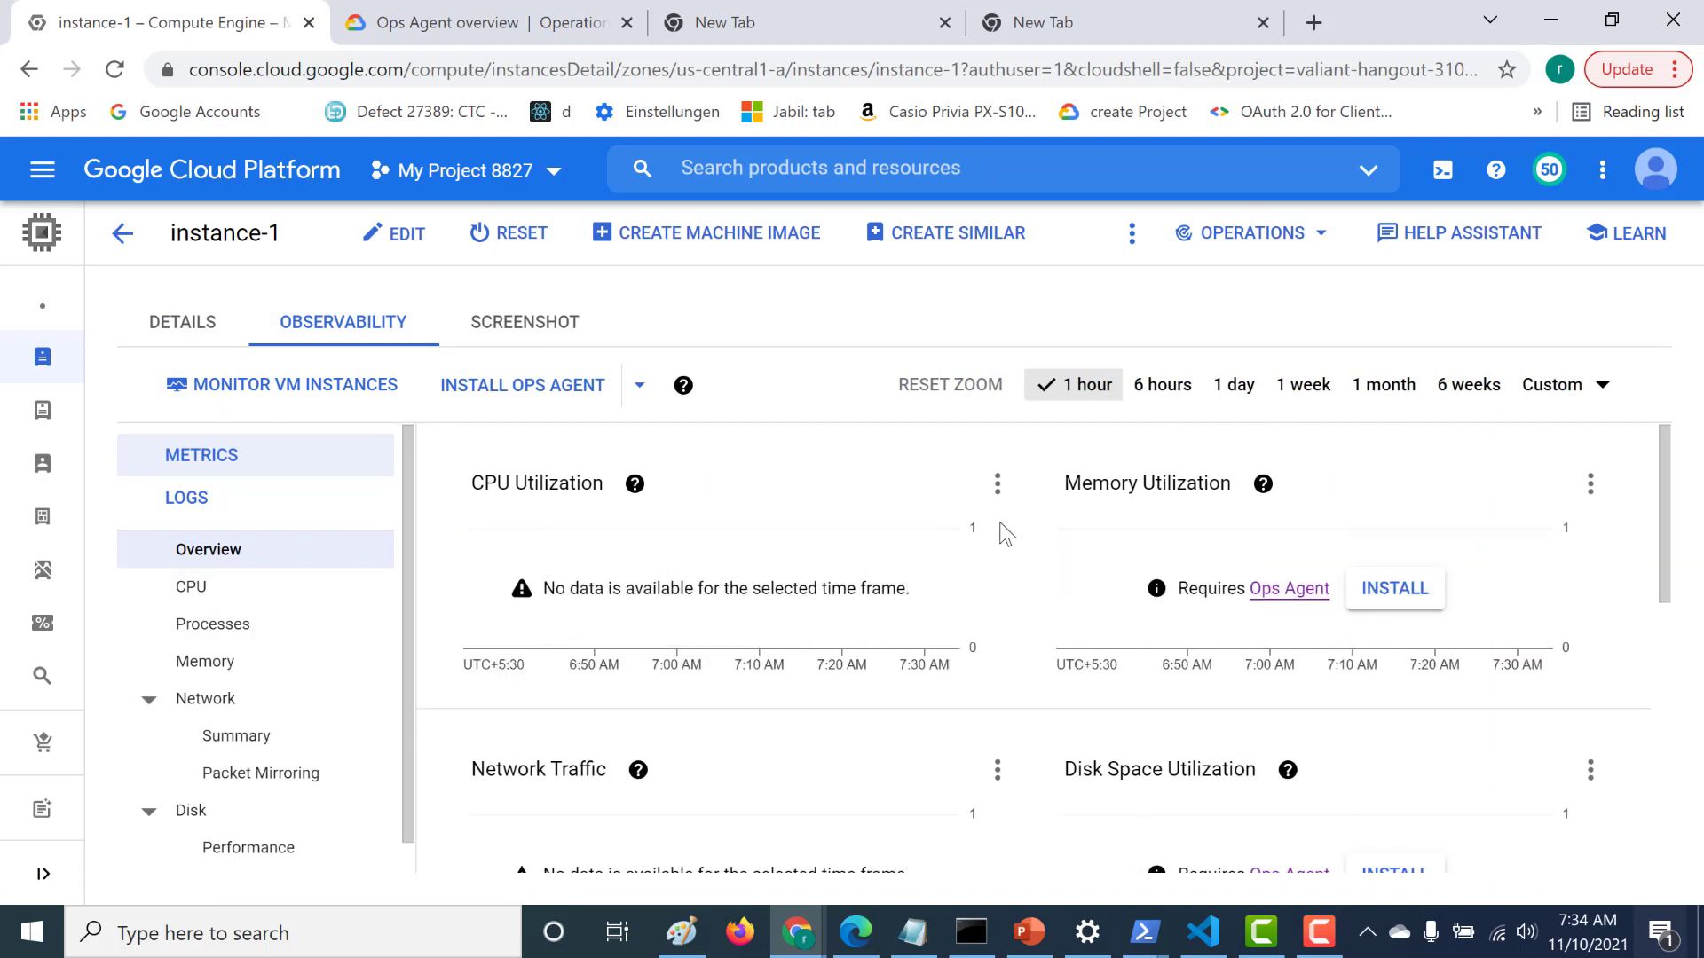
pyautogui.scroll(-3)
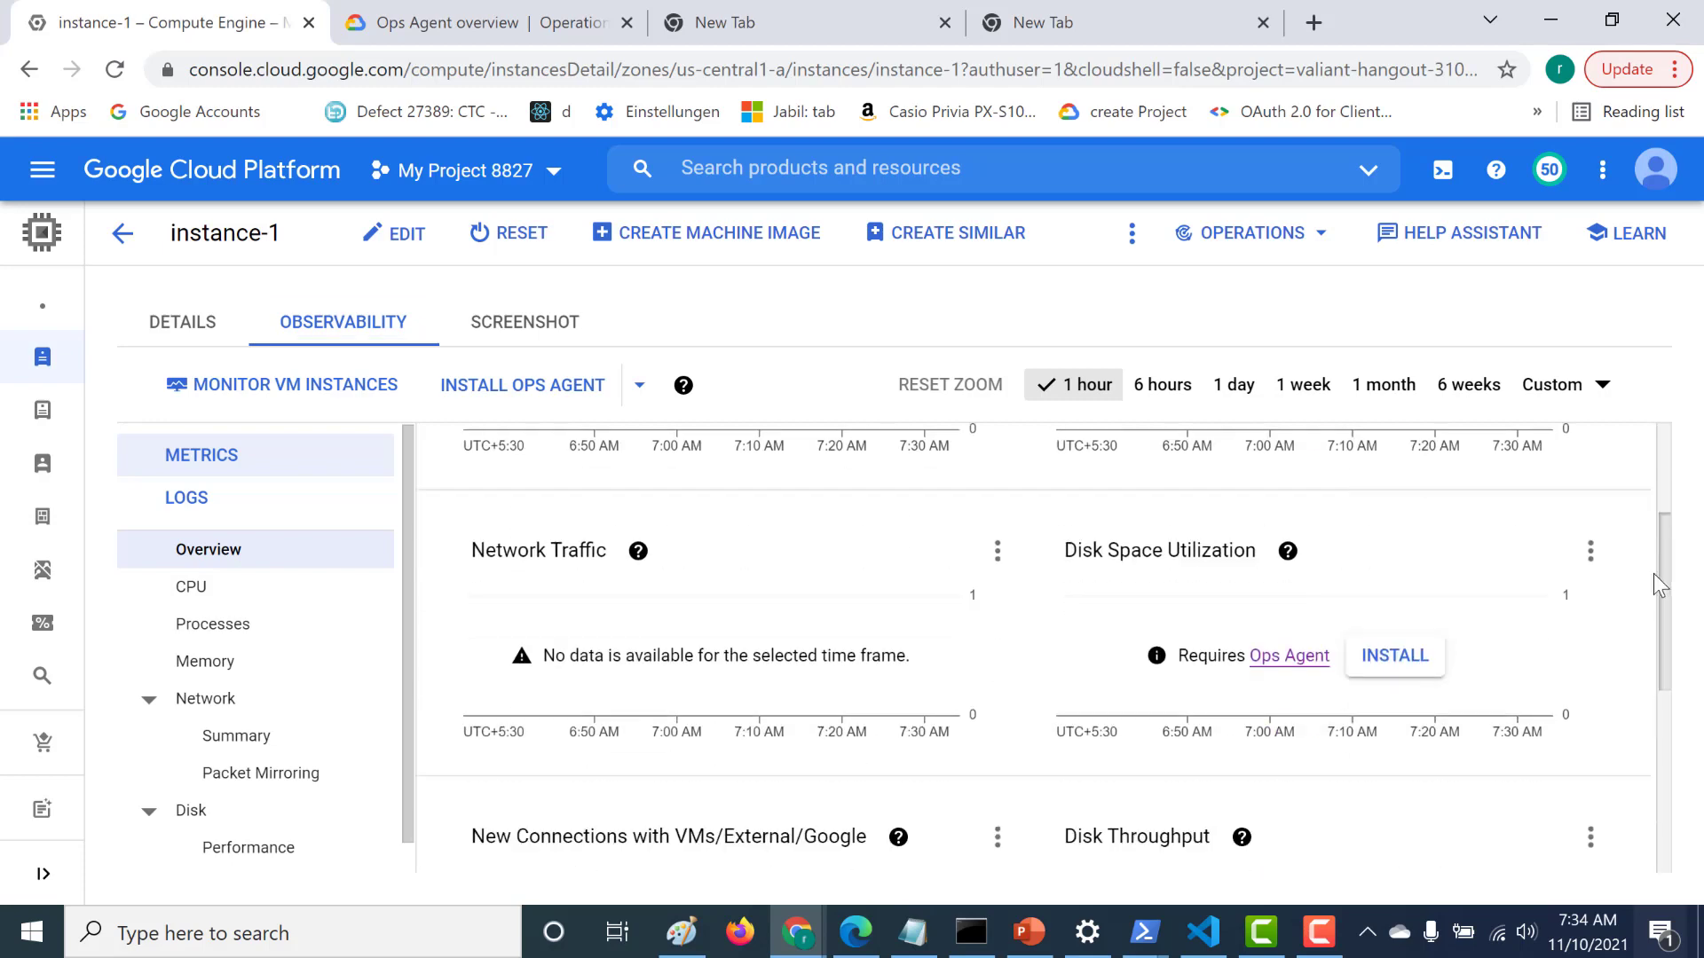
pyautogui.scroll(-3)
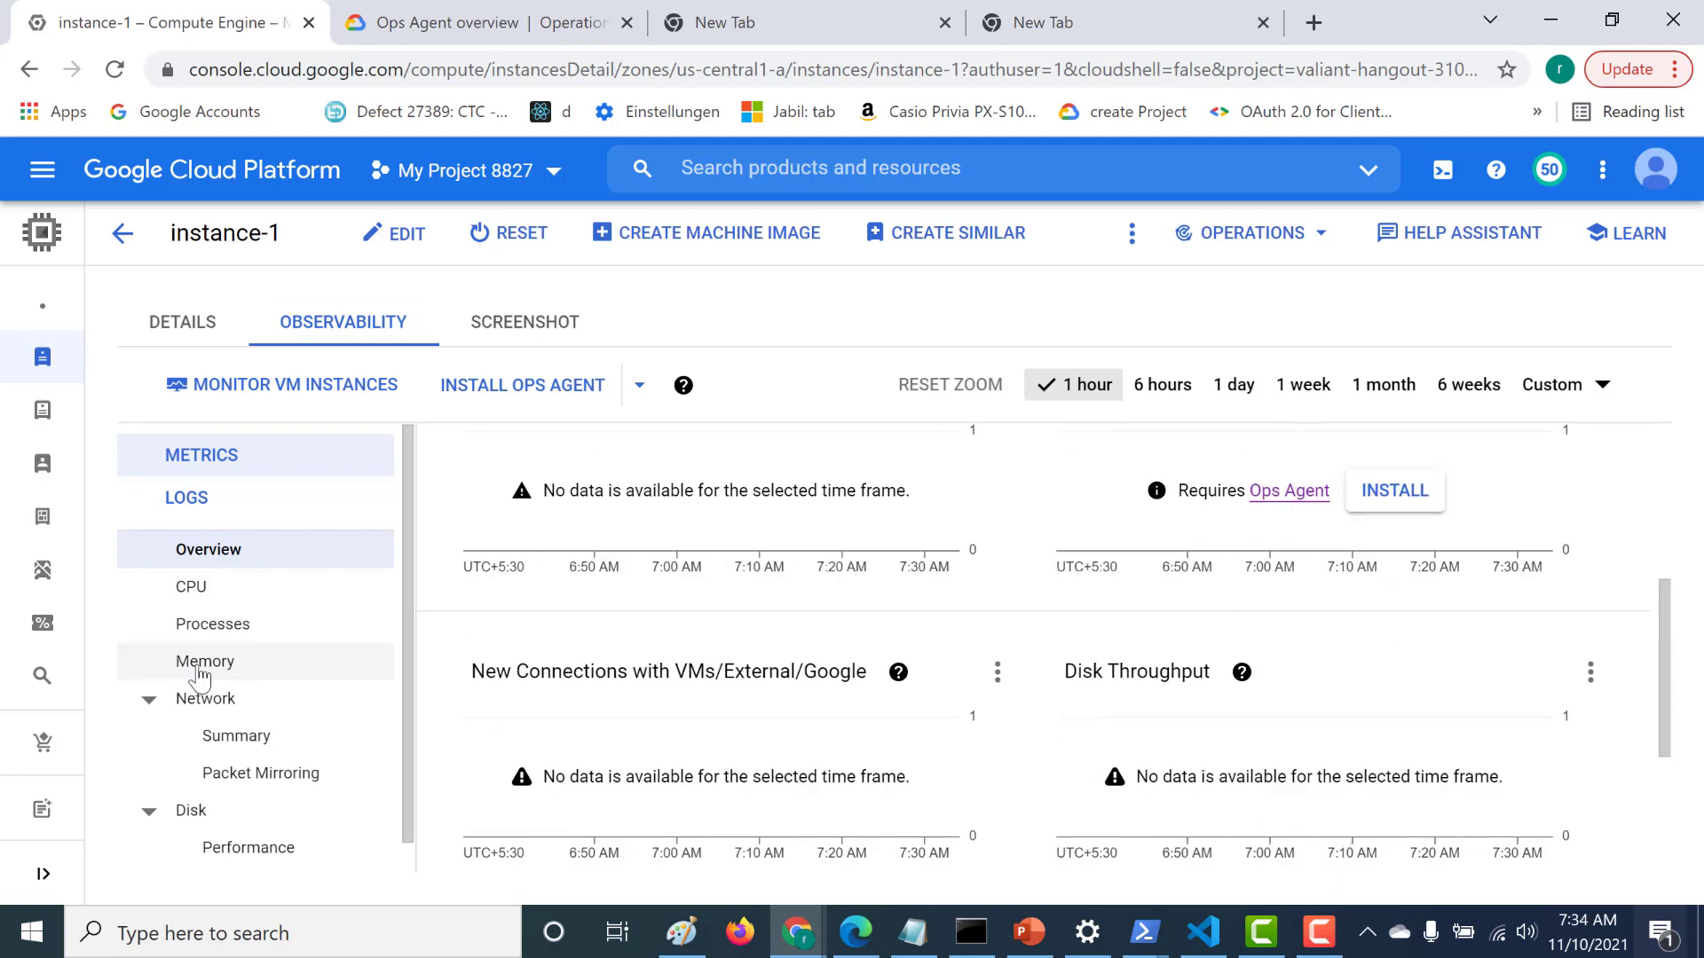
# - Show the Memory metric charts, which note the Ops Agent is required
pyautogui.click(206, 660)
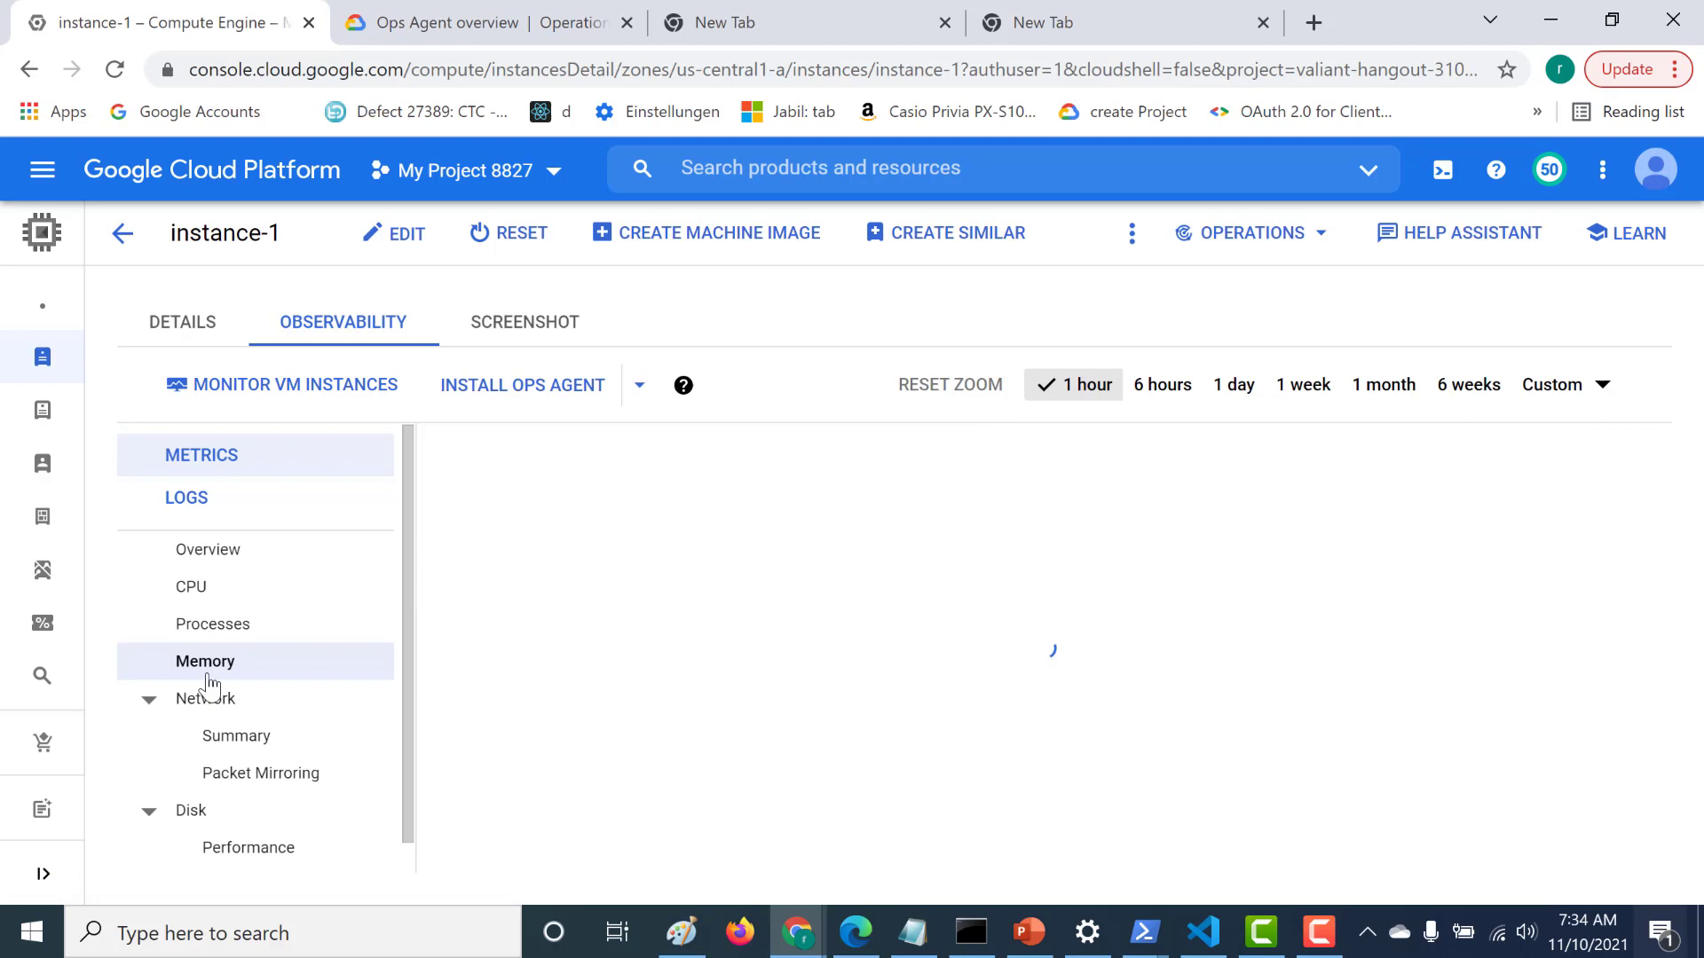
pyautogui.scroll(-3)
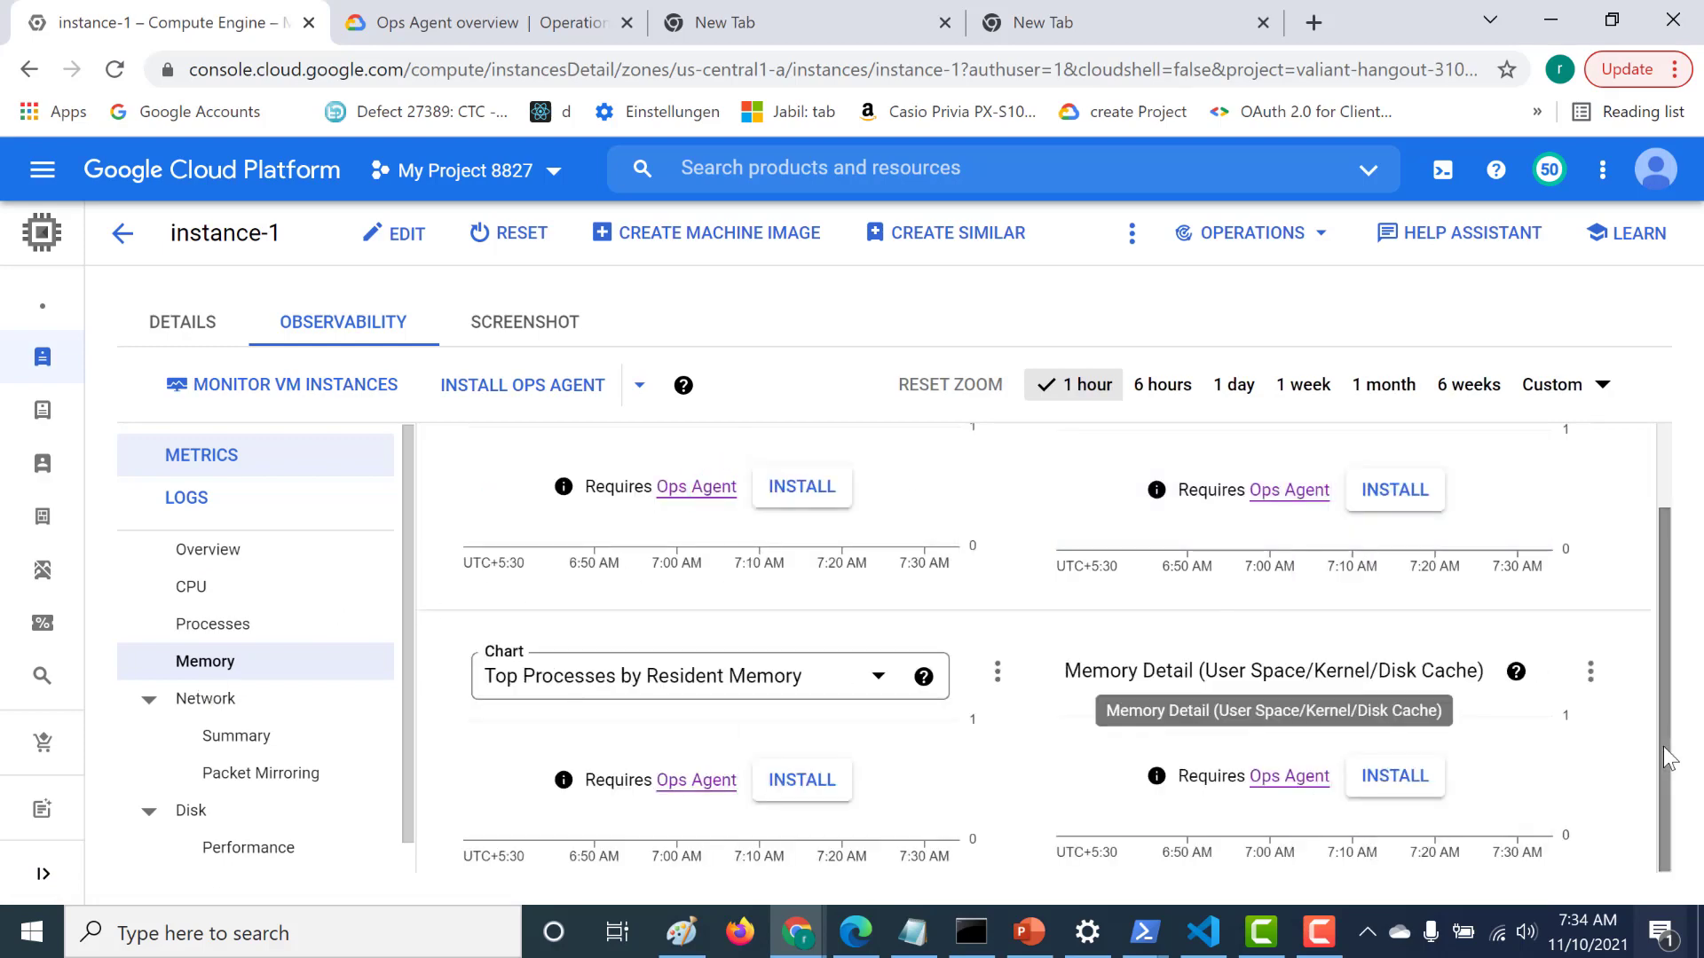
pyautogui.scroll(3)
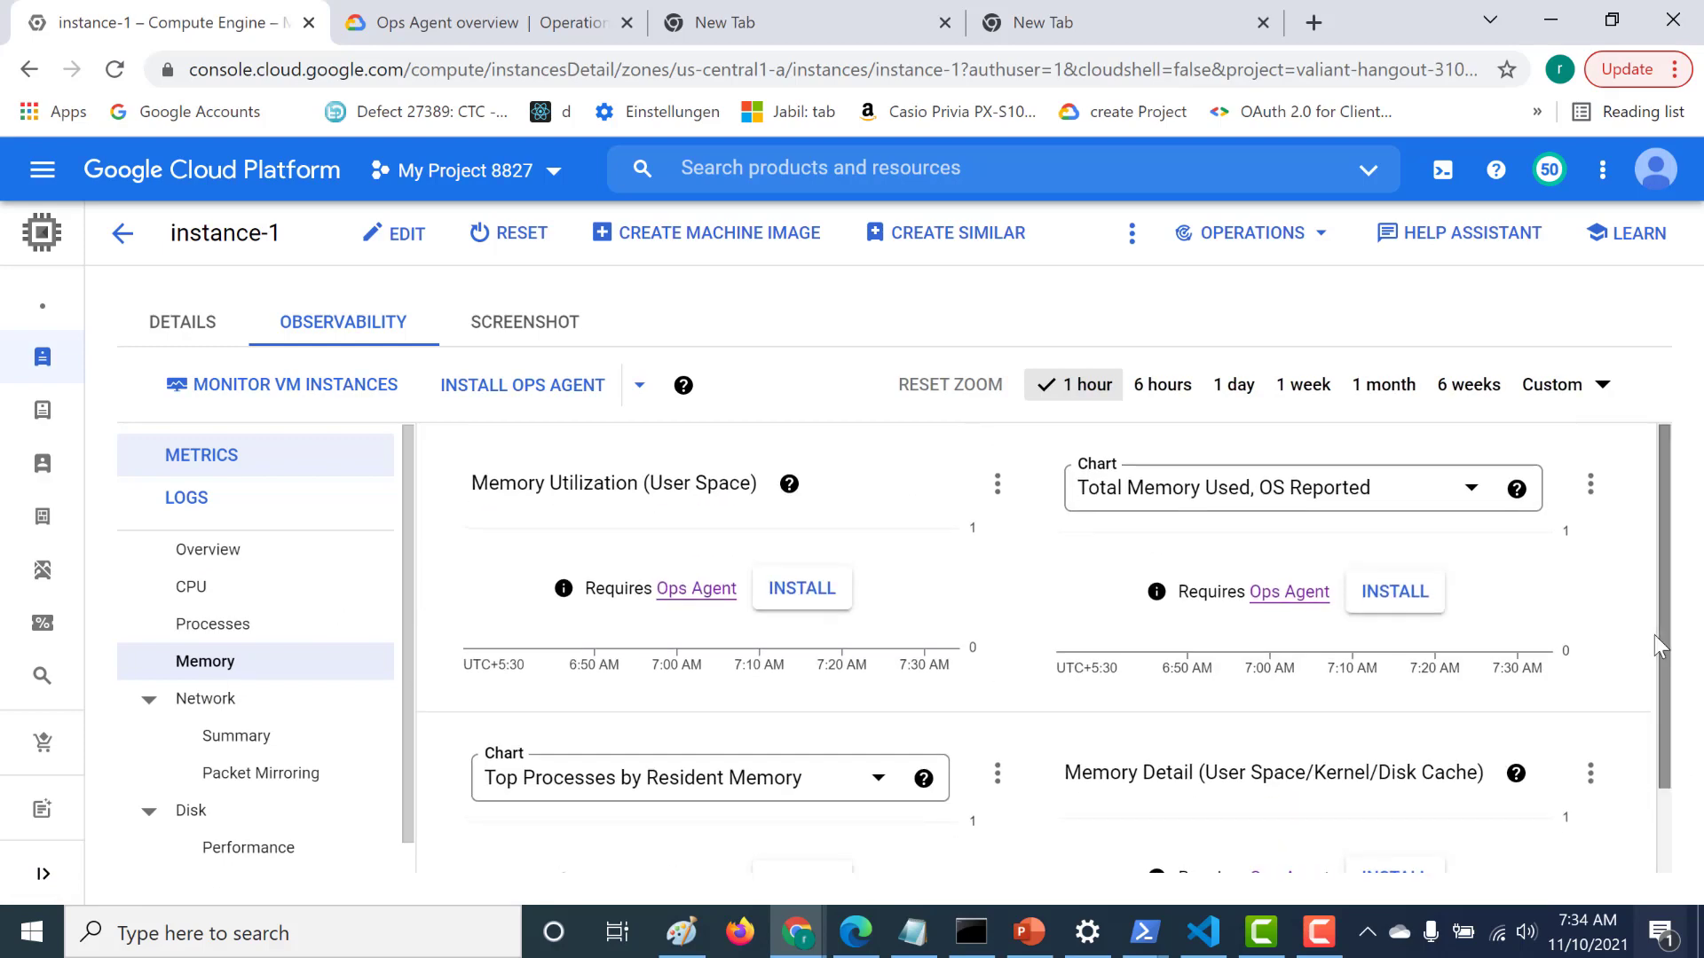
pyautogui.moveTo(693, 609)
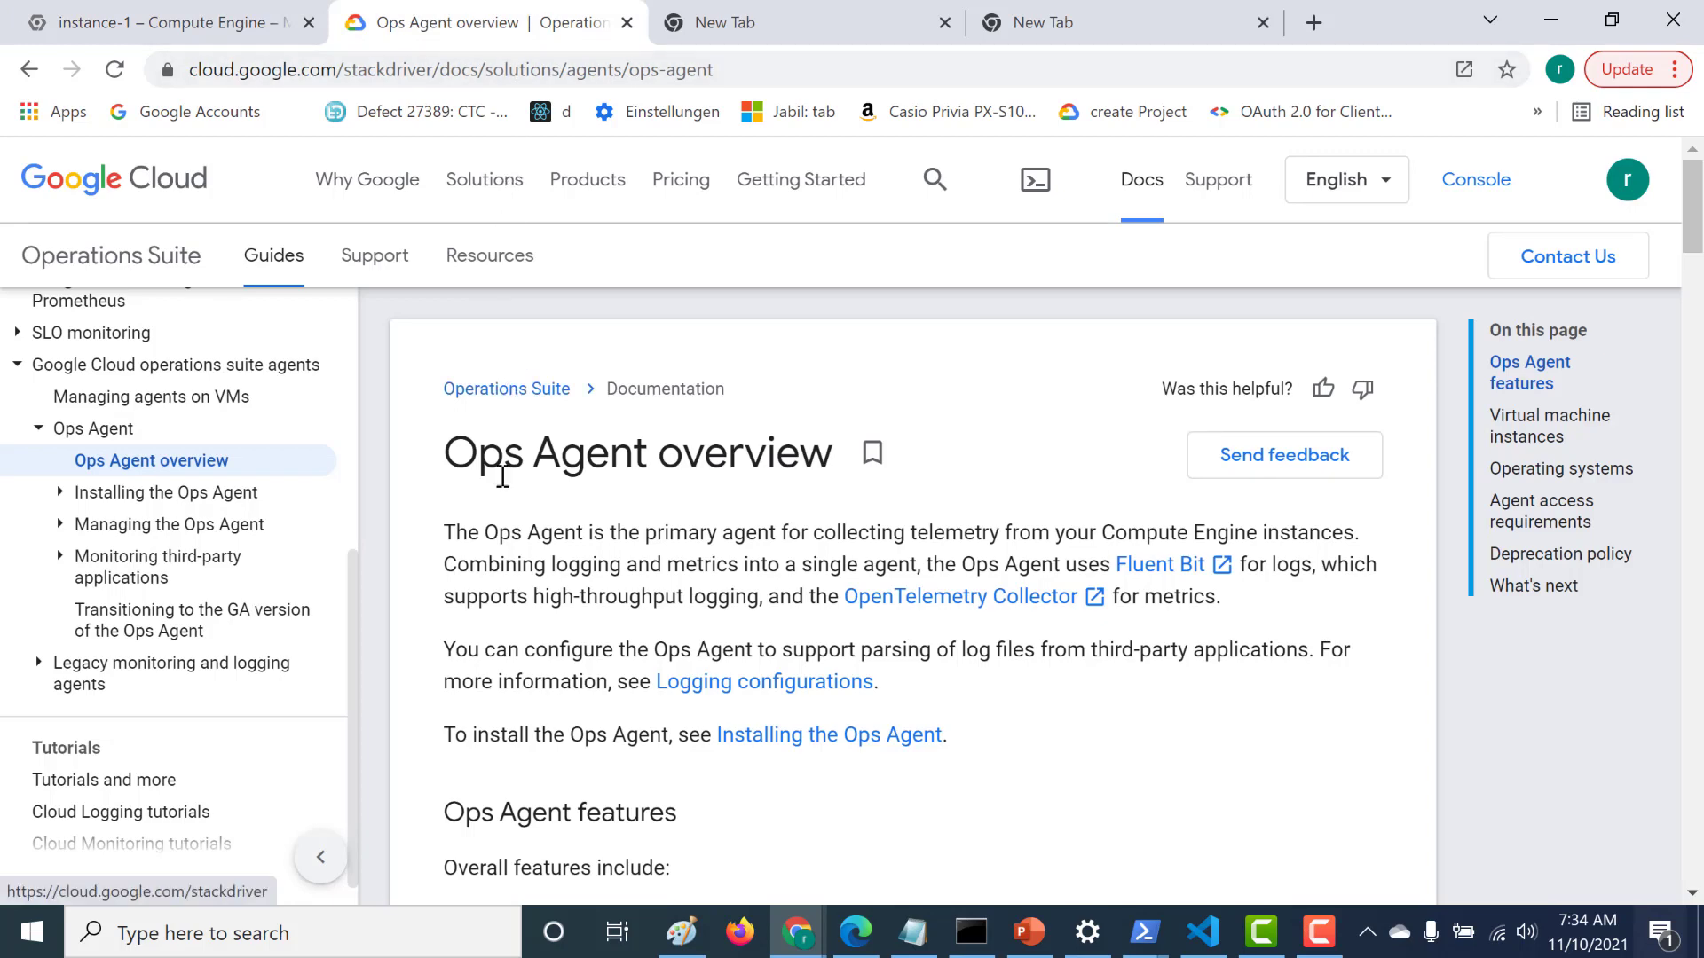
# - Read the Ops Agent overview's Monitoring features, listing cpu, disk and memory metrics
pyautogui.moveTo(501, 532); pyautogui.dragTo(789, 533)
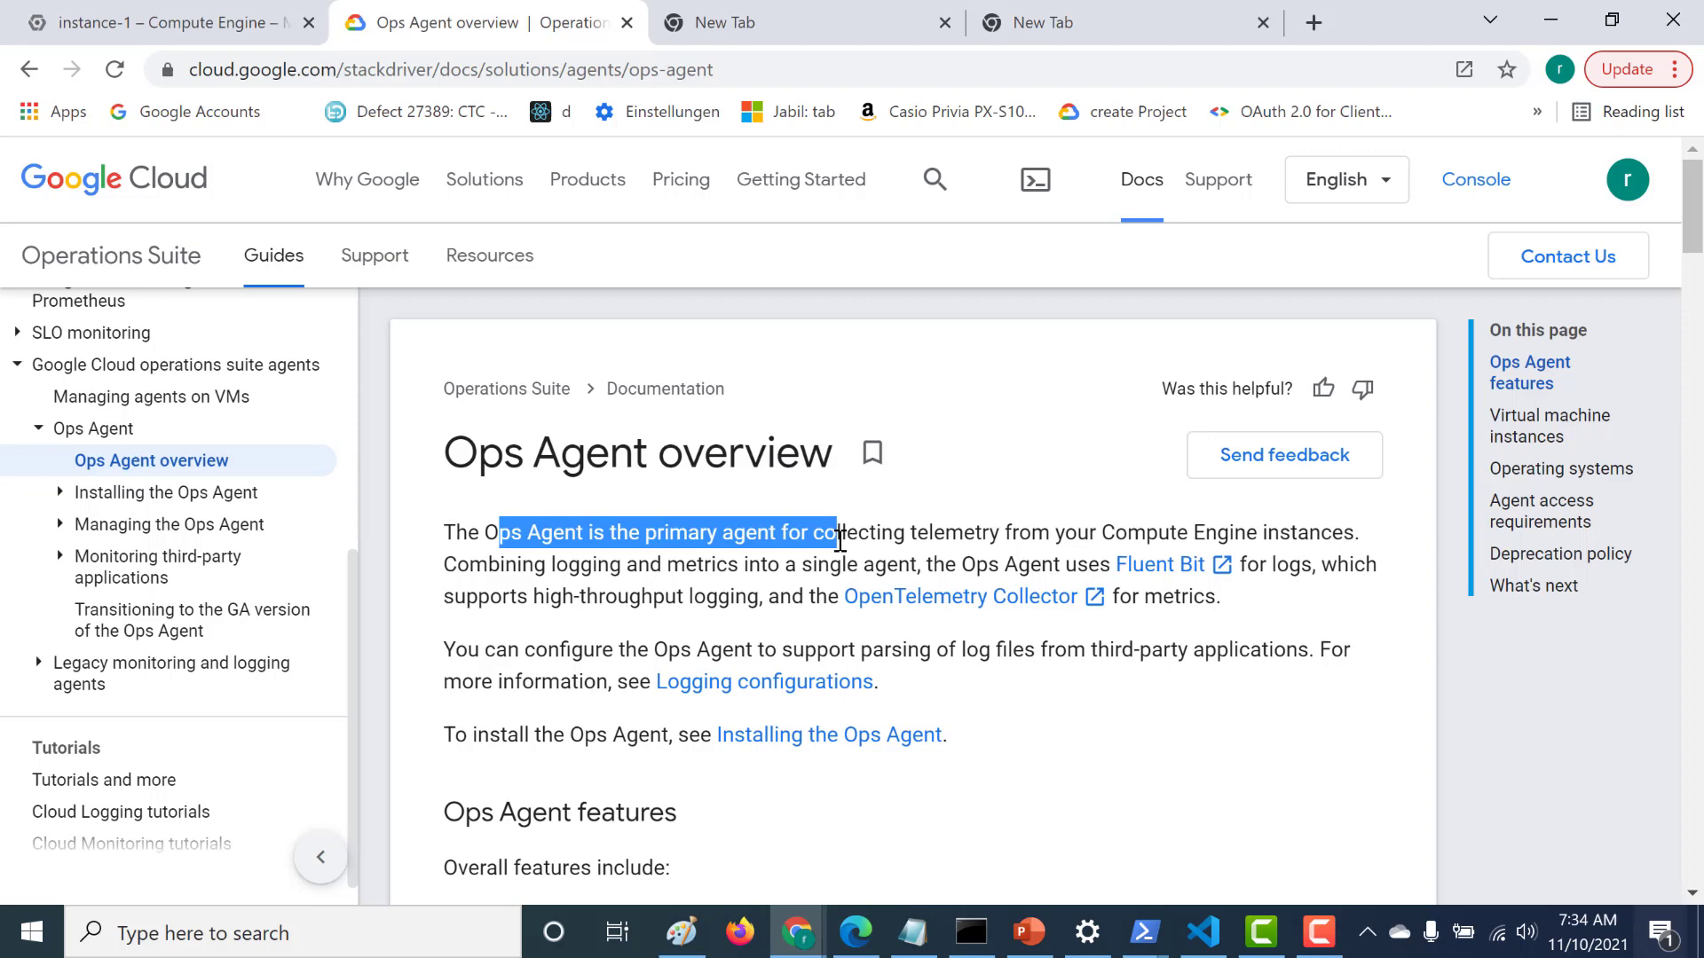
pyautogui.scroll(-3)
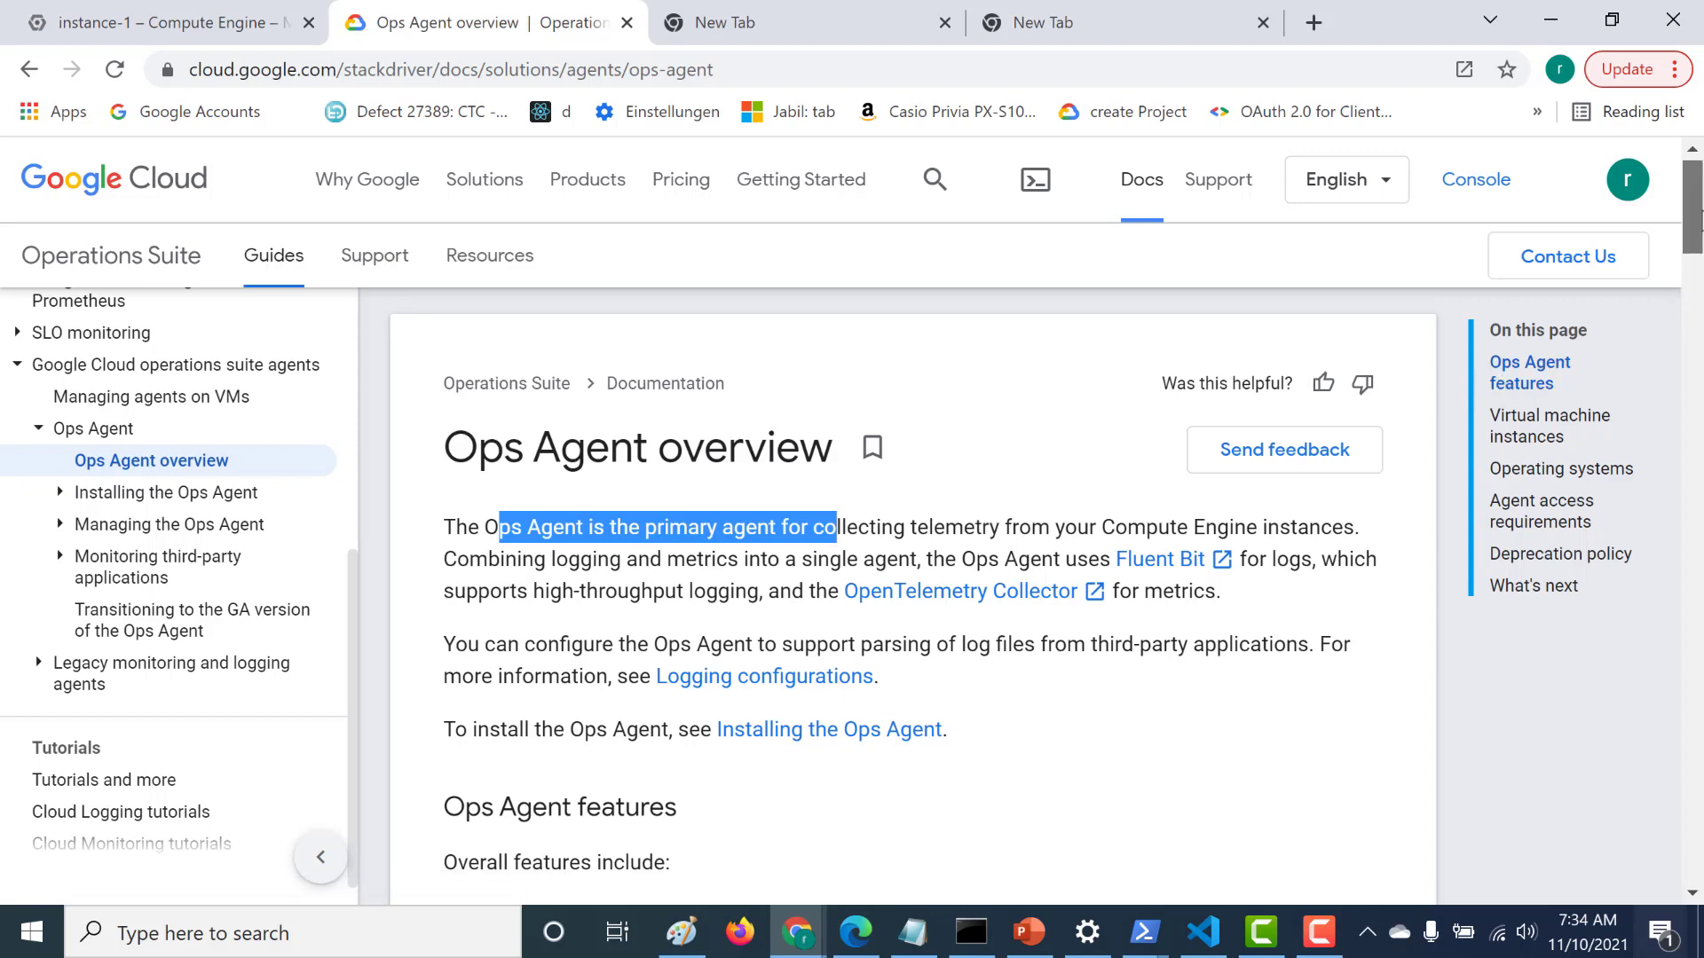
pyautogui.scroll(-3)
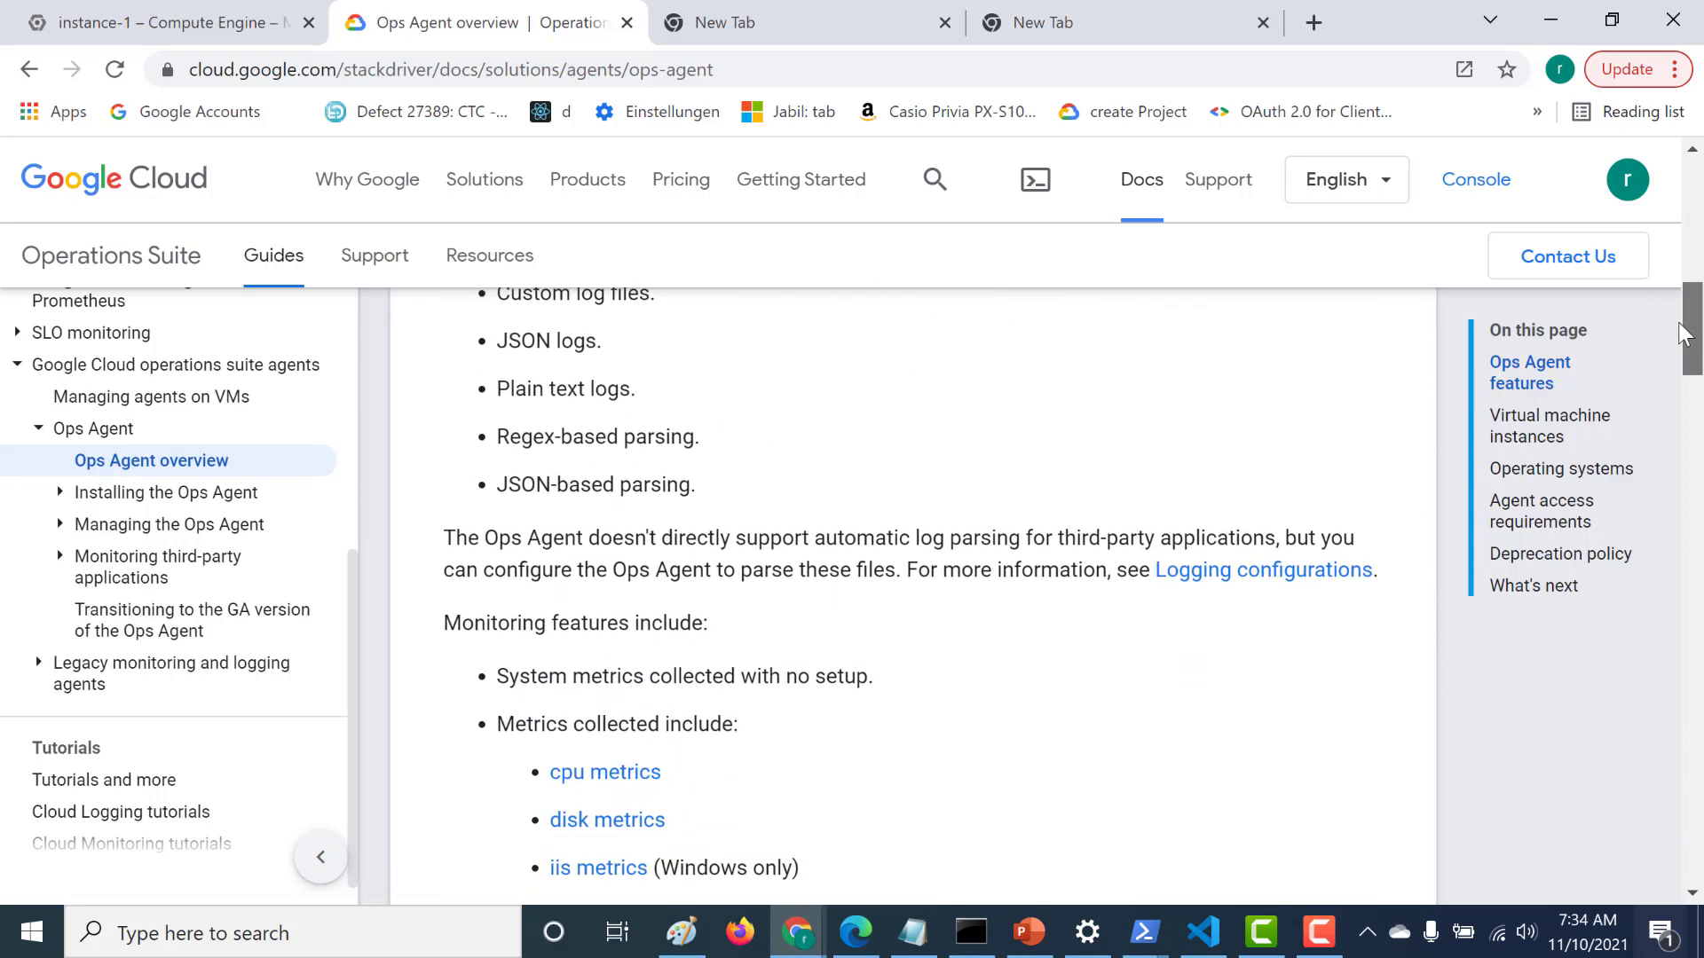
pyautogui.scroll(-3)
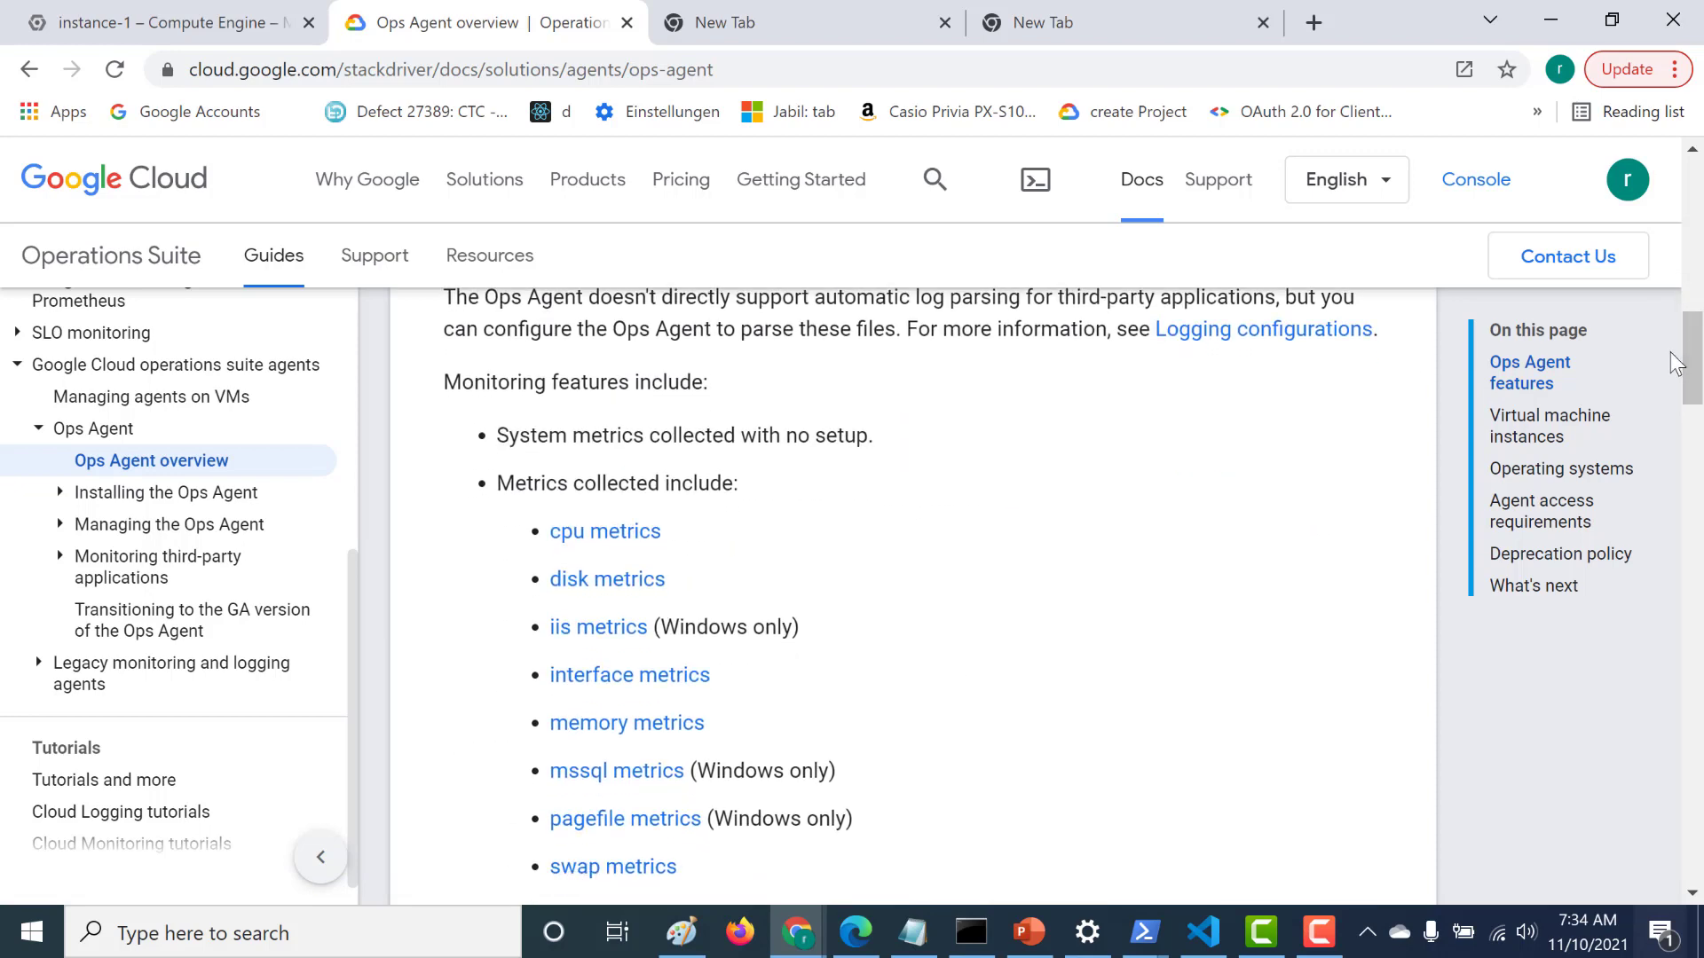
pyautogui.moveTo(525, 613)
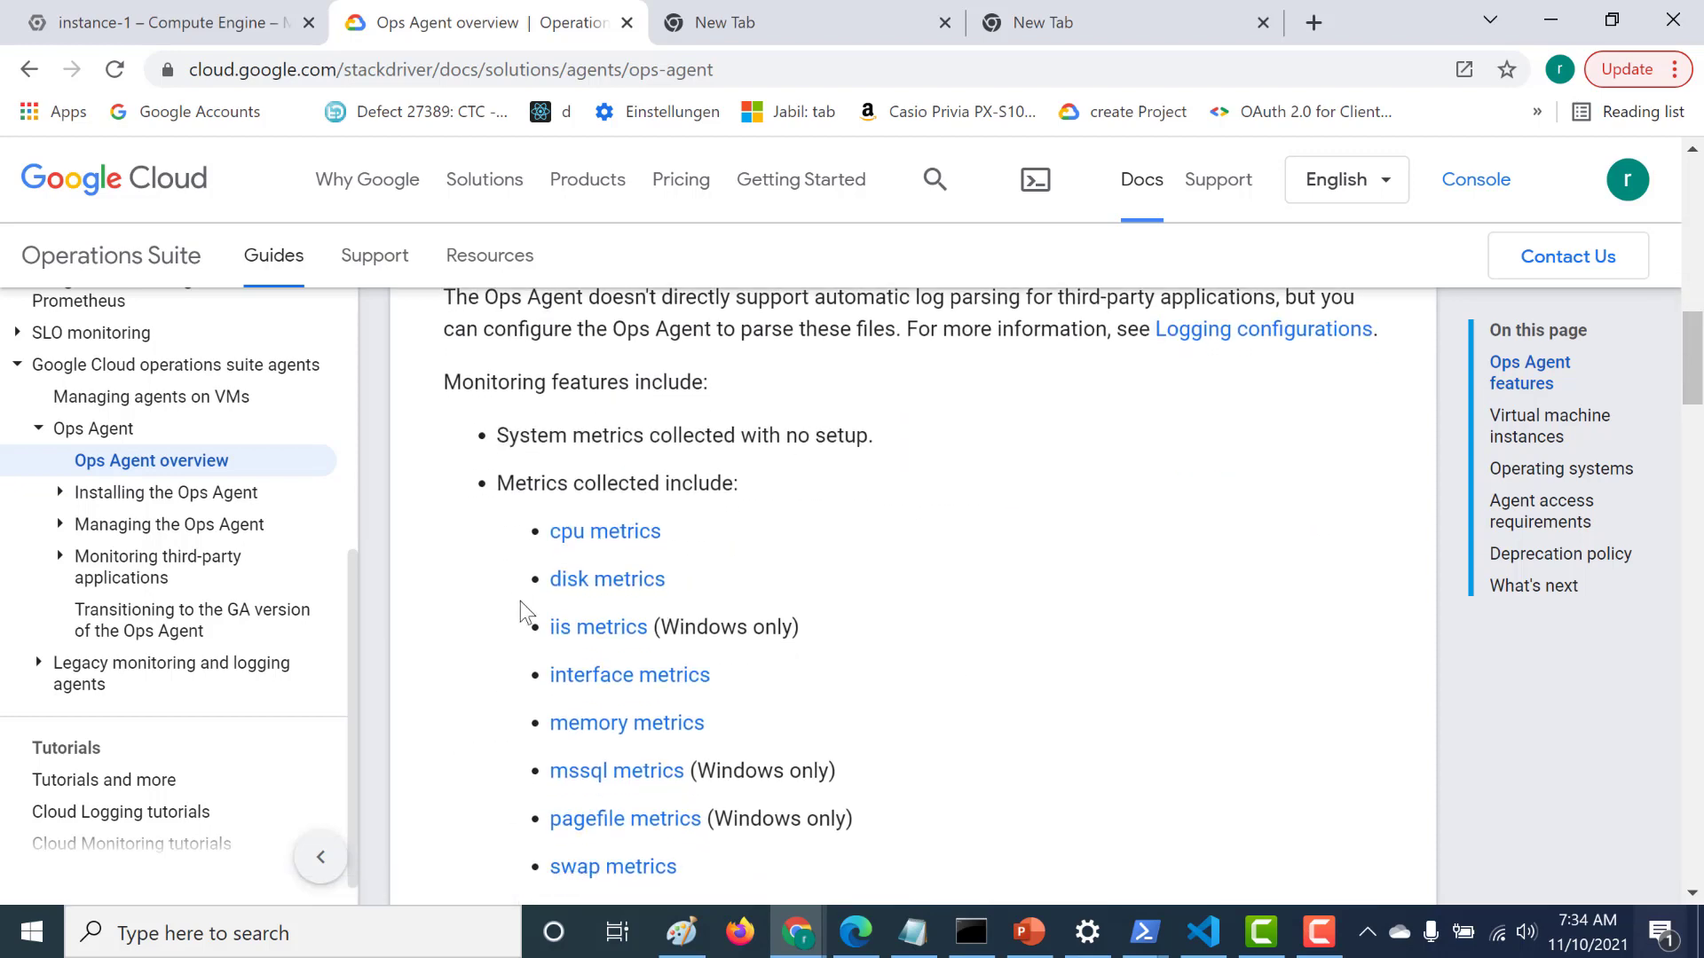
pyautogui.moveTo(652, 634)
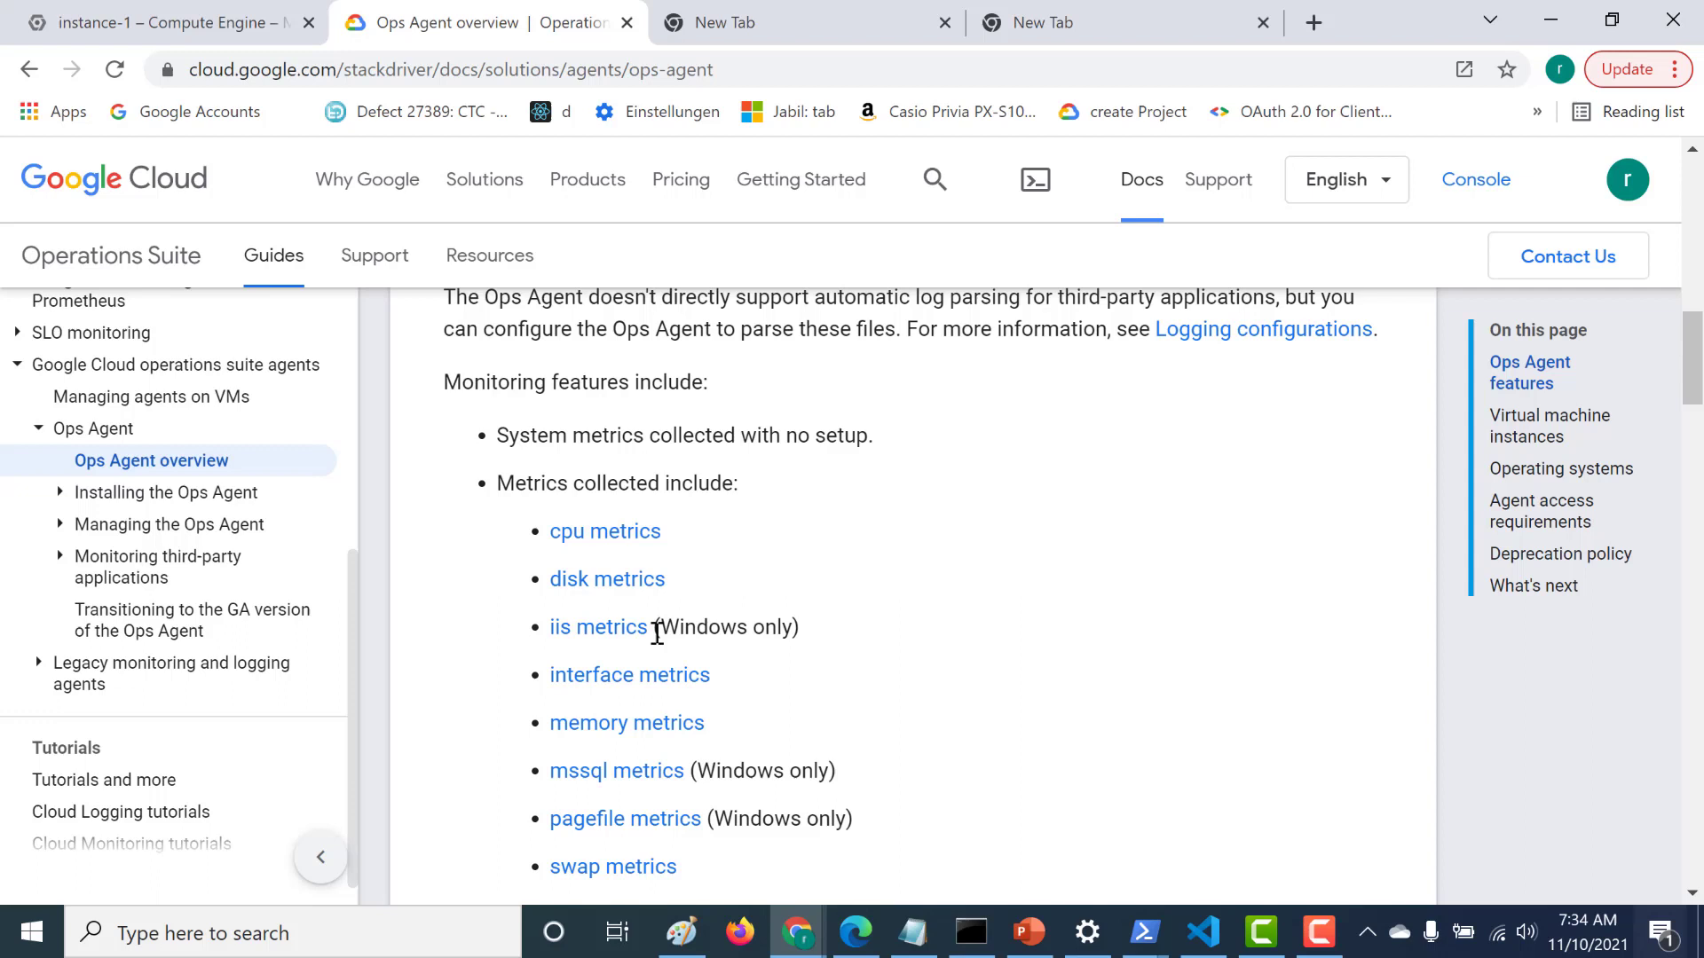
pyautogui.moveTo(548, 650)
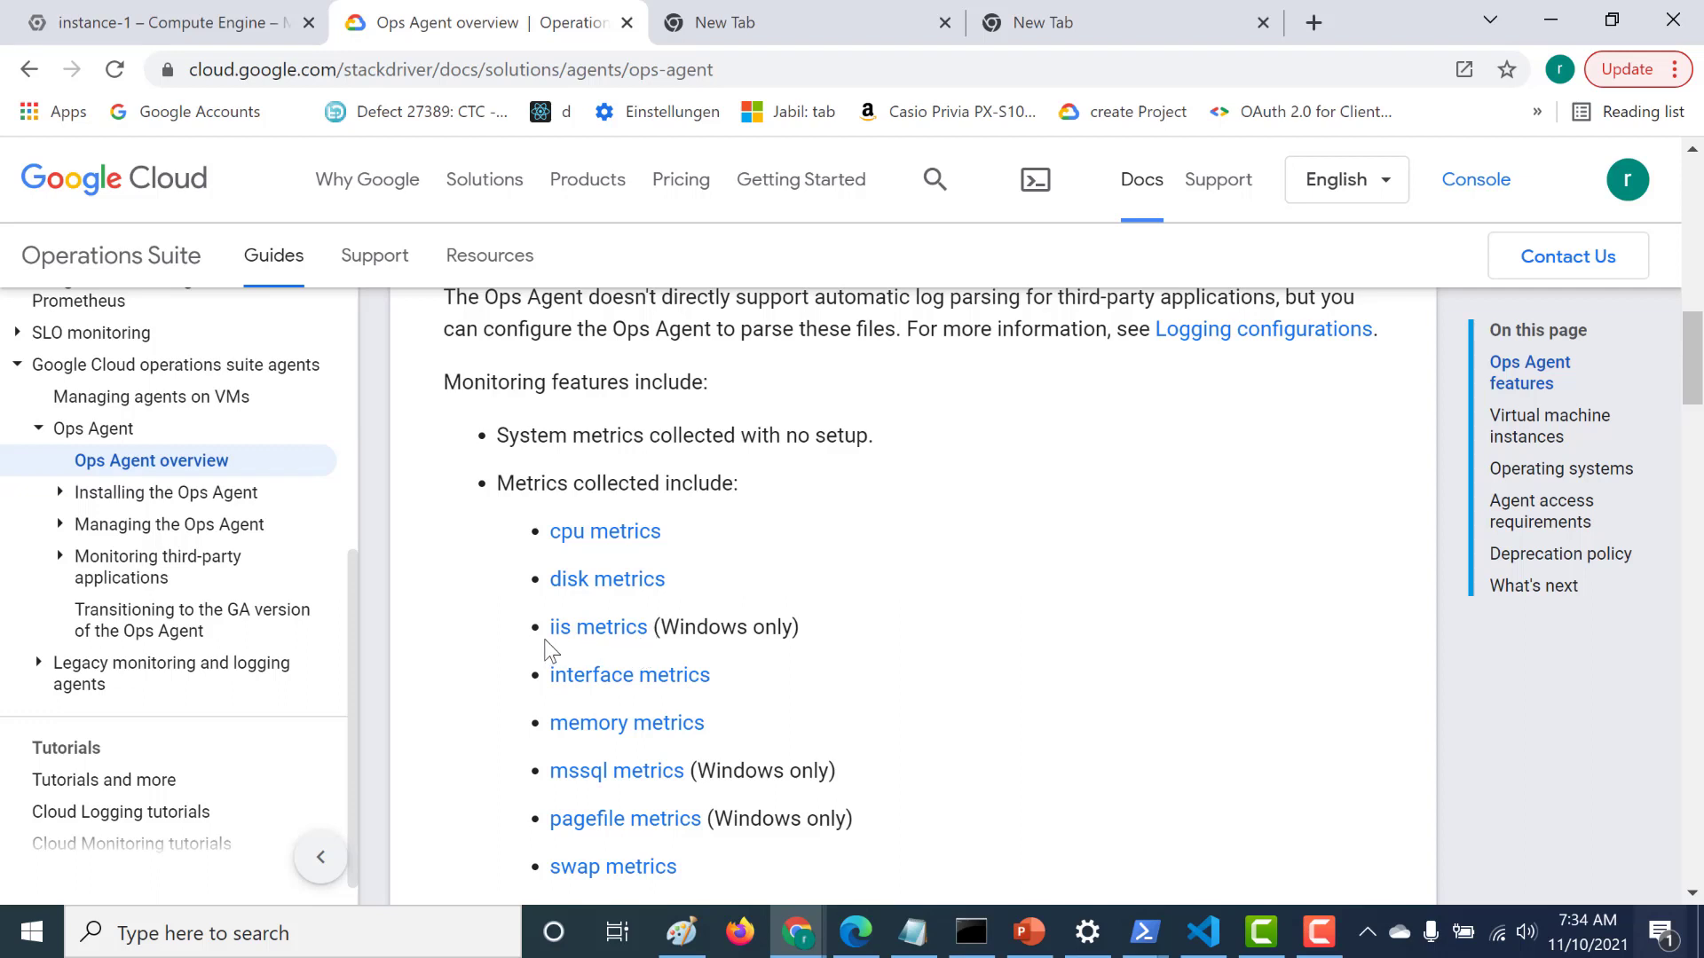
pyautogui.moveTo(1167, 638)
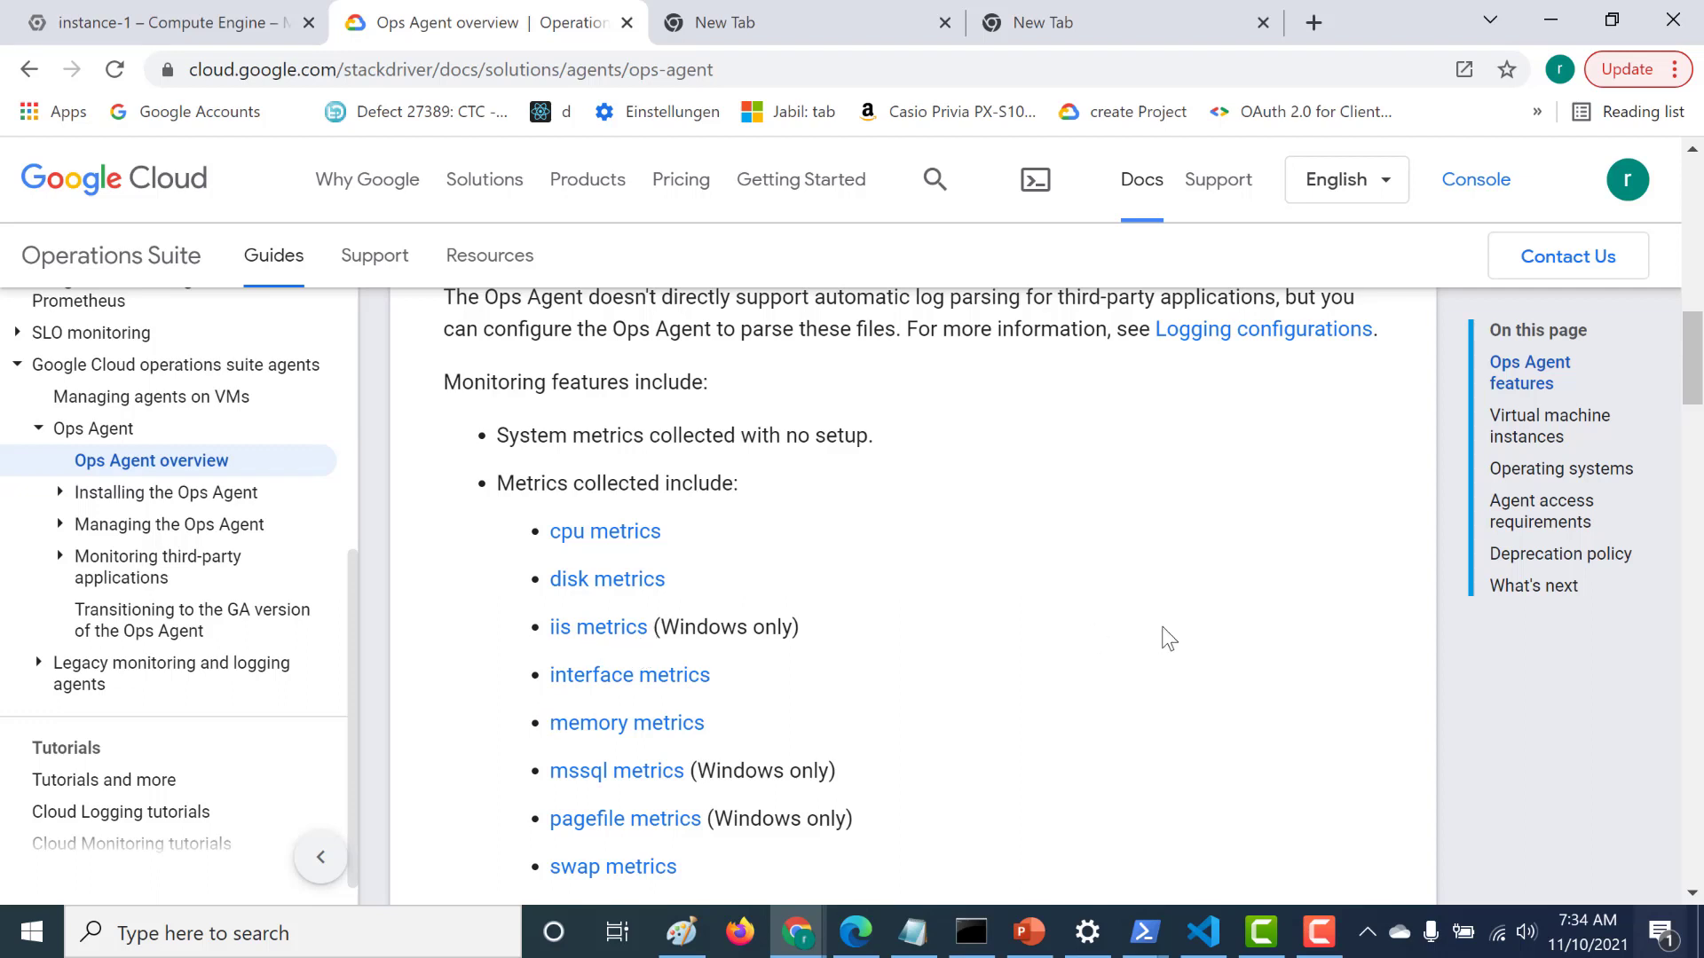
pyautogui.scroll(-3)
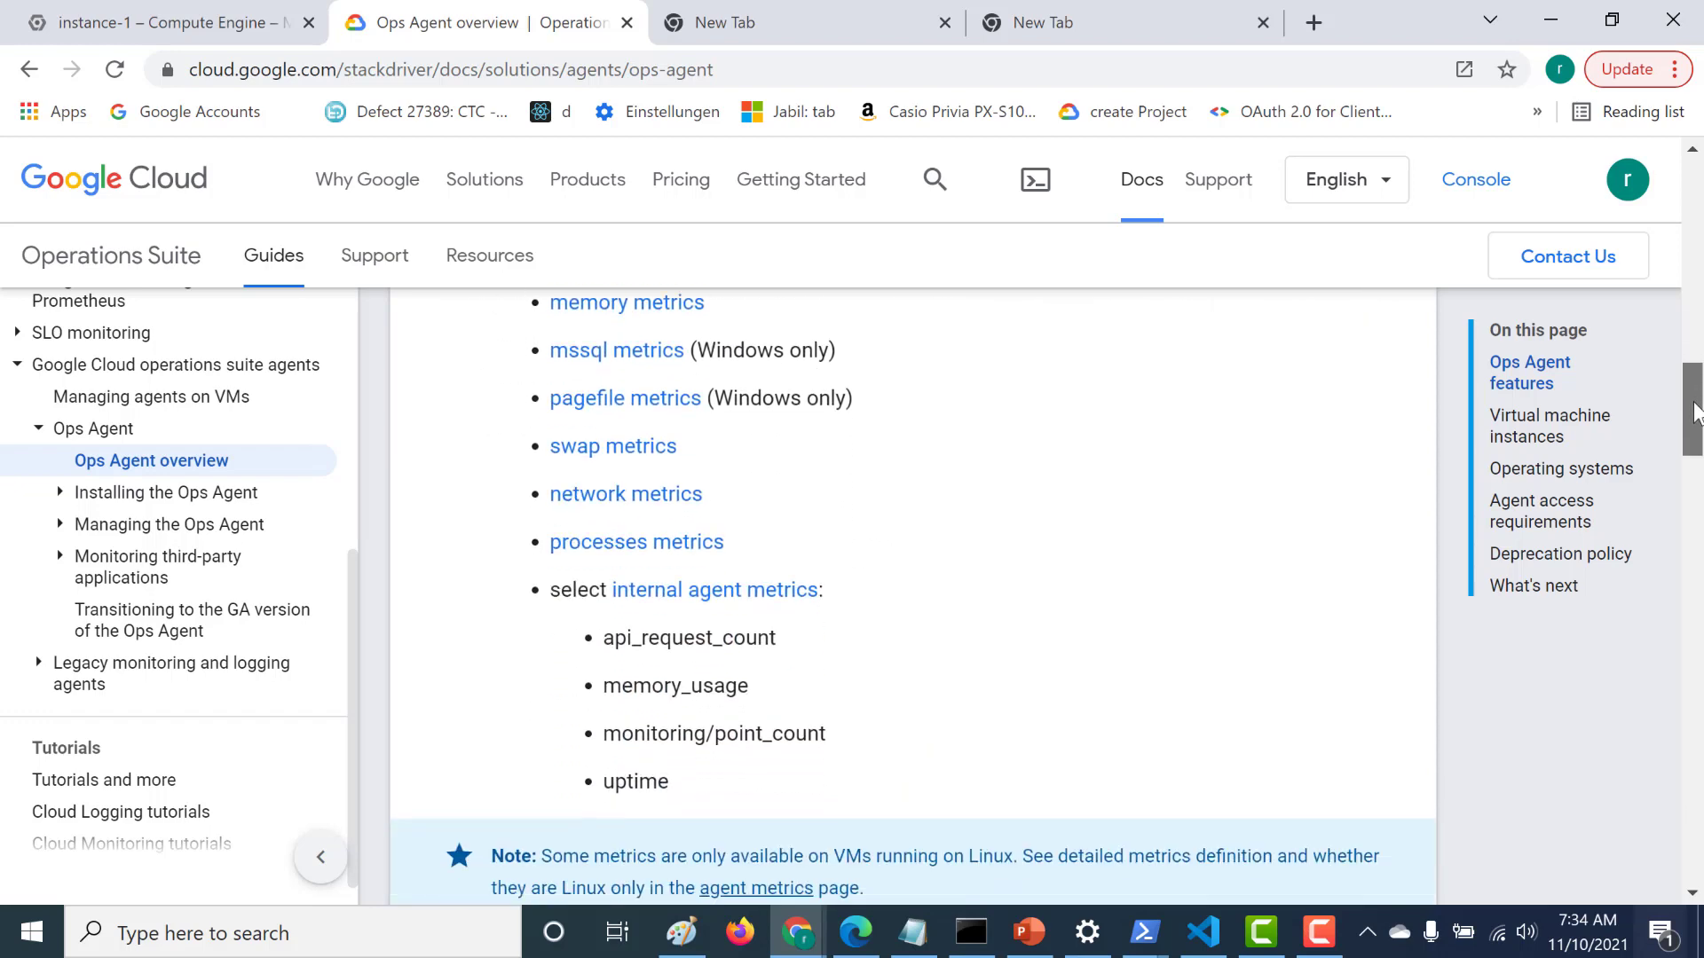
pyautogui.scroll(3)
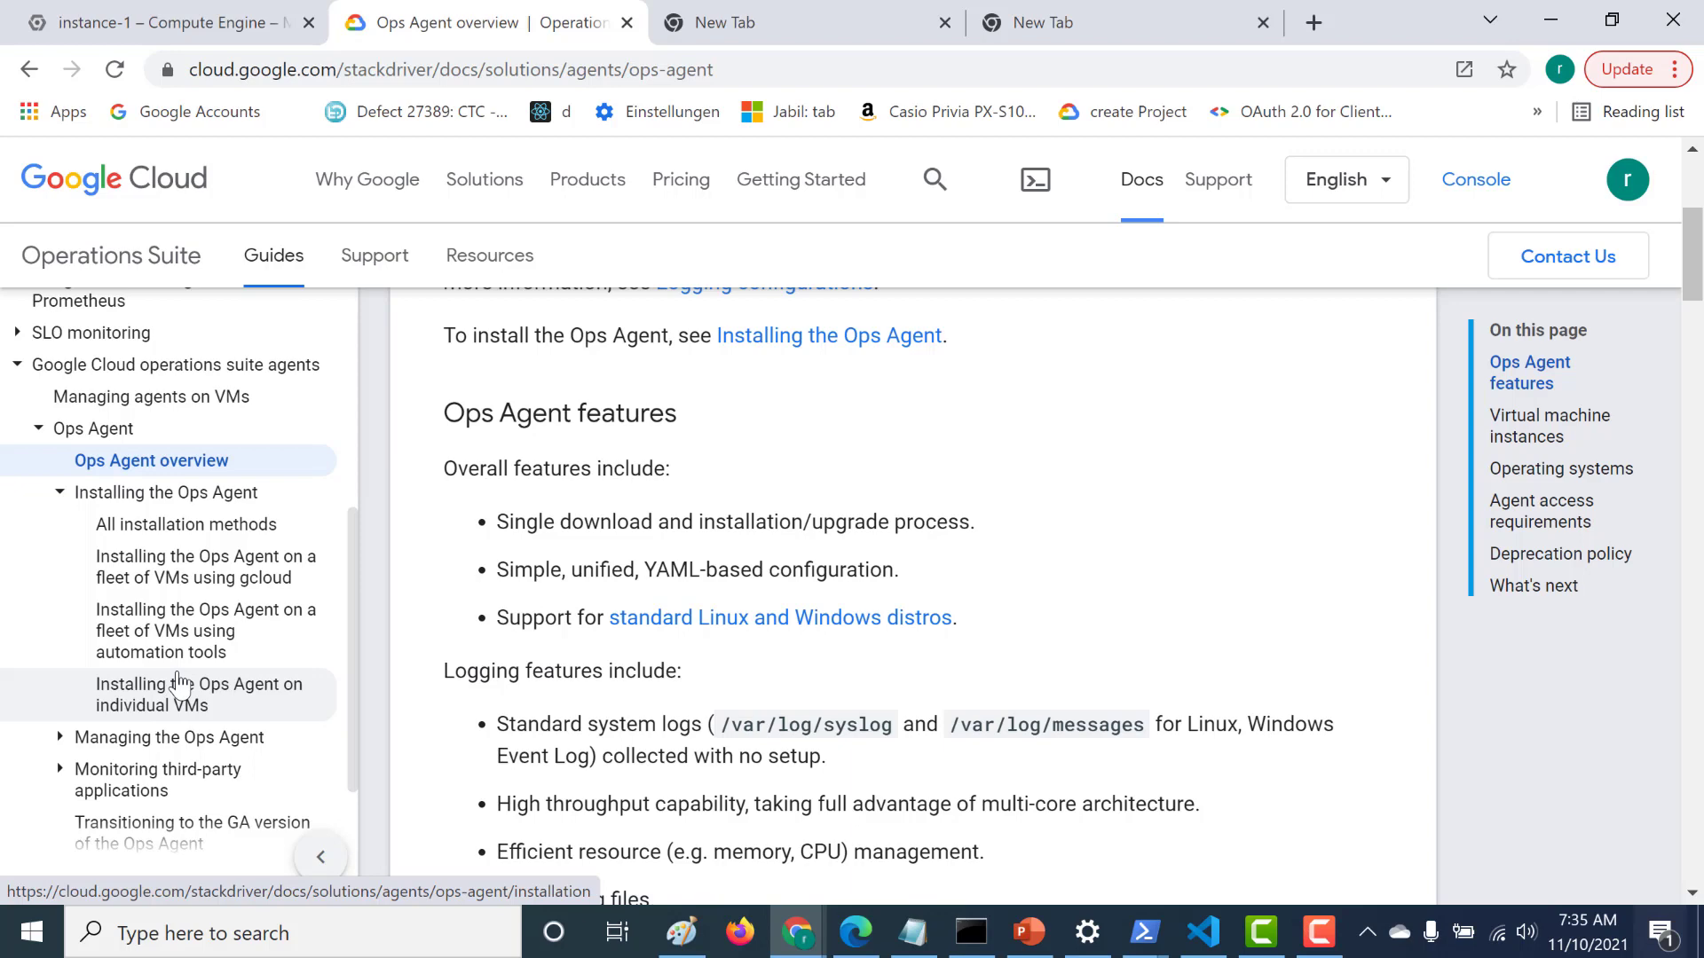
pyautogui.moveTo(205, 566)
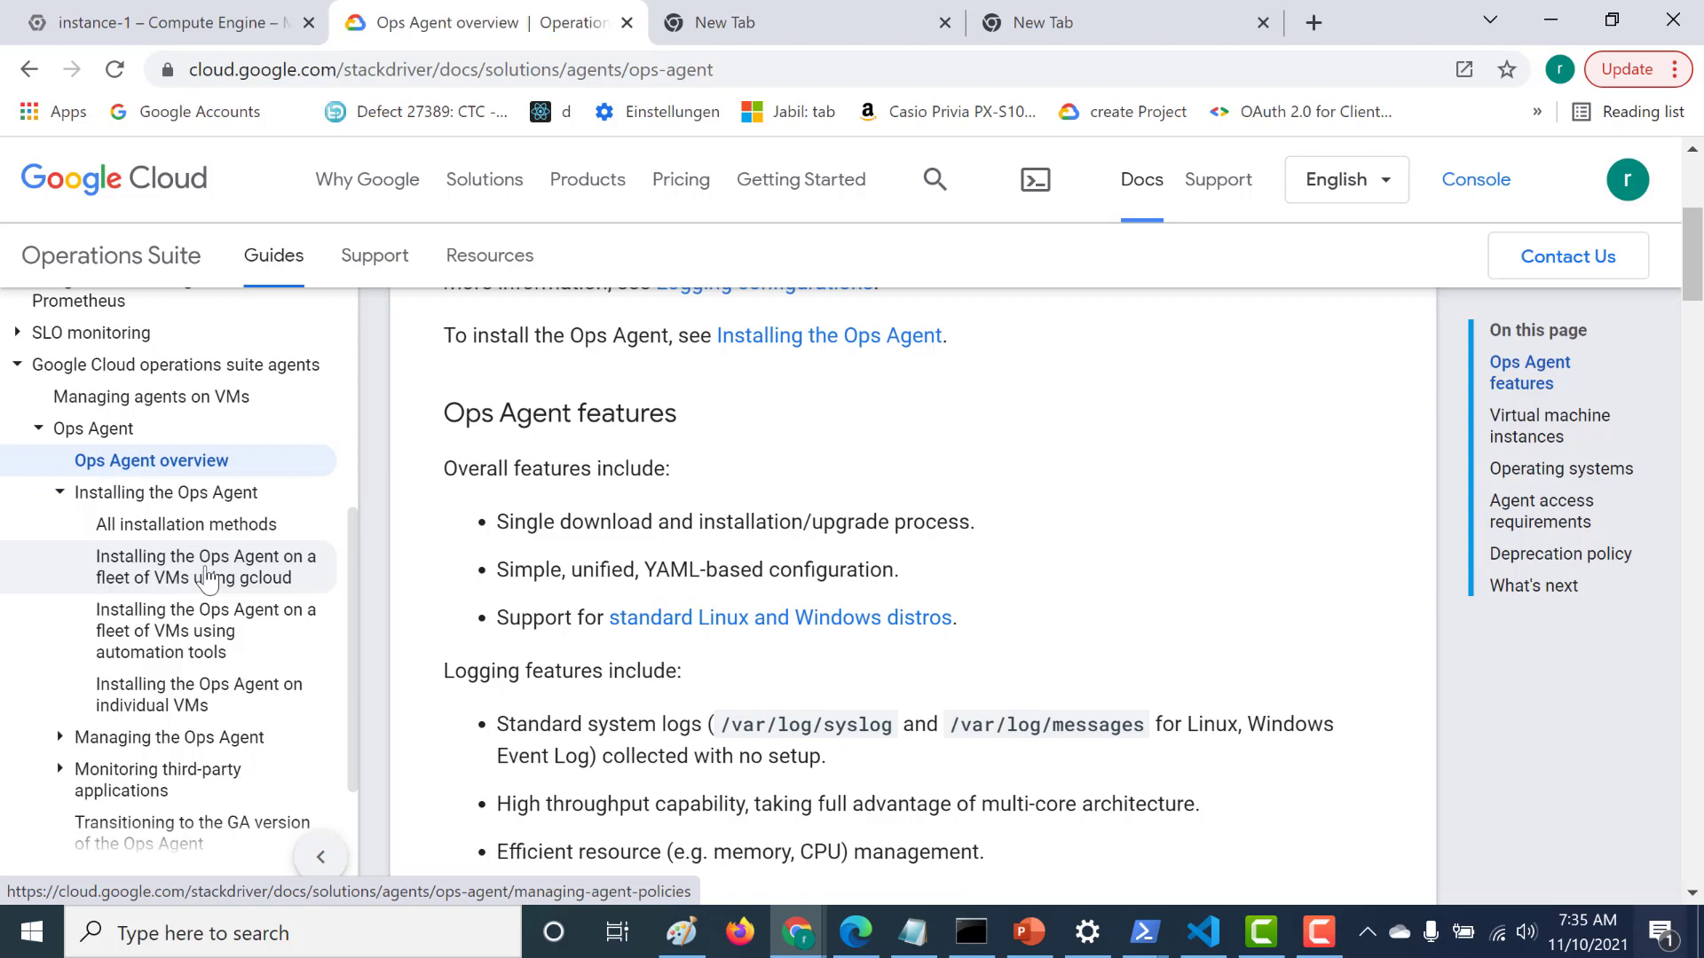
pyautogui.moveTo(165, 704)
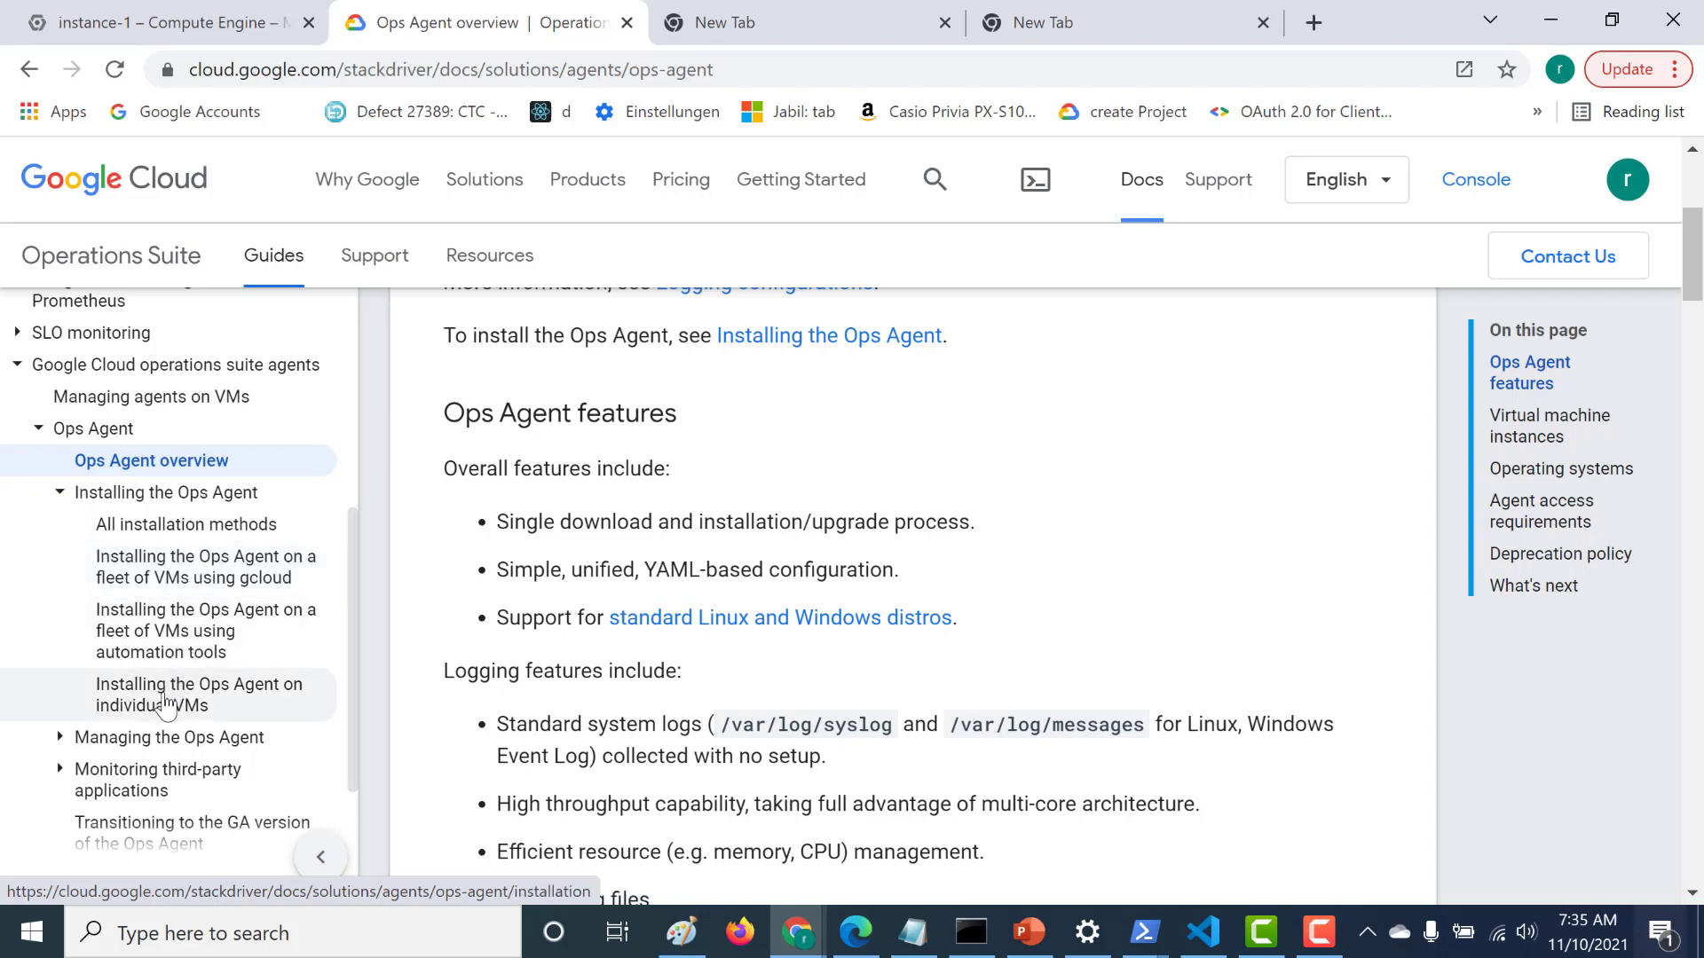
# - Open the individual-VM install guide, then start Install Ops Agent from instance-1's memory charts
pyautogui.click(201, 694)
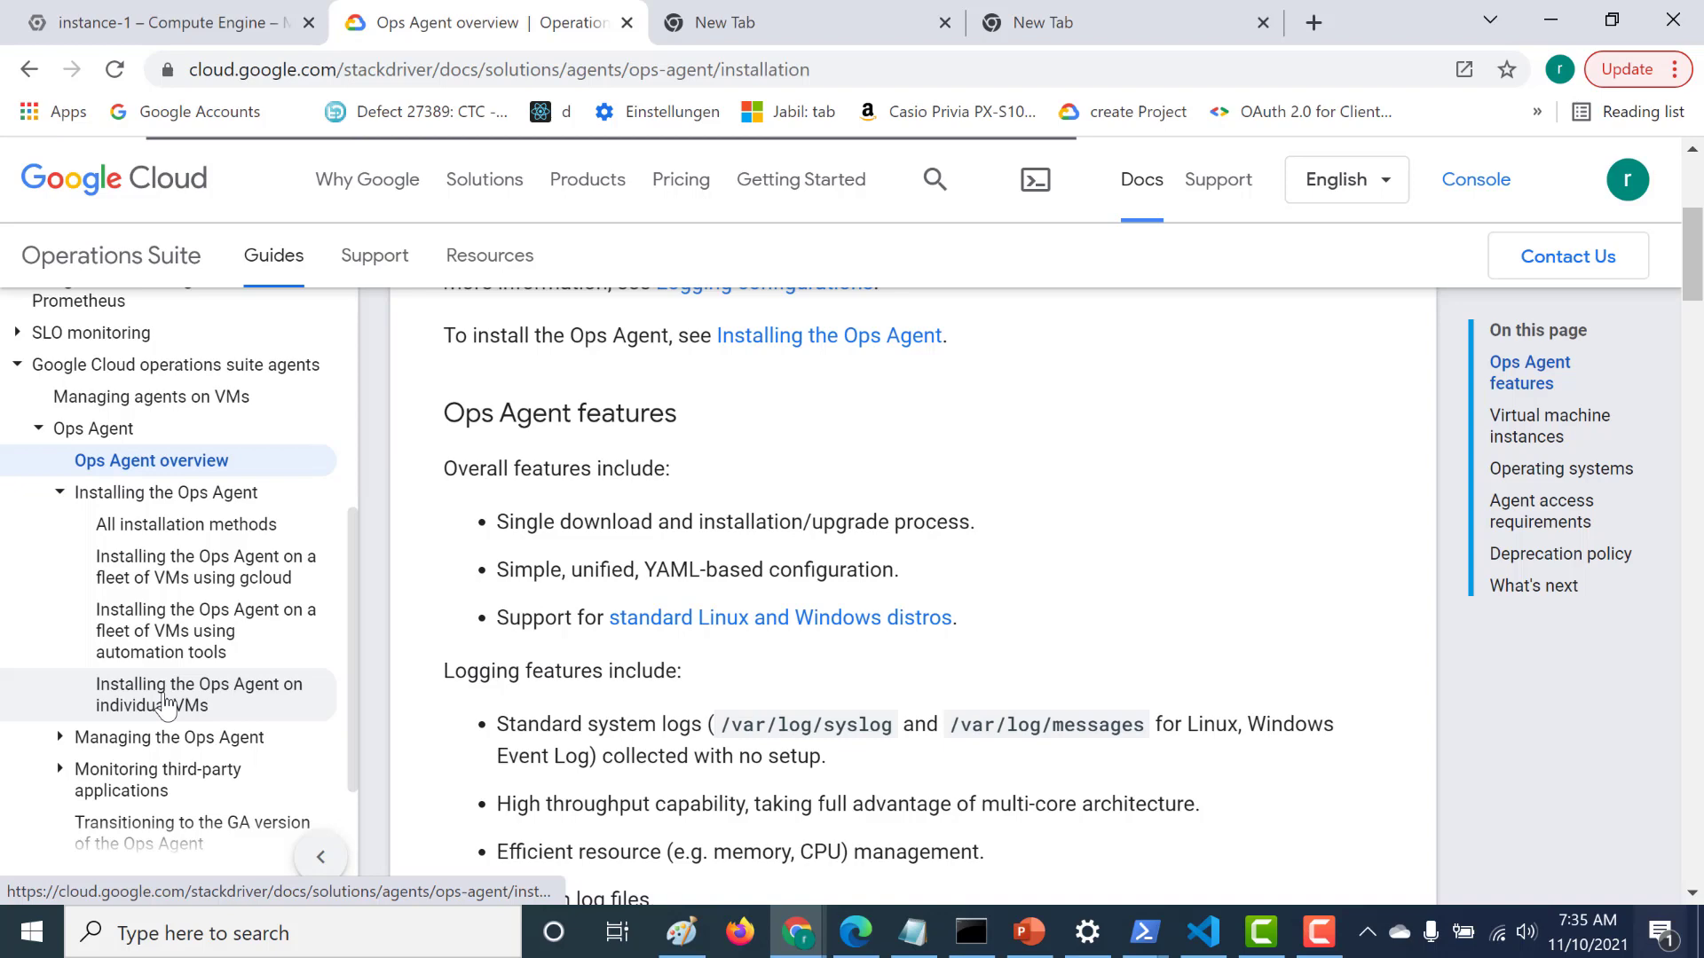
pyautogui.click(199, 694)
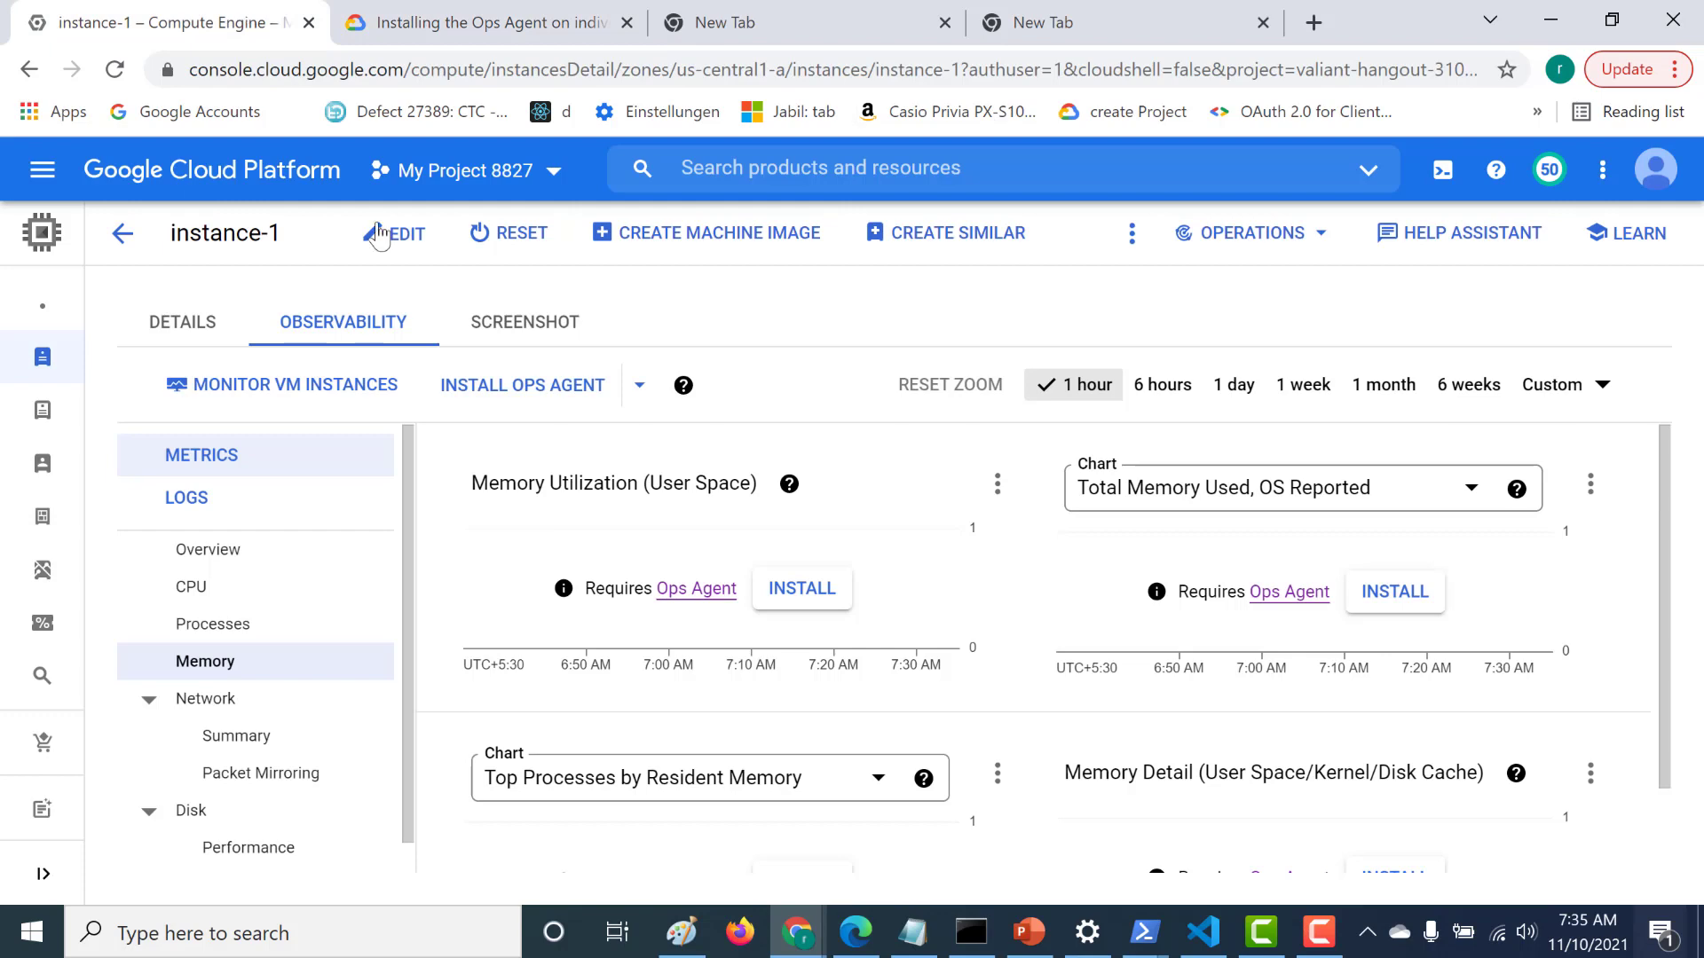
pyautogui.moveTo(801, 587)
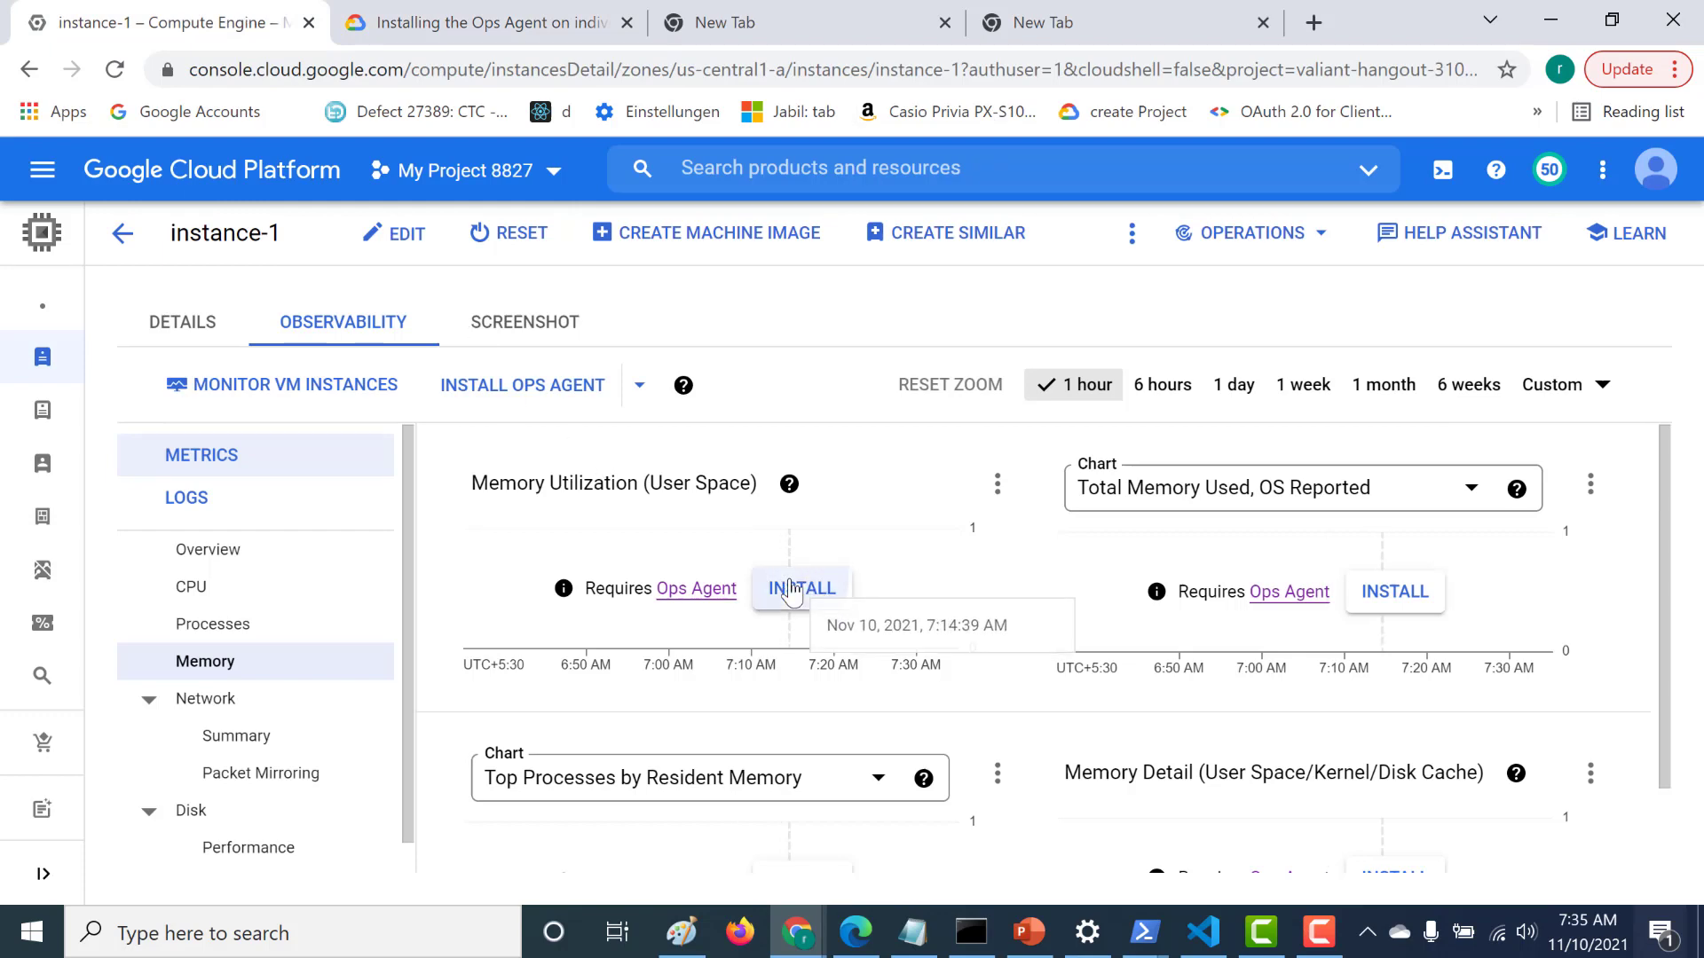
pyautogui.click(800, 587)
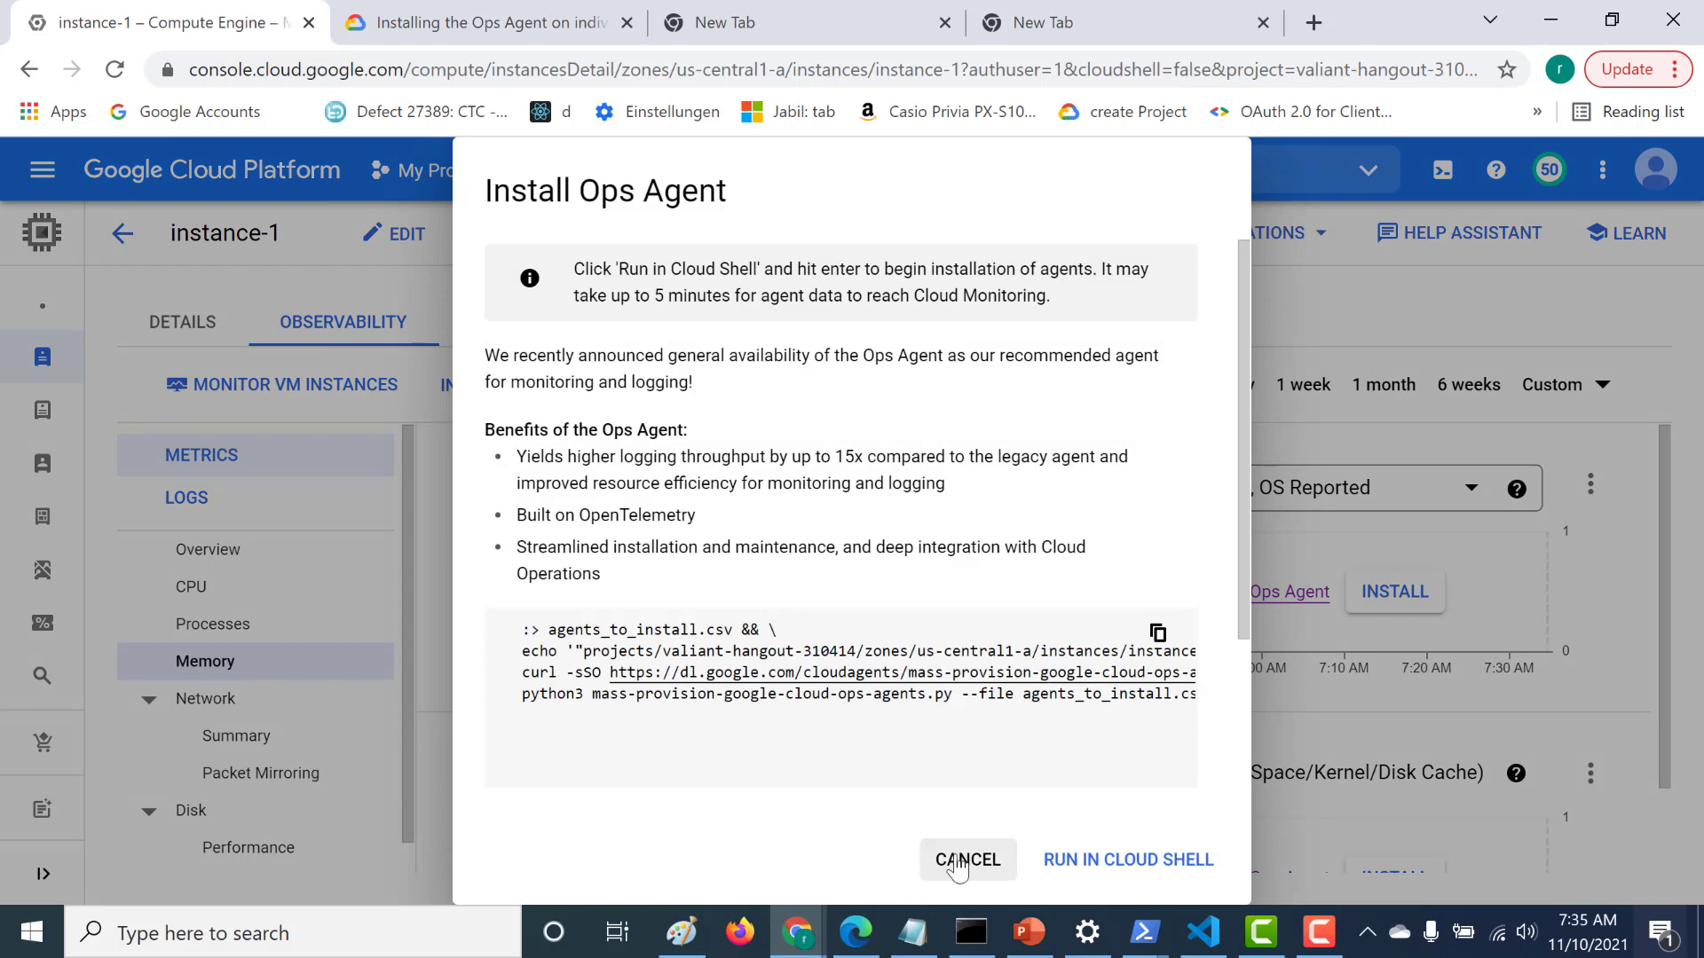
# - Dismiss the Install Ops Agent dialog and show the Operations products in the navigation menu
pyautogui.click(966, 859)
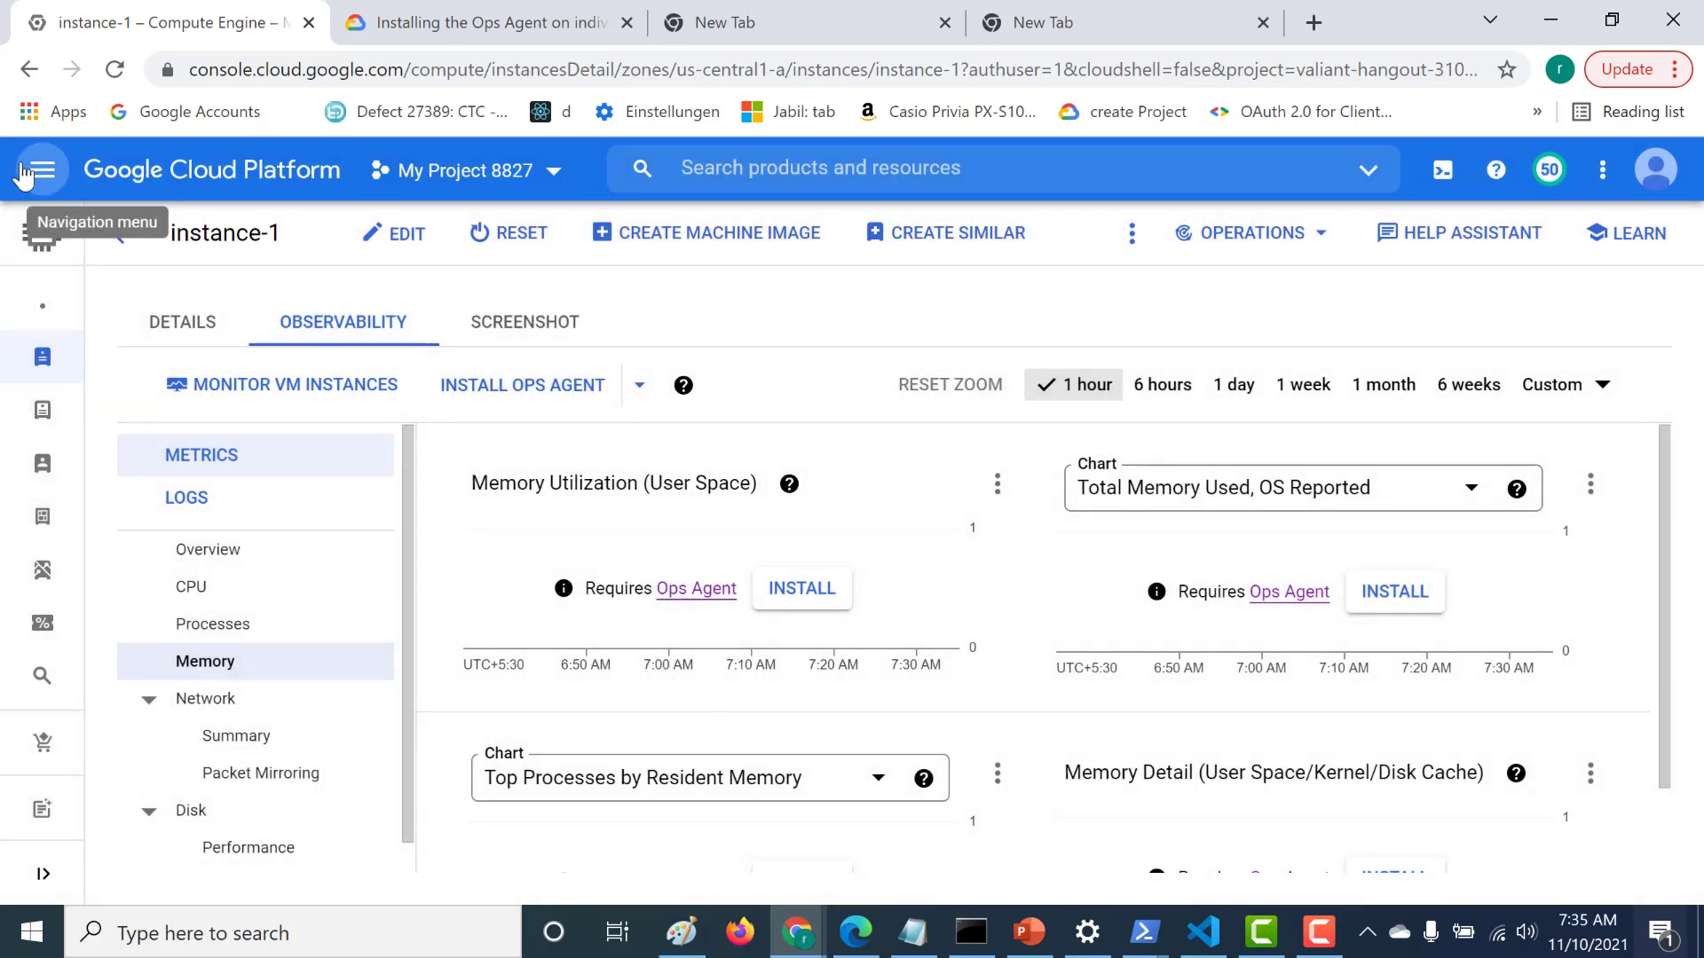
pyautogui.click(41, 170)
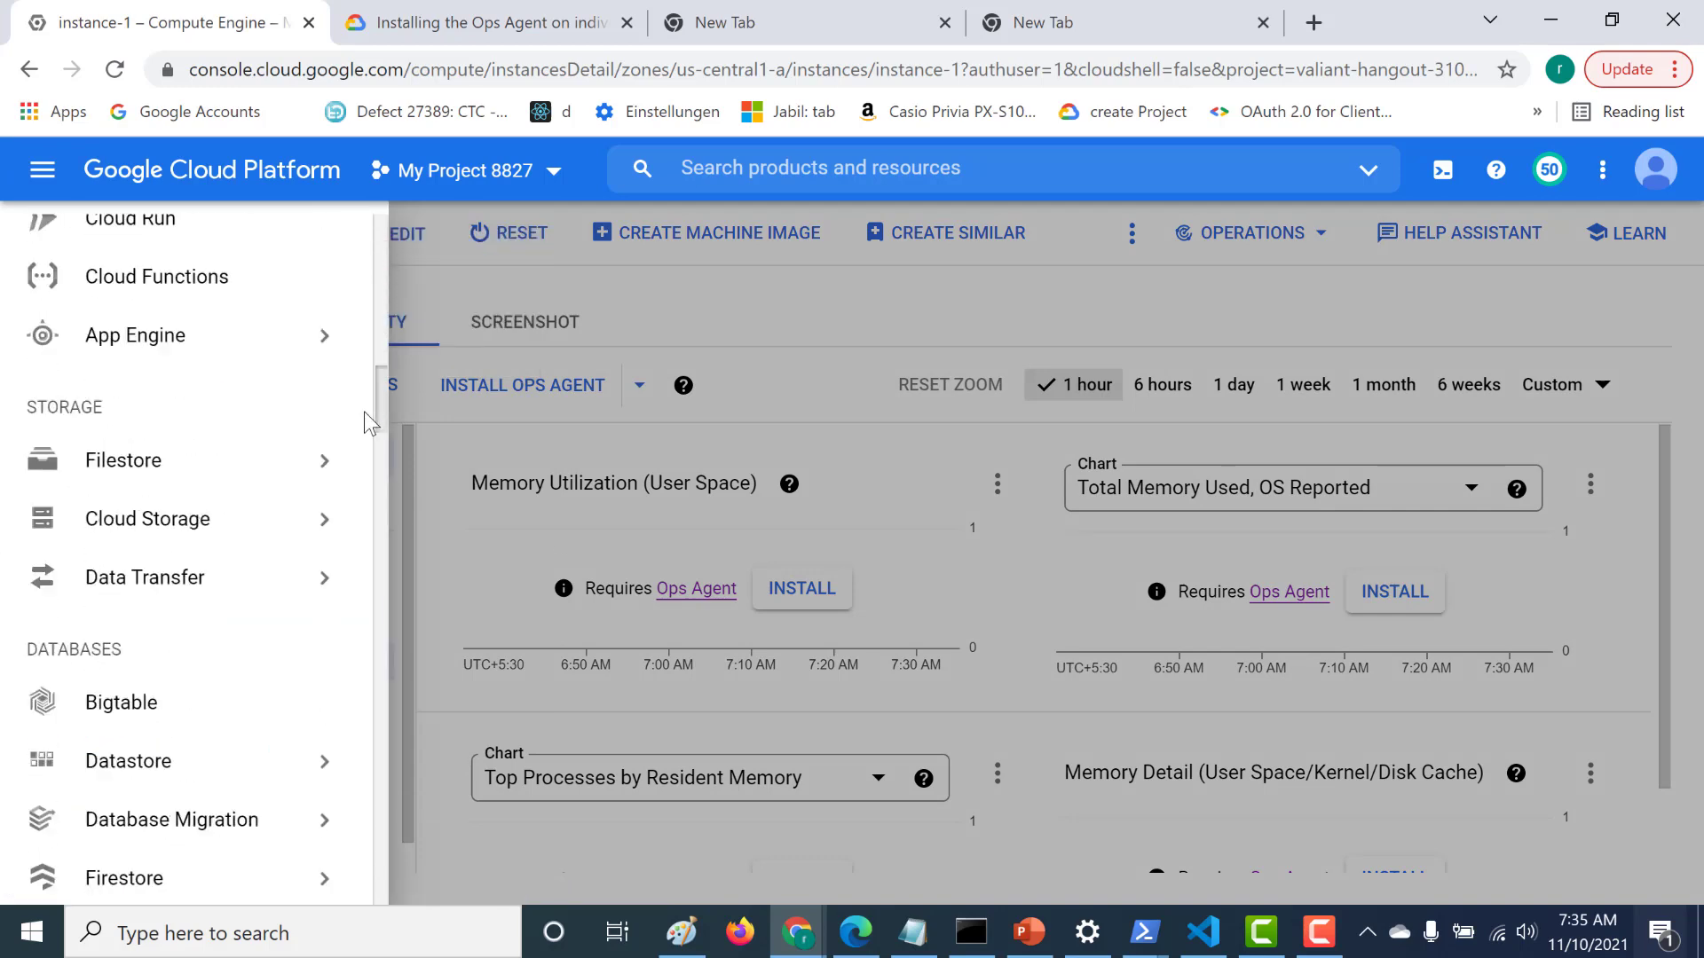
pyautogui.scroll(-3)
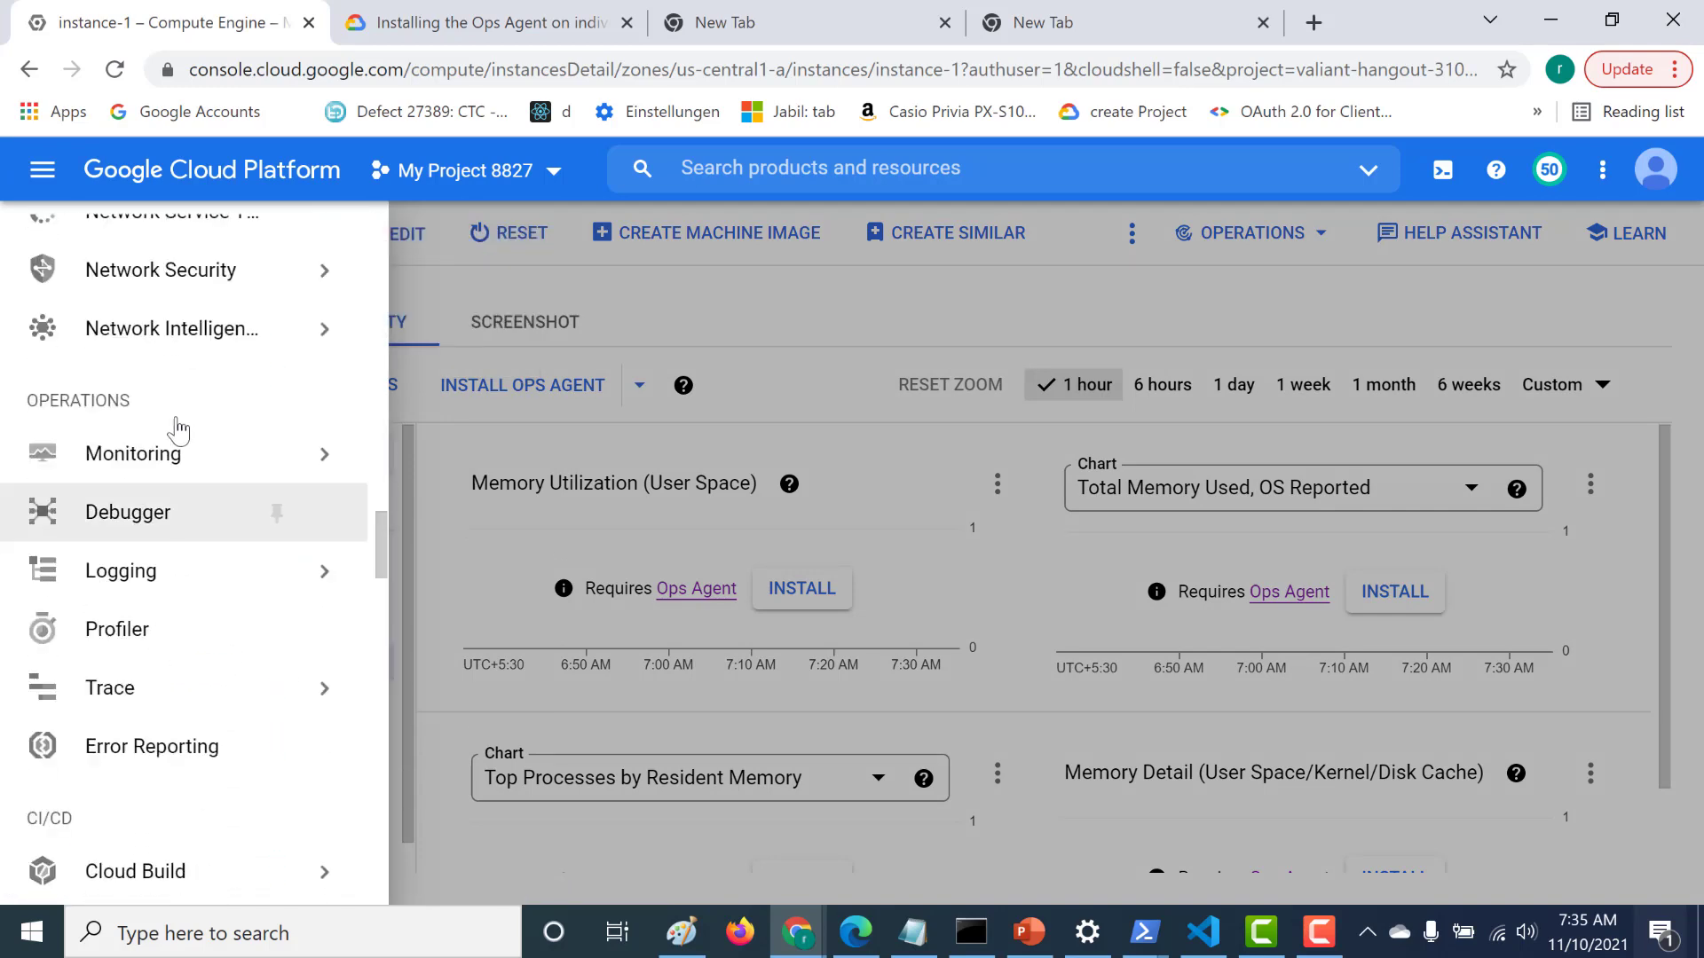
# - In Monitoring's VM instances inventory, tick instance-1 (agent Not Detected) for agent installation
pyautogui.click(133, 453)
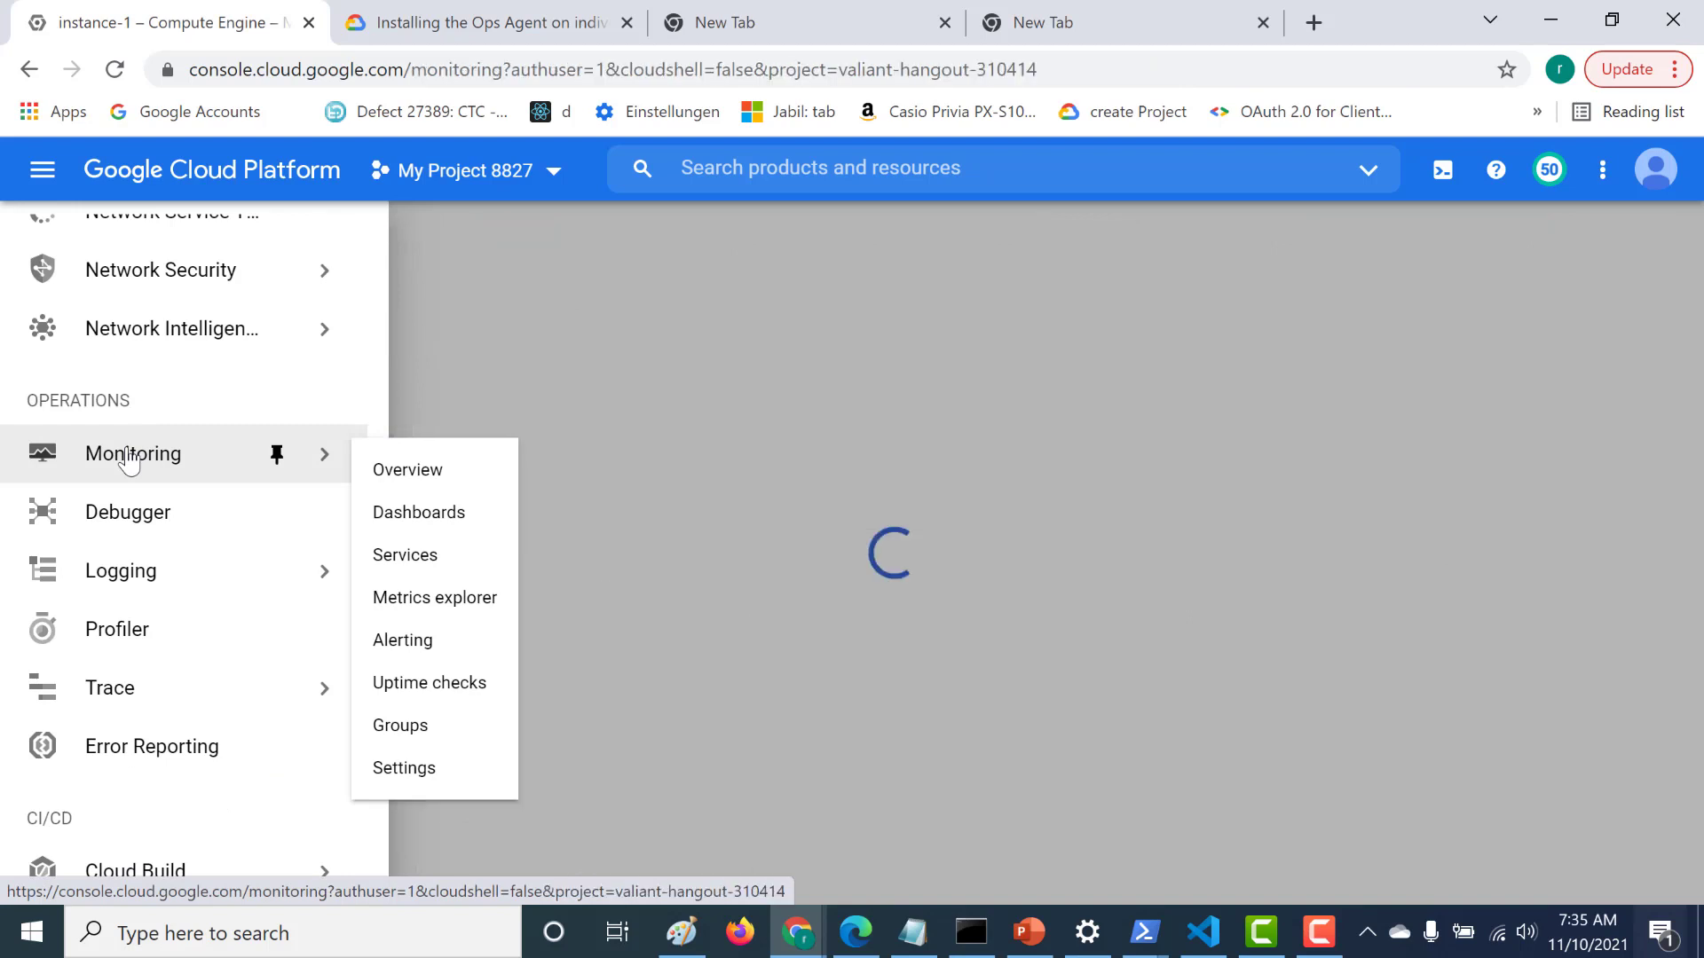
pyautogui.click(131, 452)
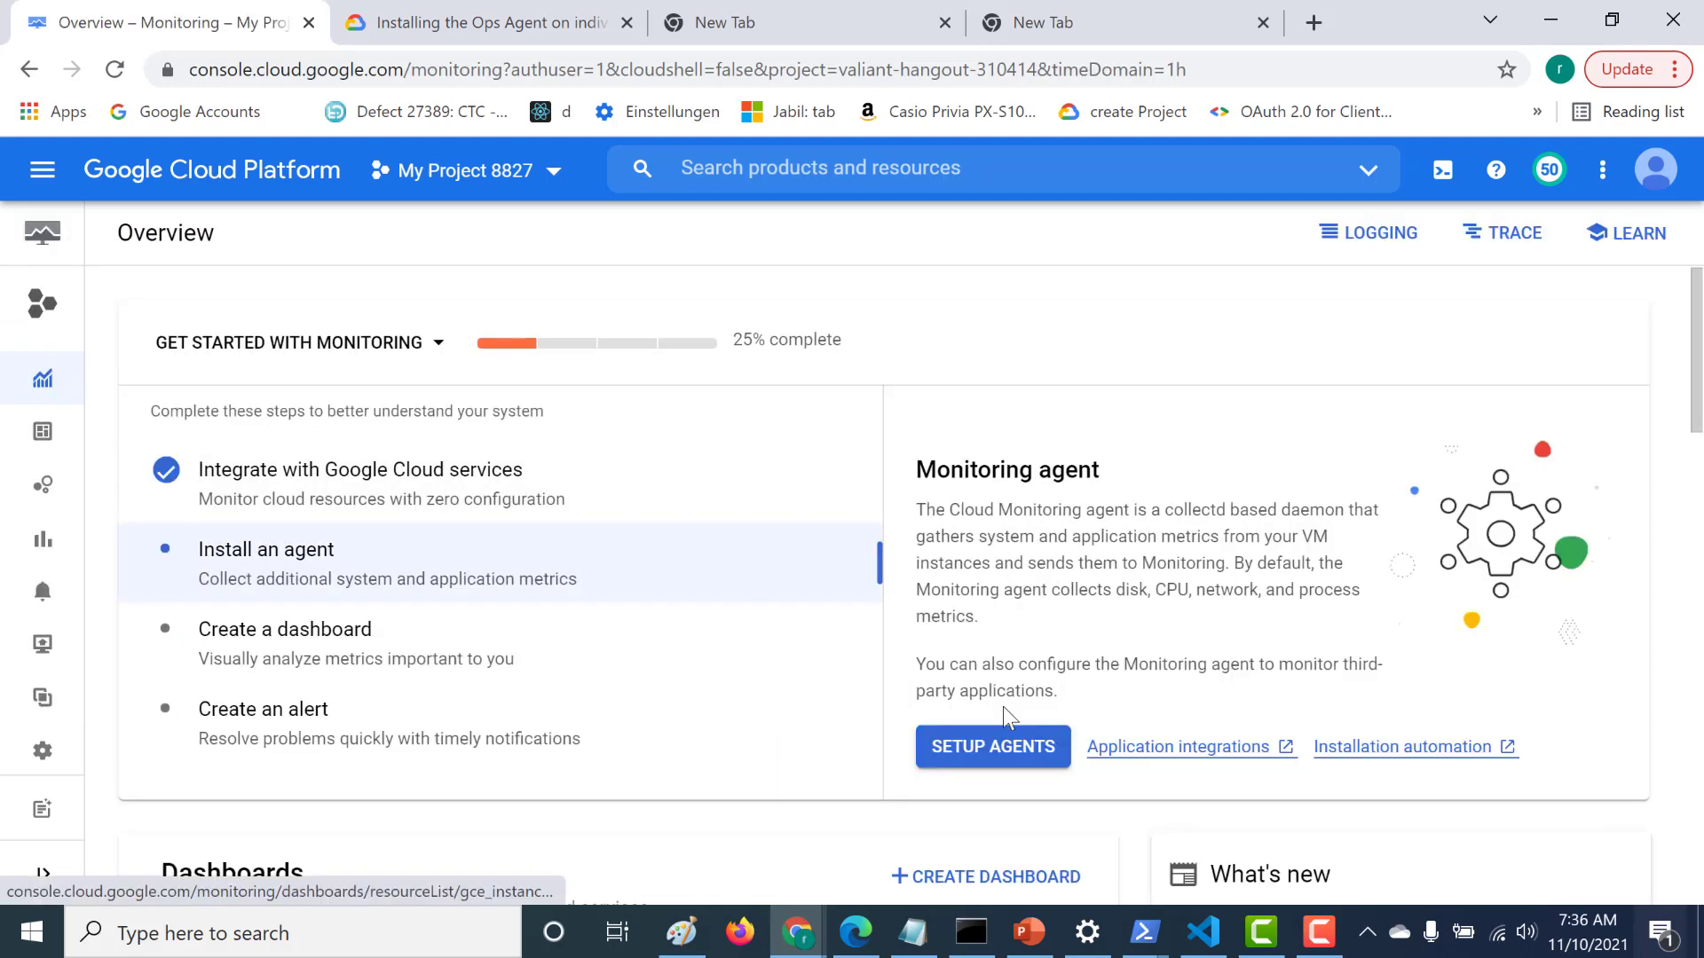
pyautogui.click(991, 747)
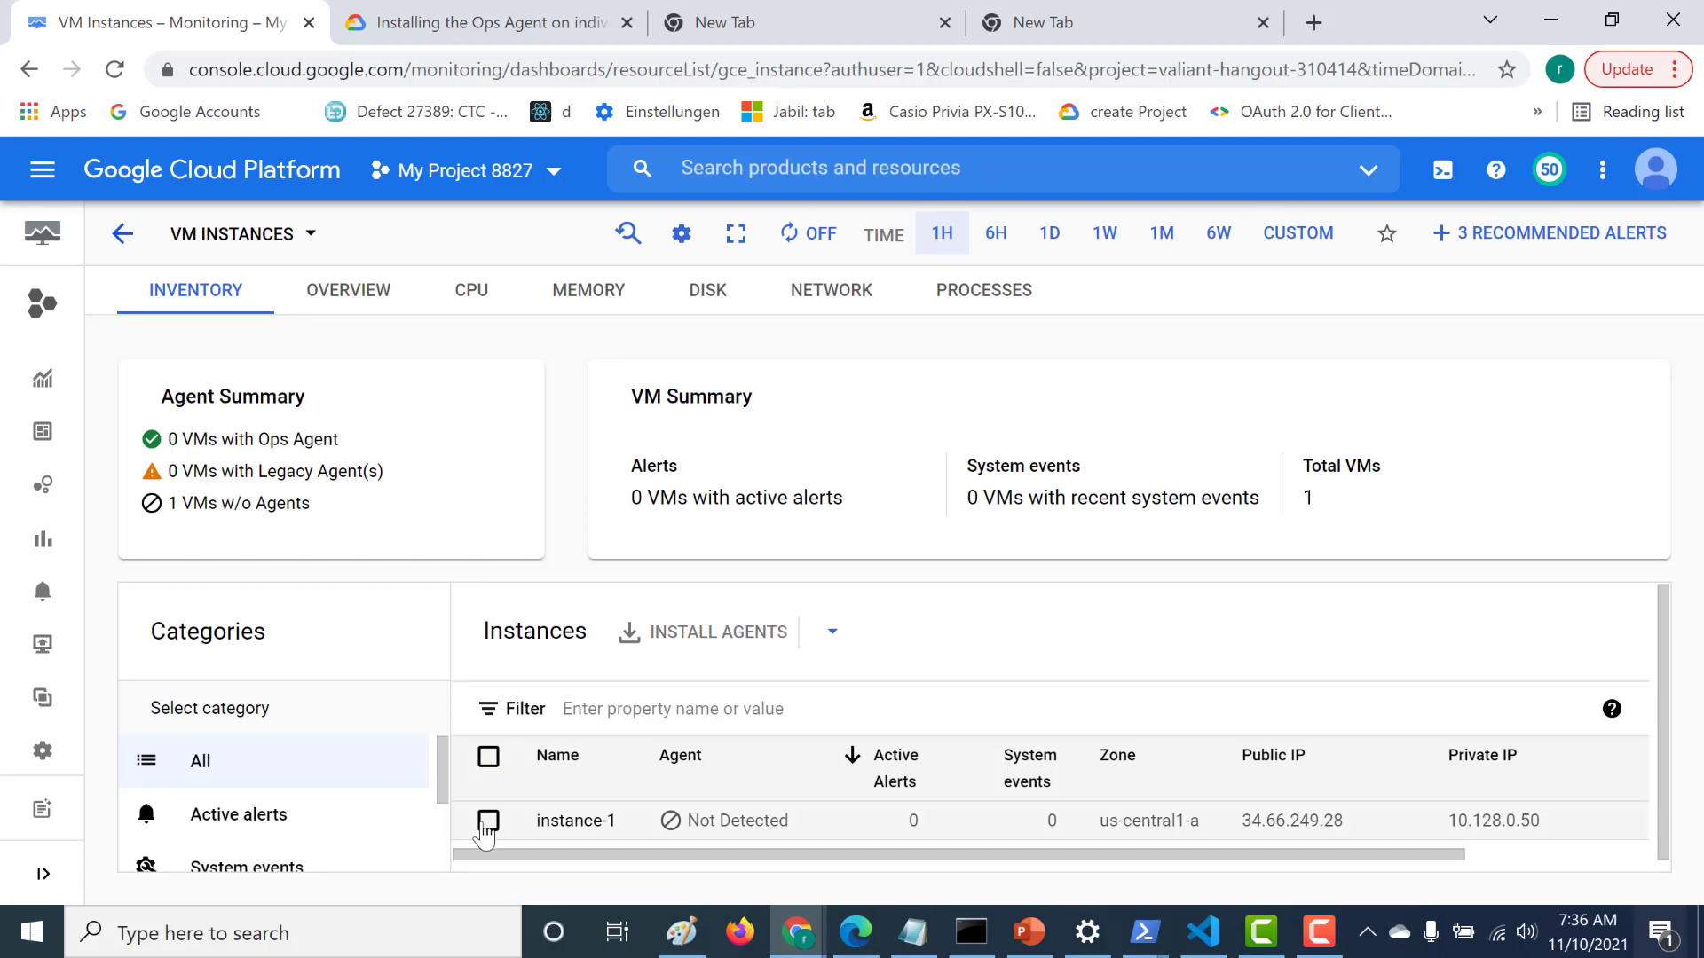
pyautogui.click(488, 820)
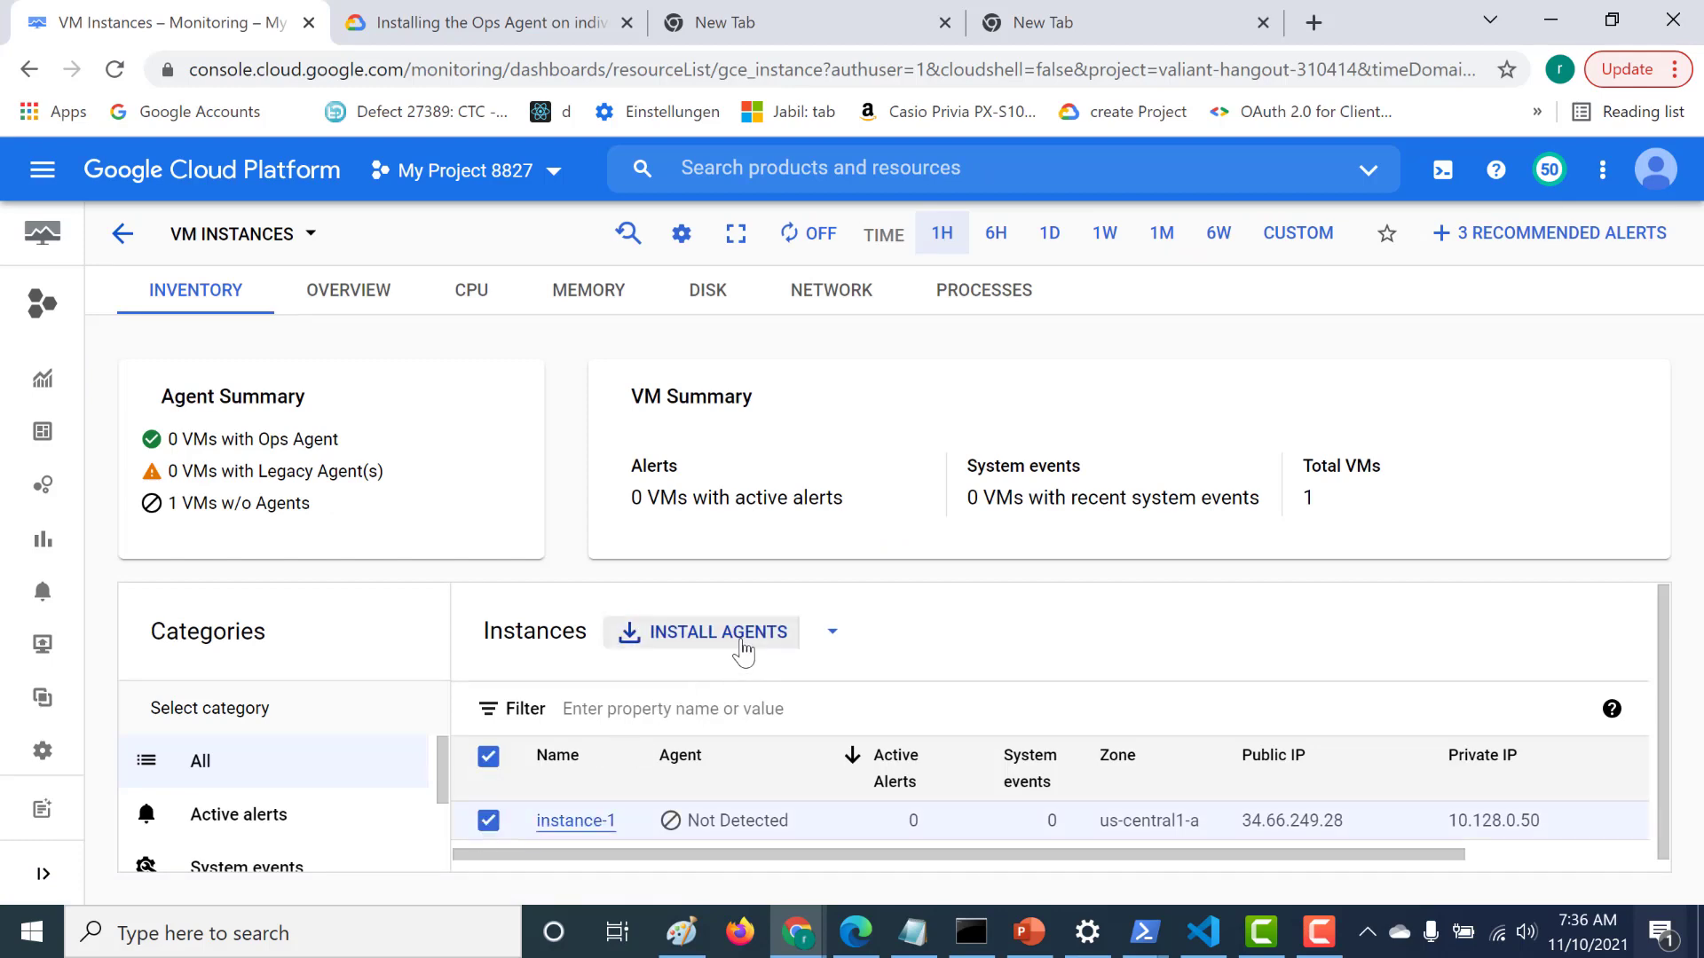
pyautogui.moveTo(506, 459)
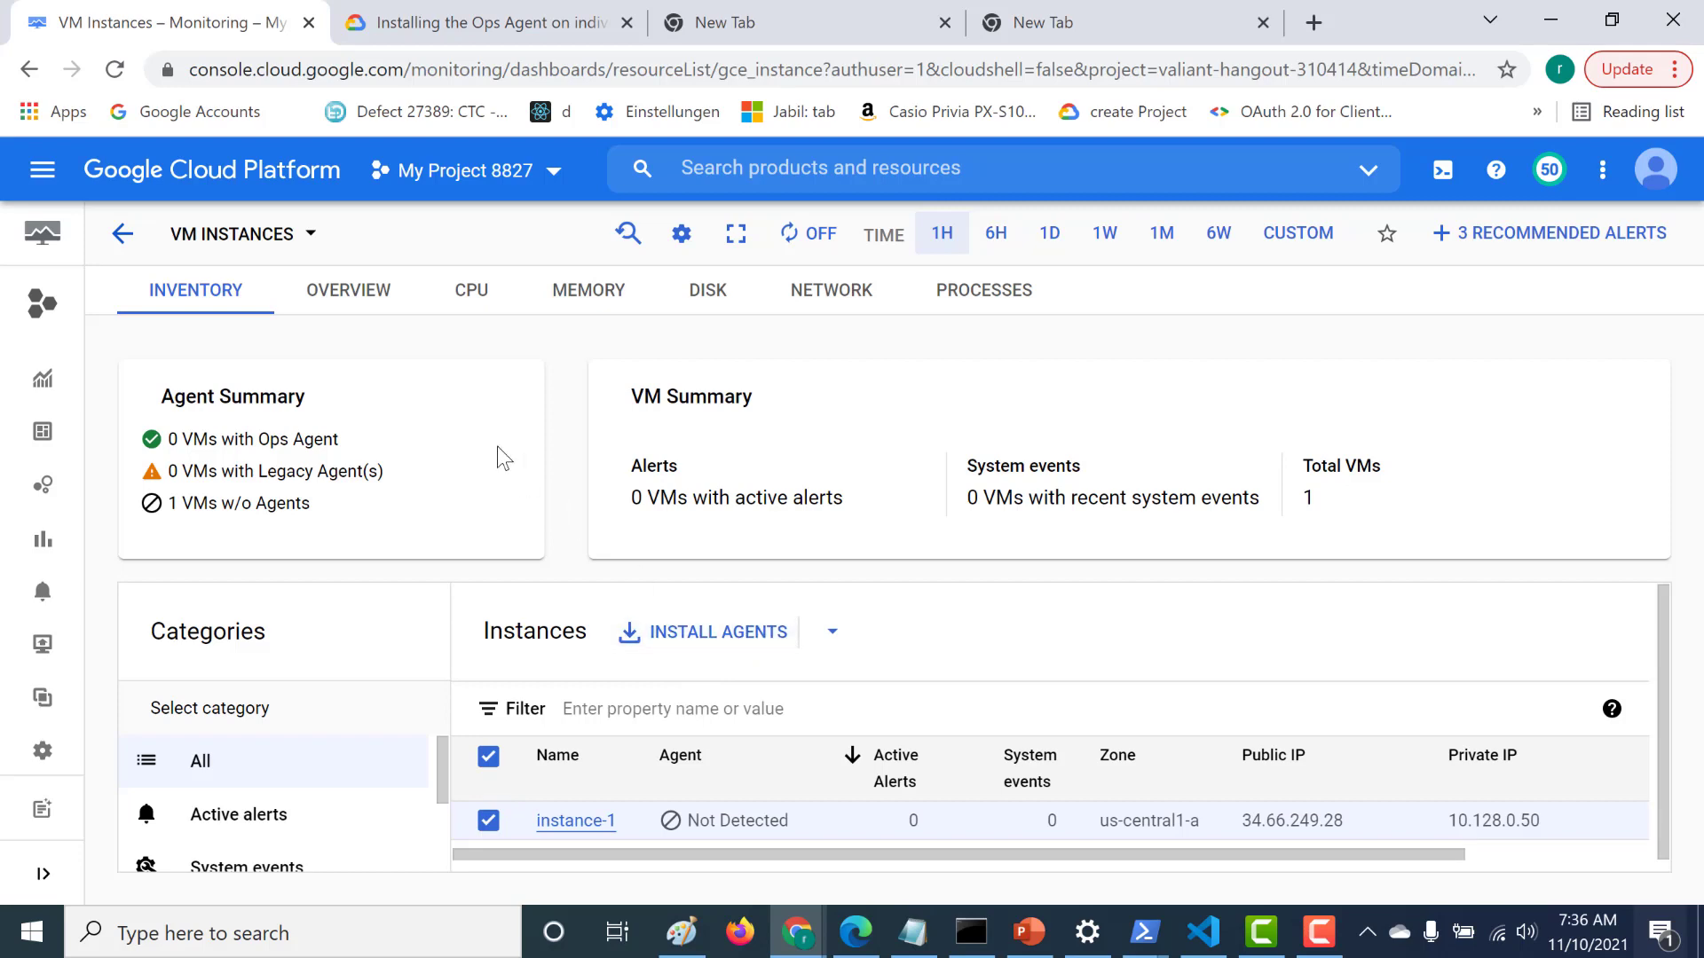
pyautogui.moveTo(205, 241)
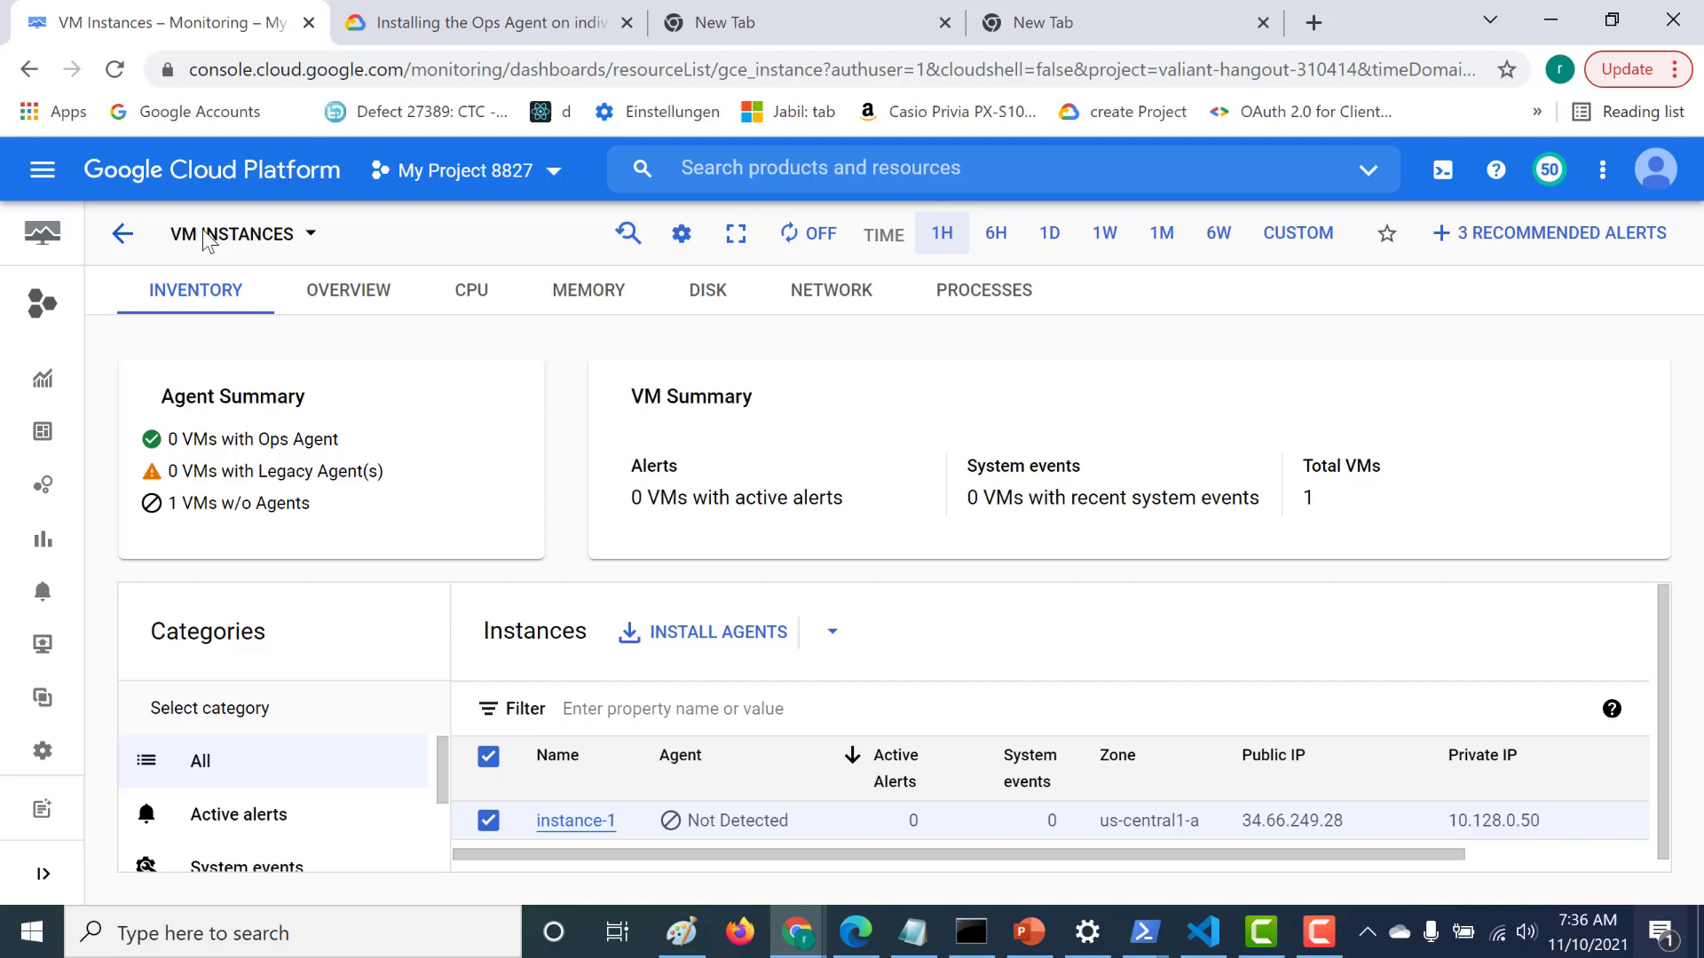
# - Return to the Compute Engine VM instances list to connect to instance-1 via SSH
pyautogui.click(42, 170)
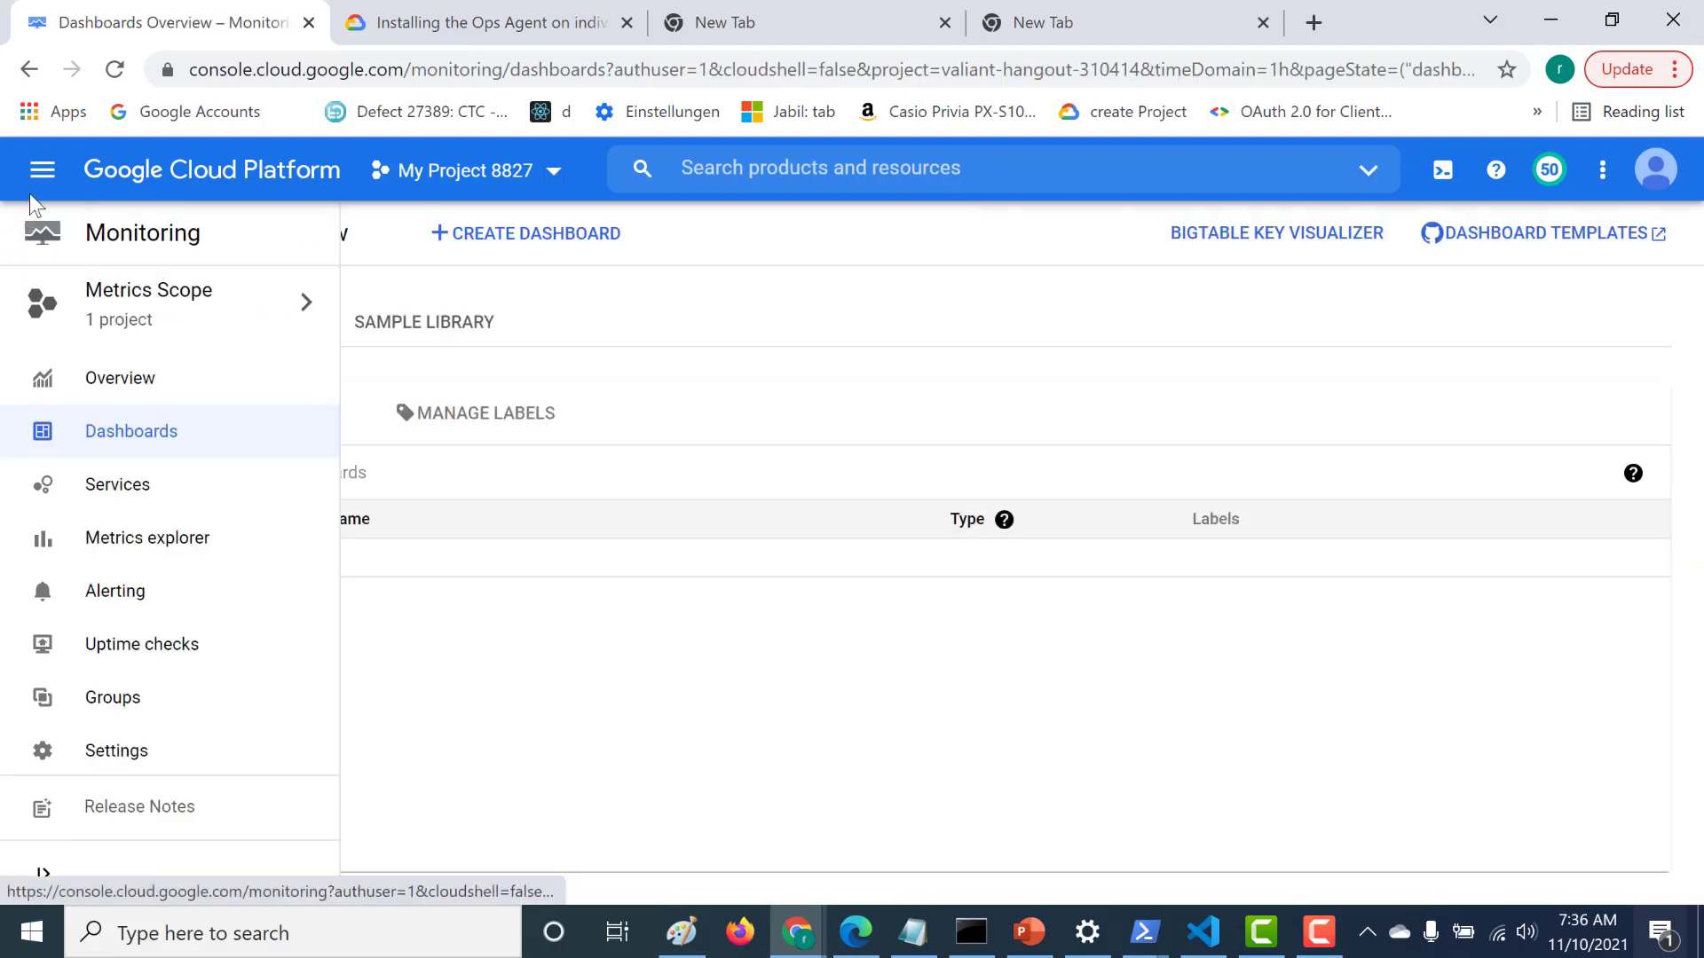
pyautogui.click(43, 170)
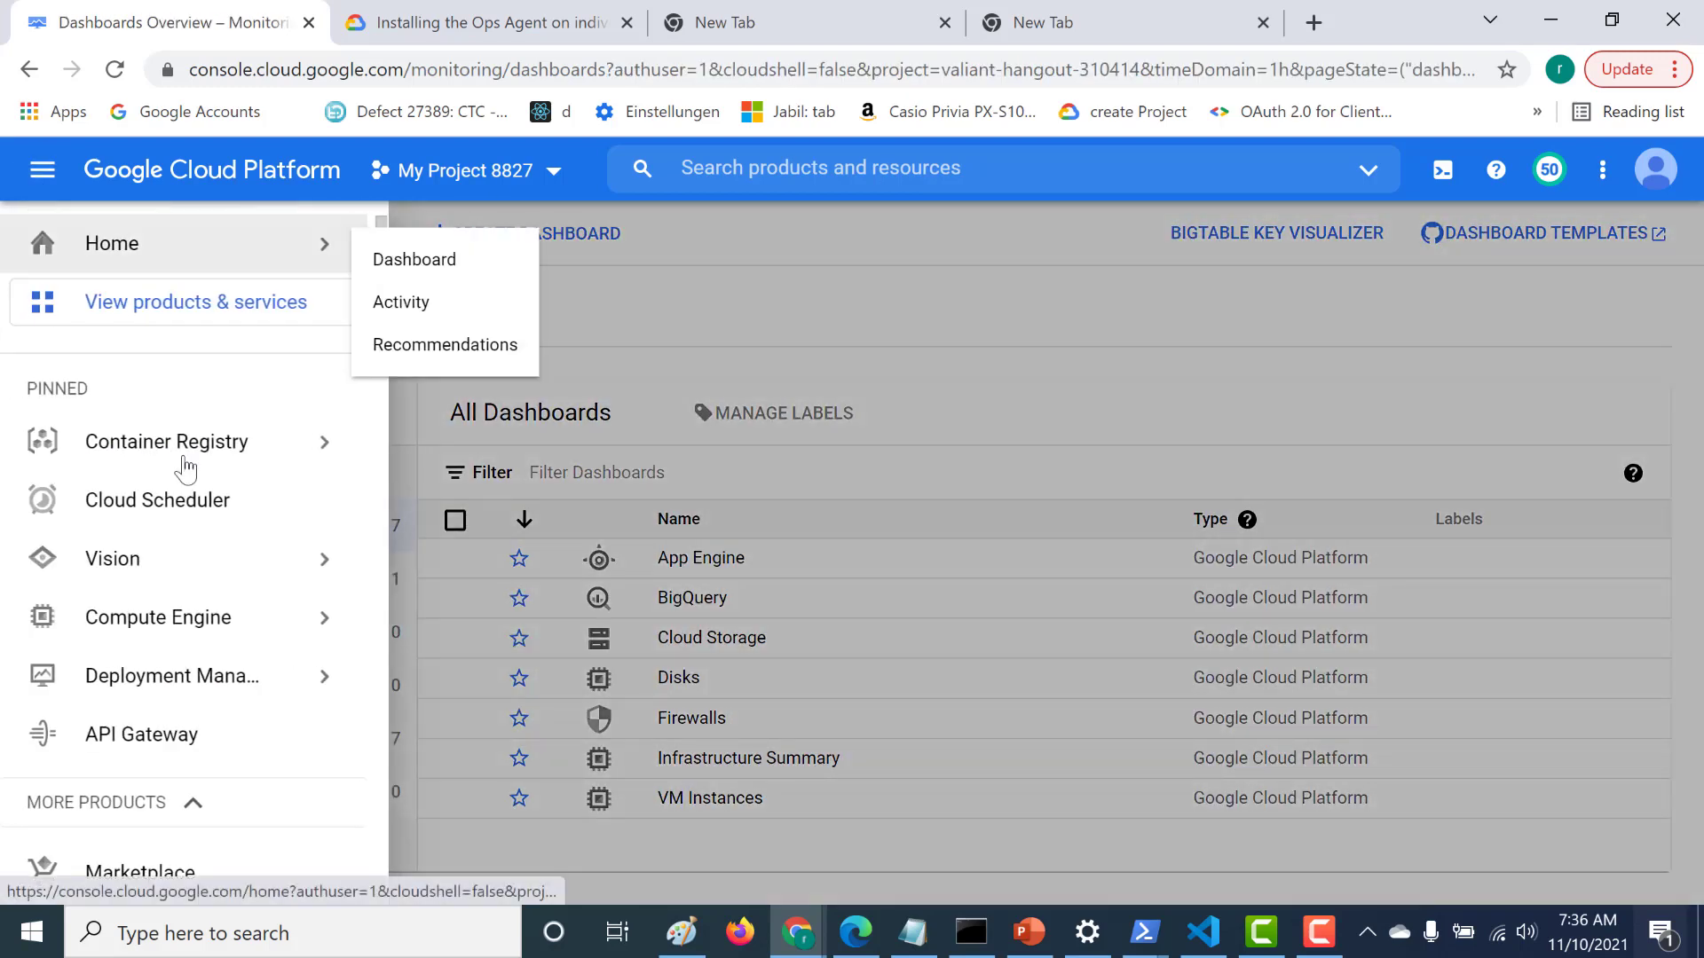
pyautogui.moveTo(112, 557)
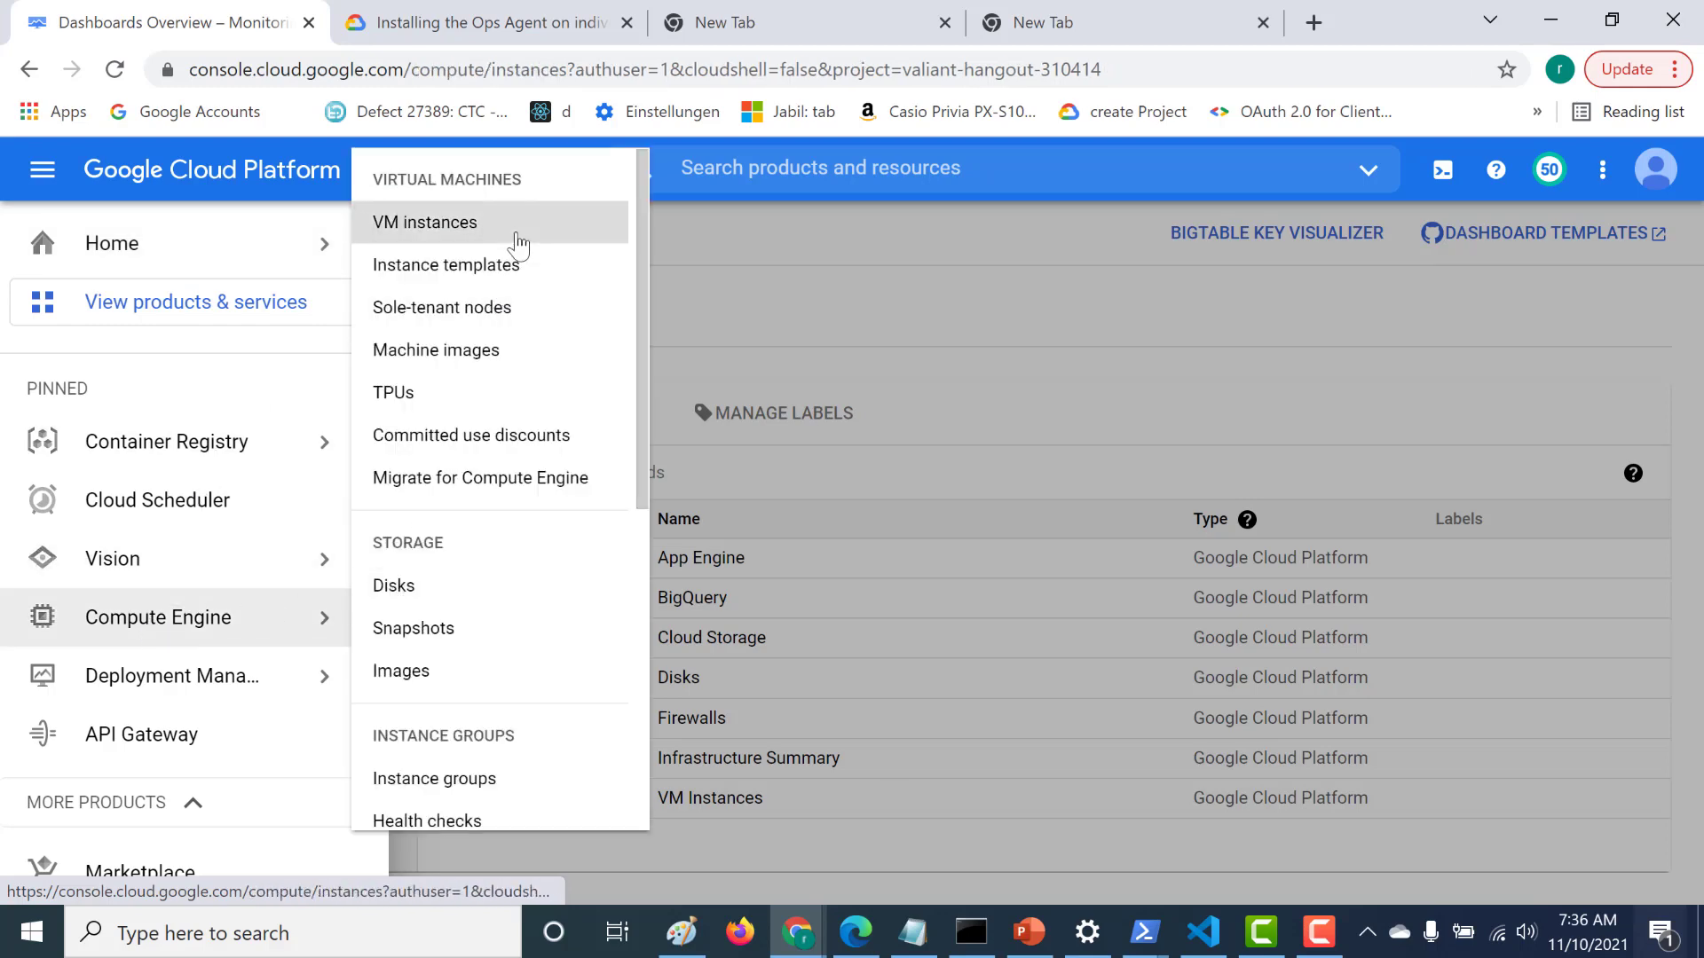
pyautogui.click(424, 222)
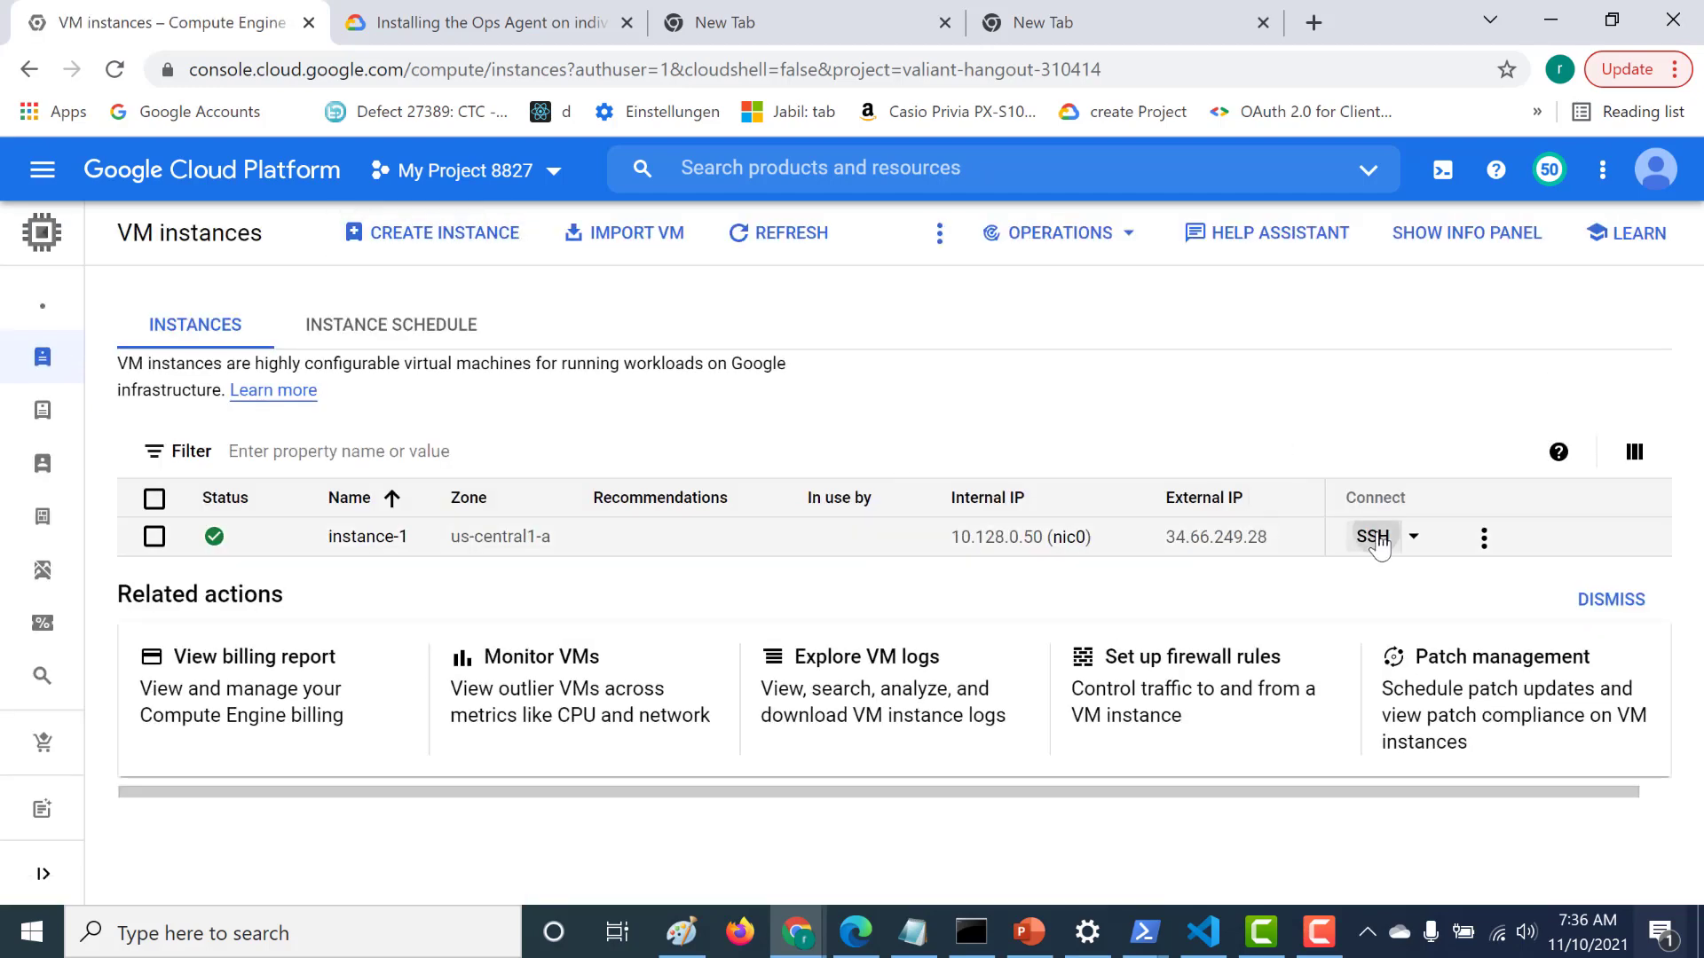
pyautogui.moveTo(1359, 394)
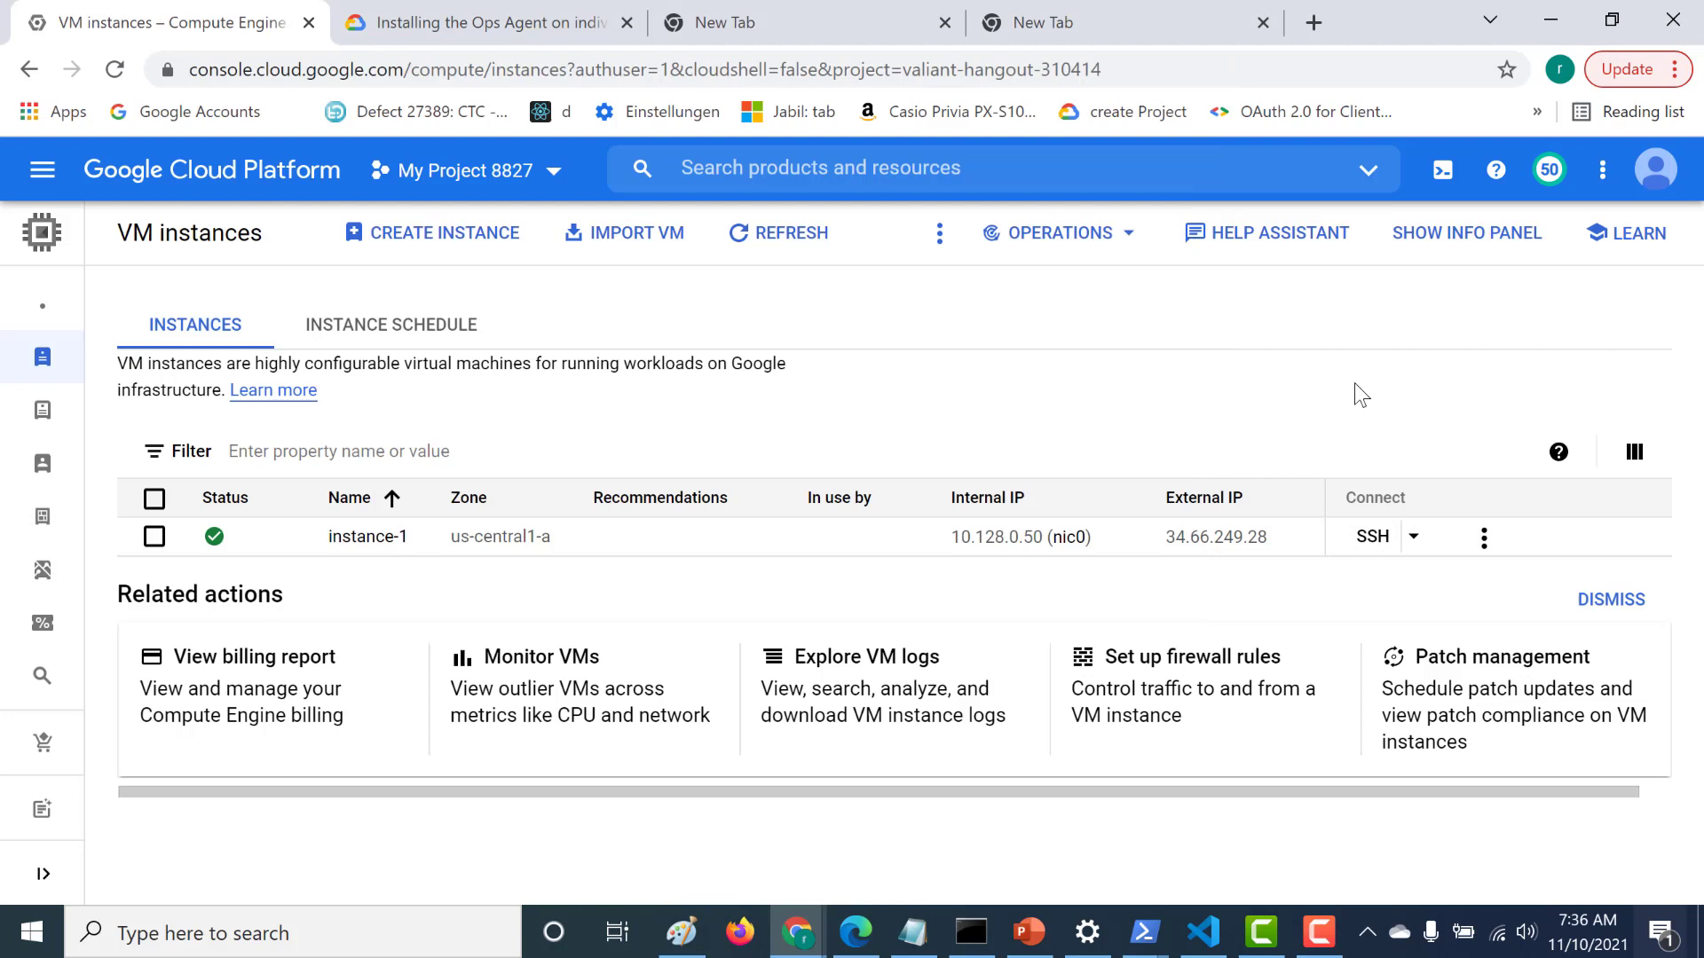
# - Copy the latest-version Linux Ops Agent install command and bring it to the instance-1 SSH terminal
pyautogui.click(484, 21)
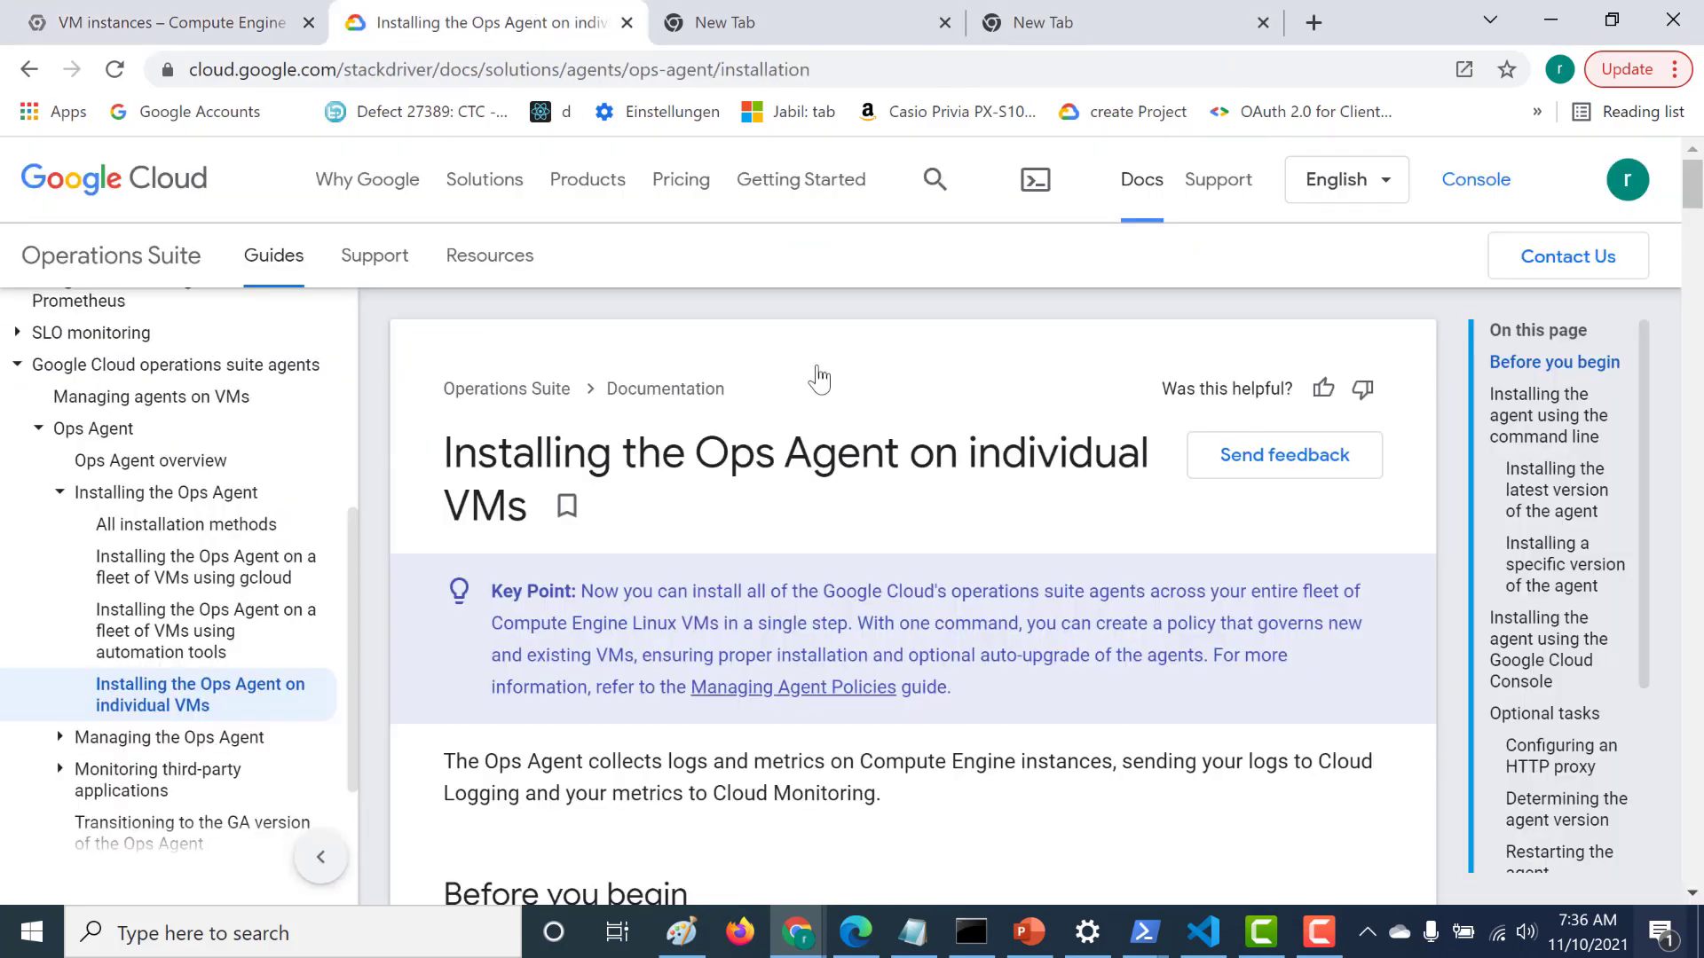
pyautogui.scroll(-3)
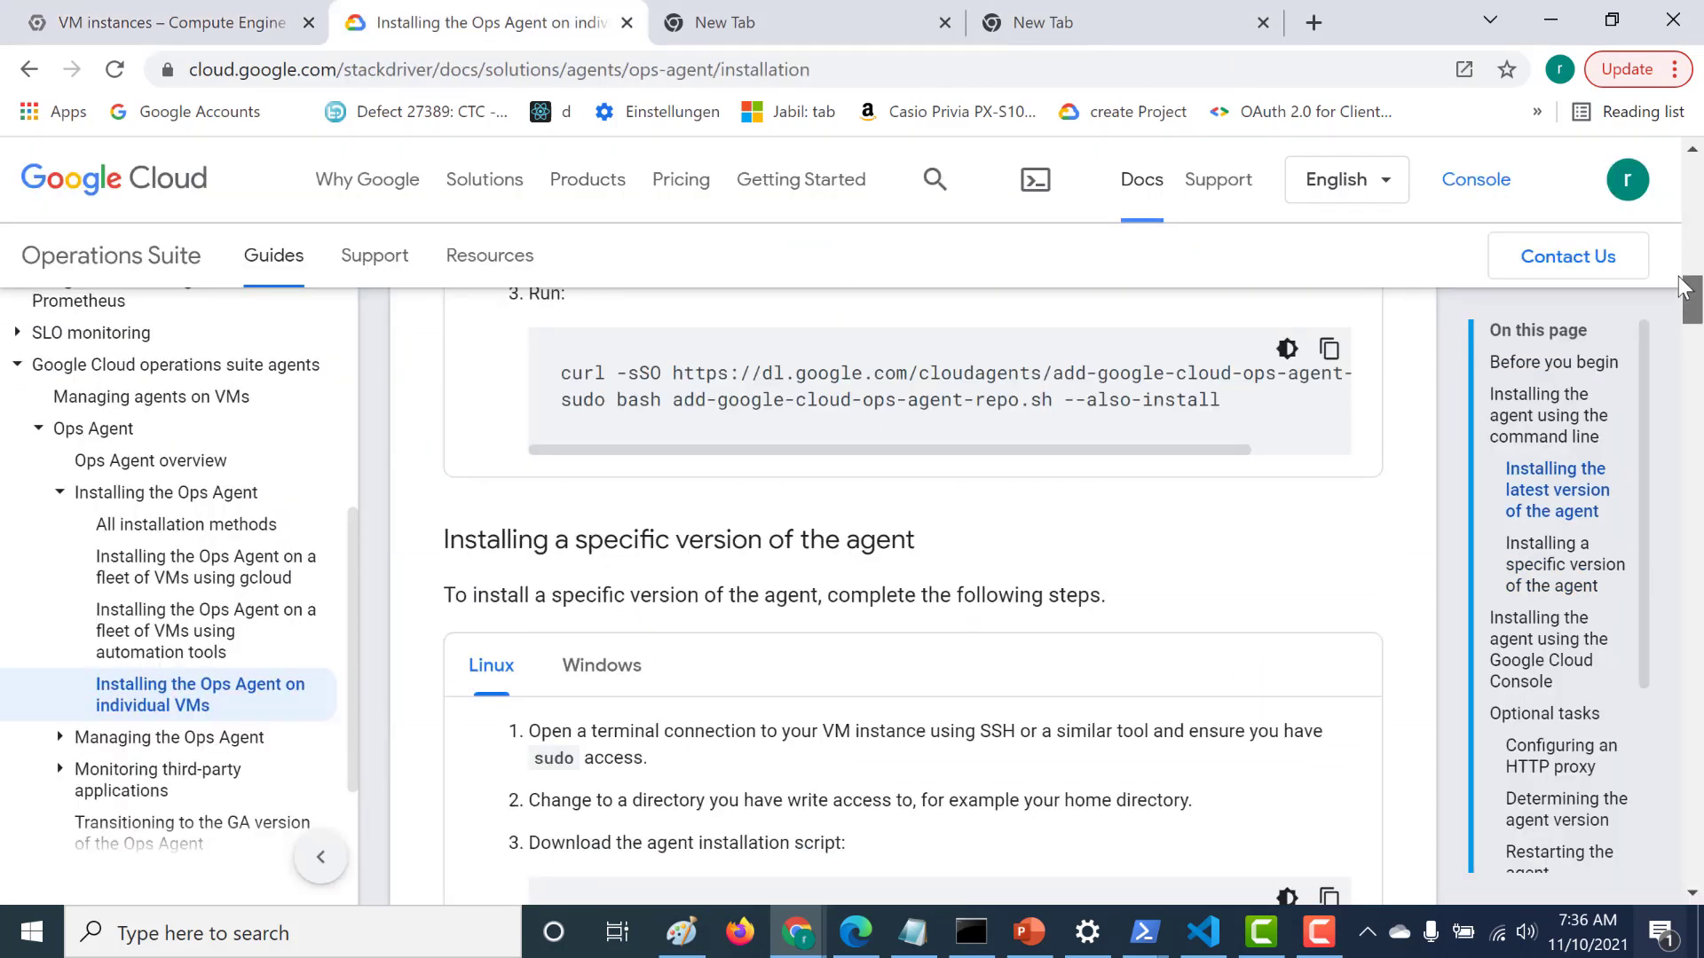
pyautogui.scroll(3)
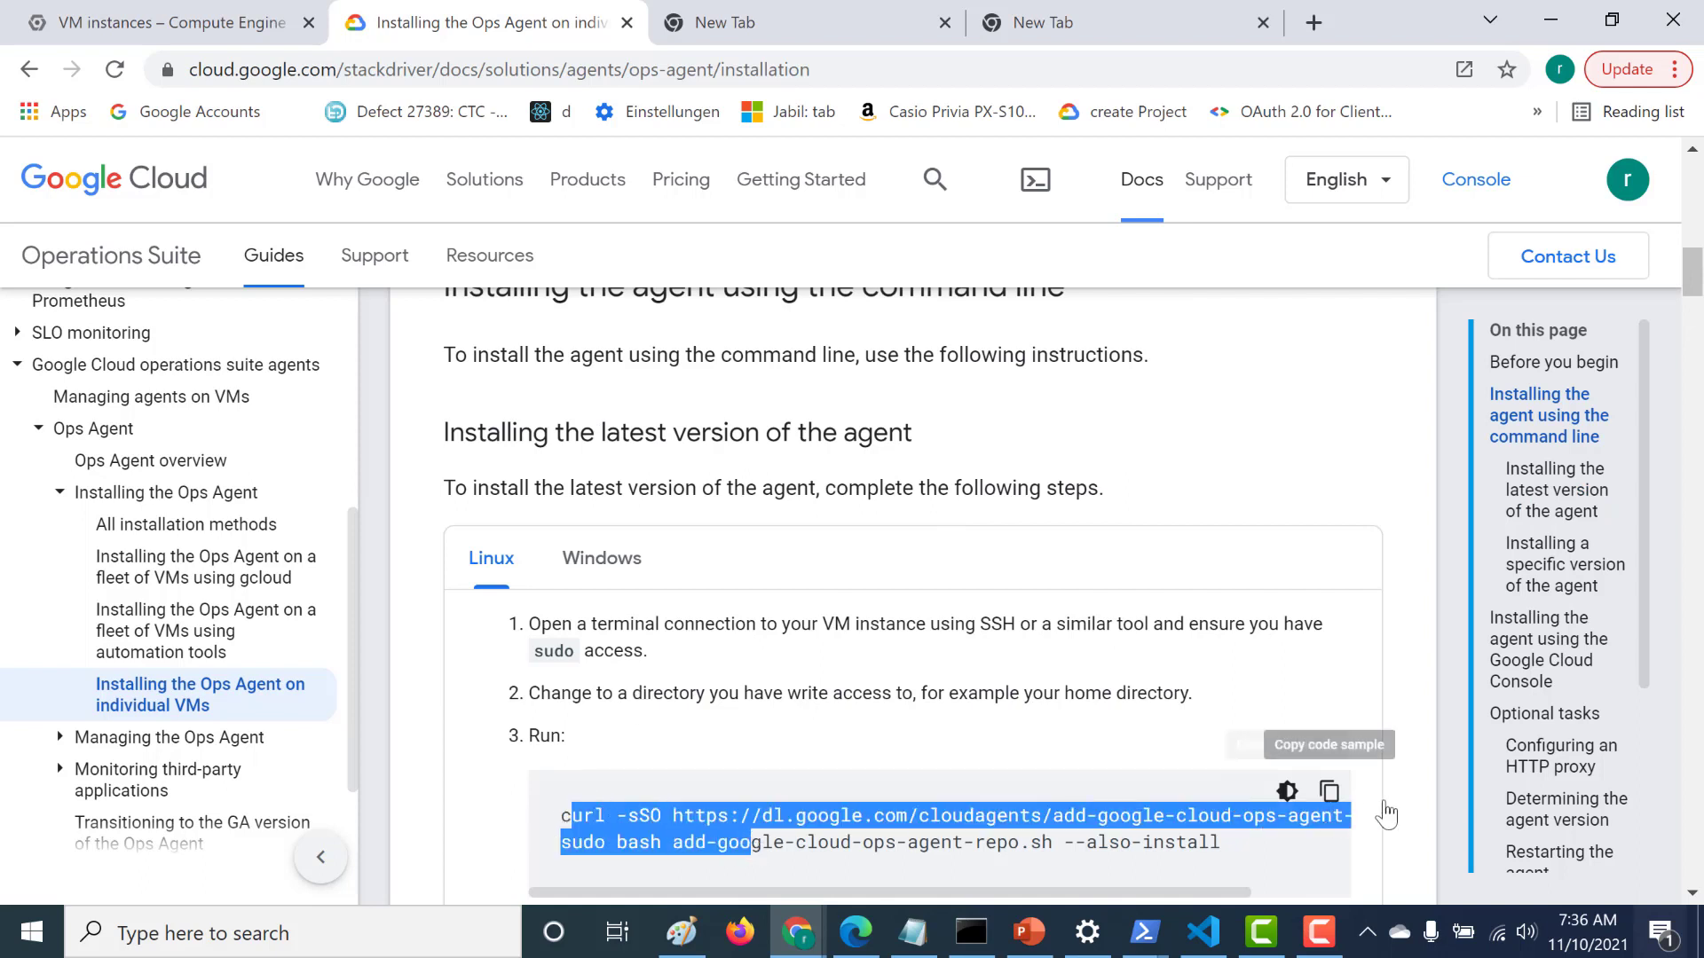
pyautogui.click(1327, 792)
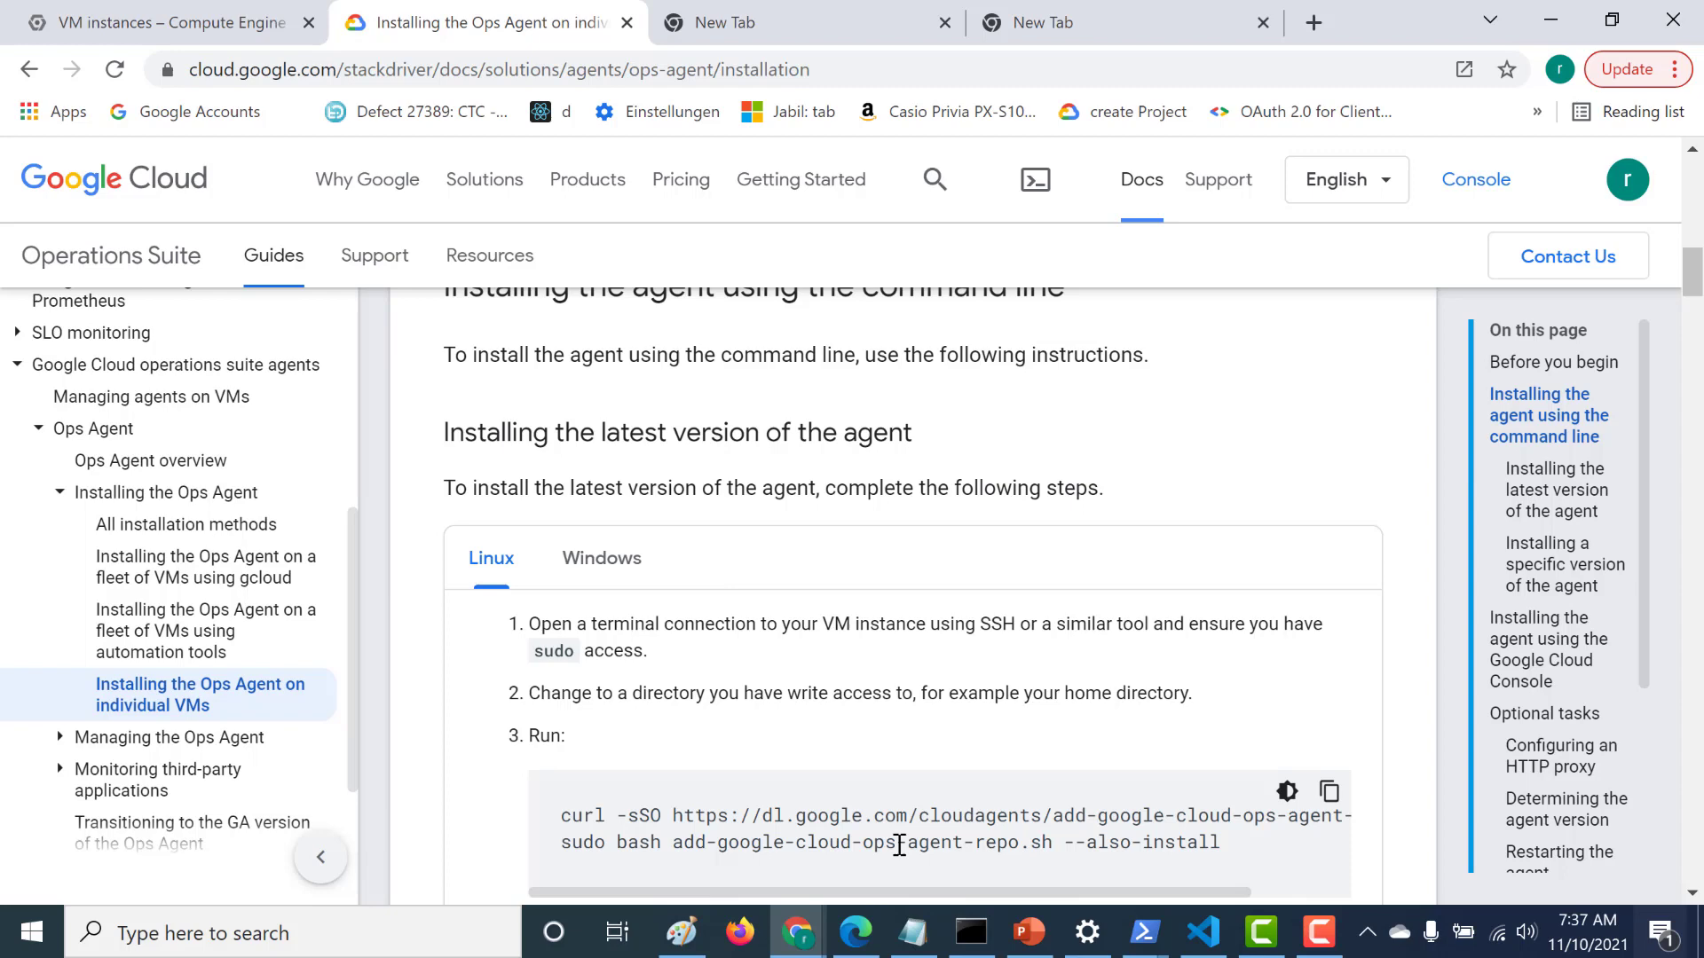
pyautogui.moveTo(986, 926)
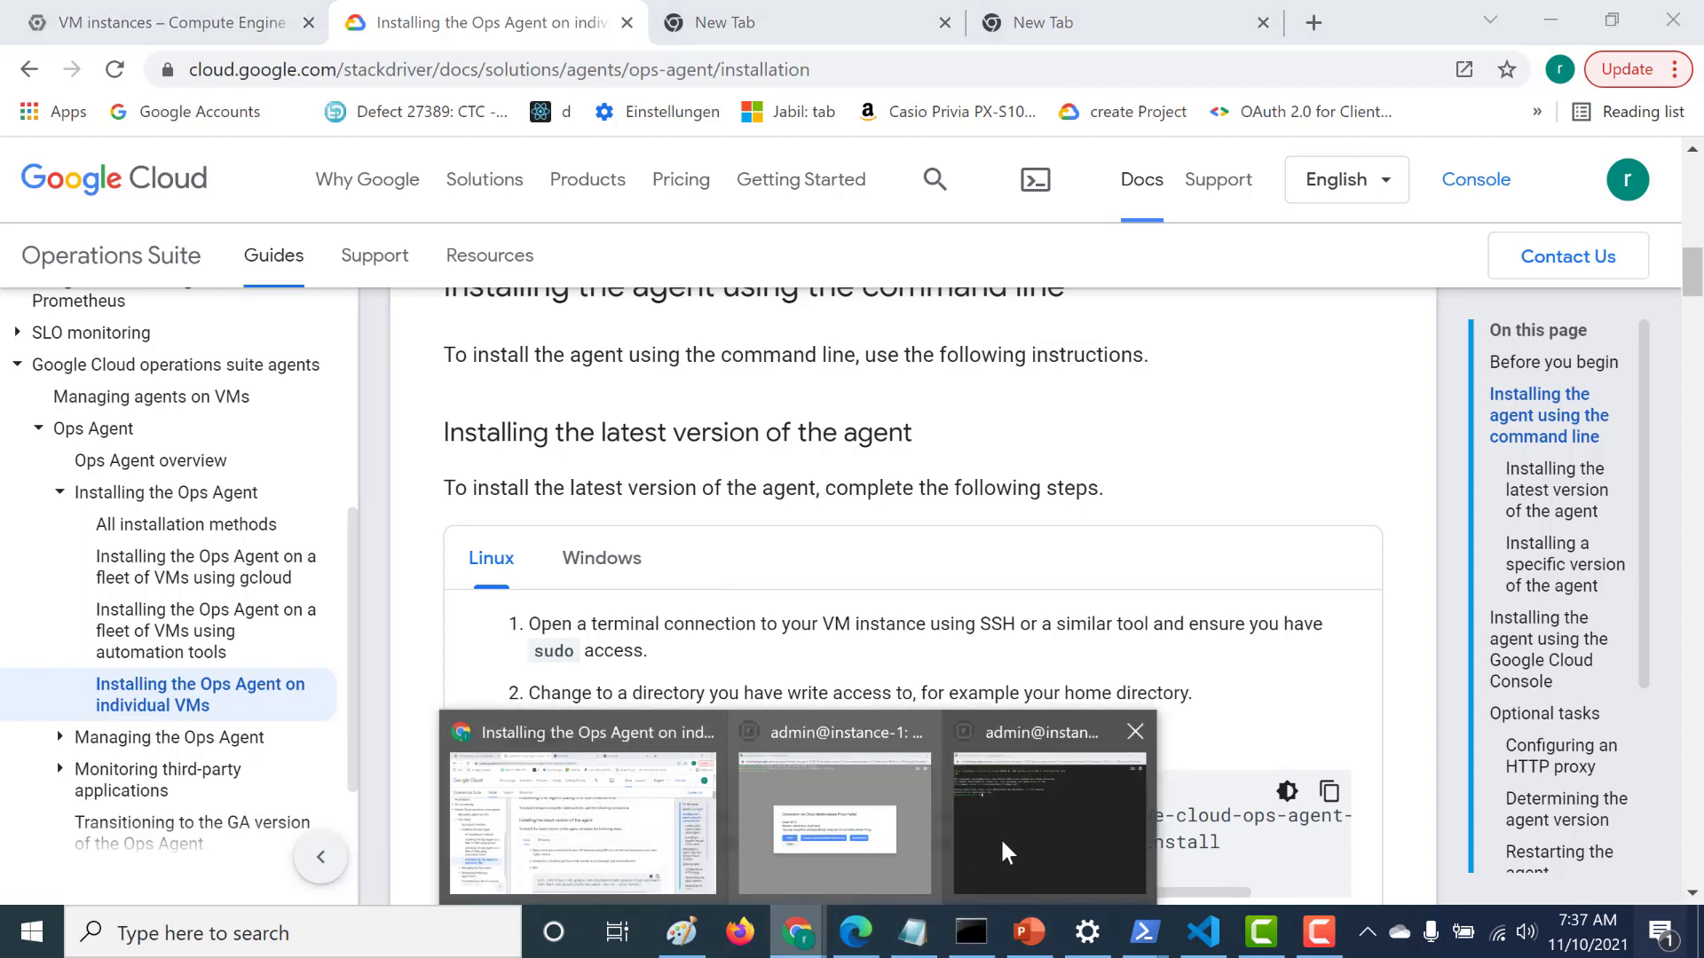
pyautogui.click(1047, 820)
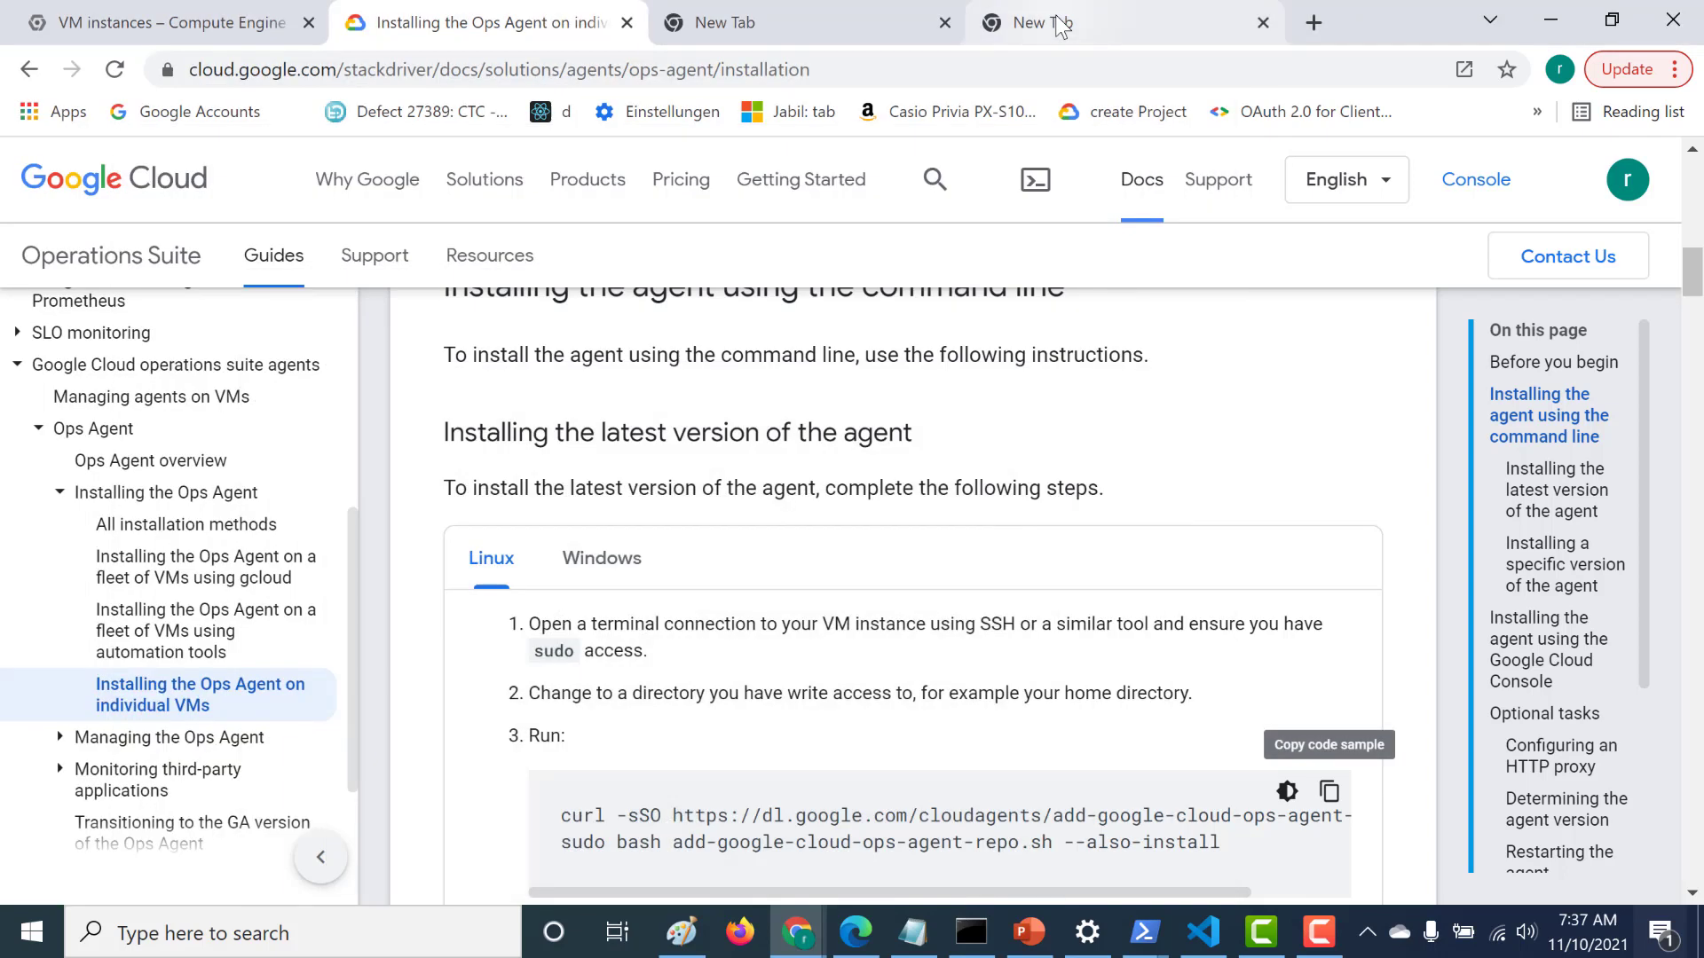
# - Return to the VM instances list and view instance-1's Observability memory charts with Ops Agent installed
pyautogui.click(163, 21)
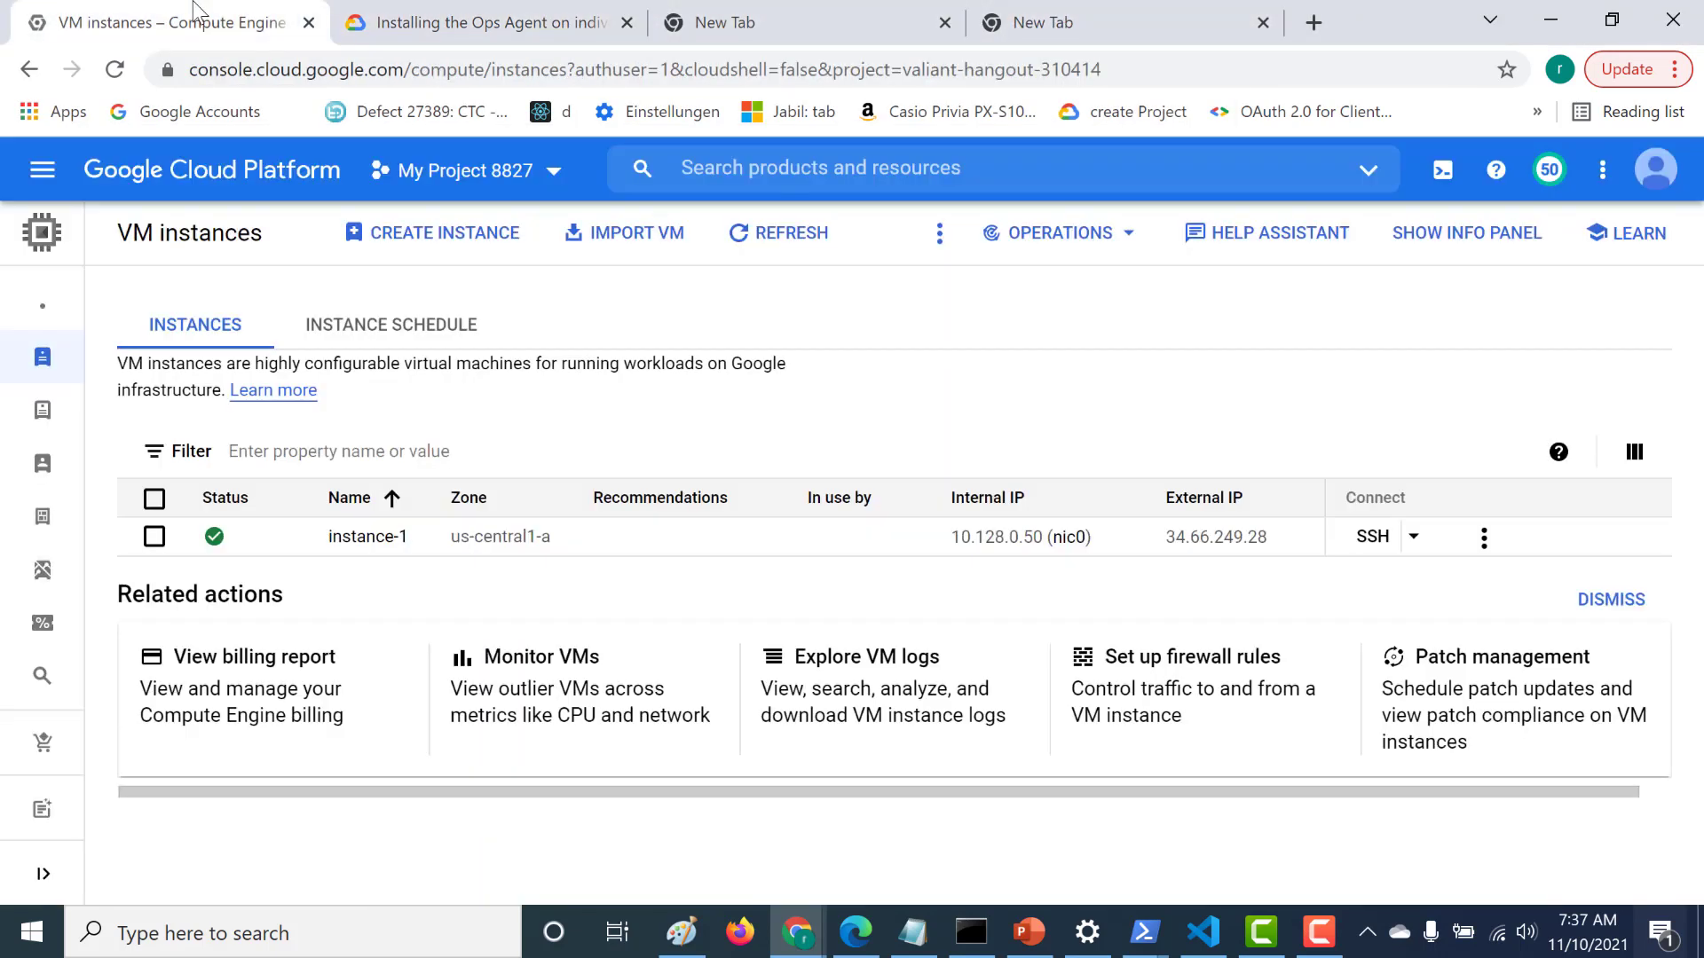
pyautogui.click(368, 536)
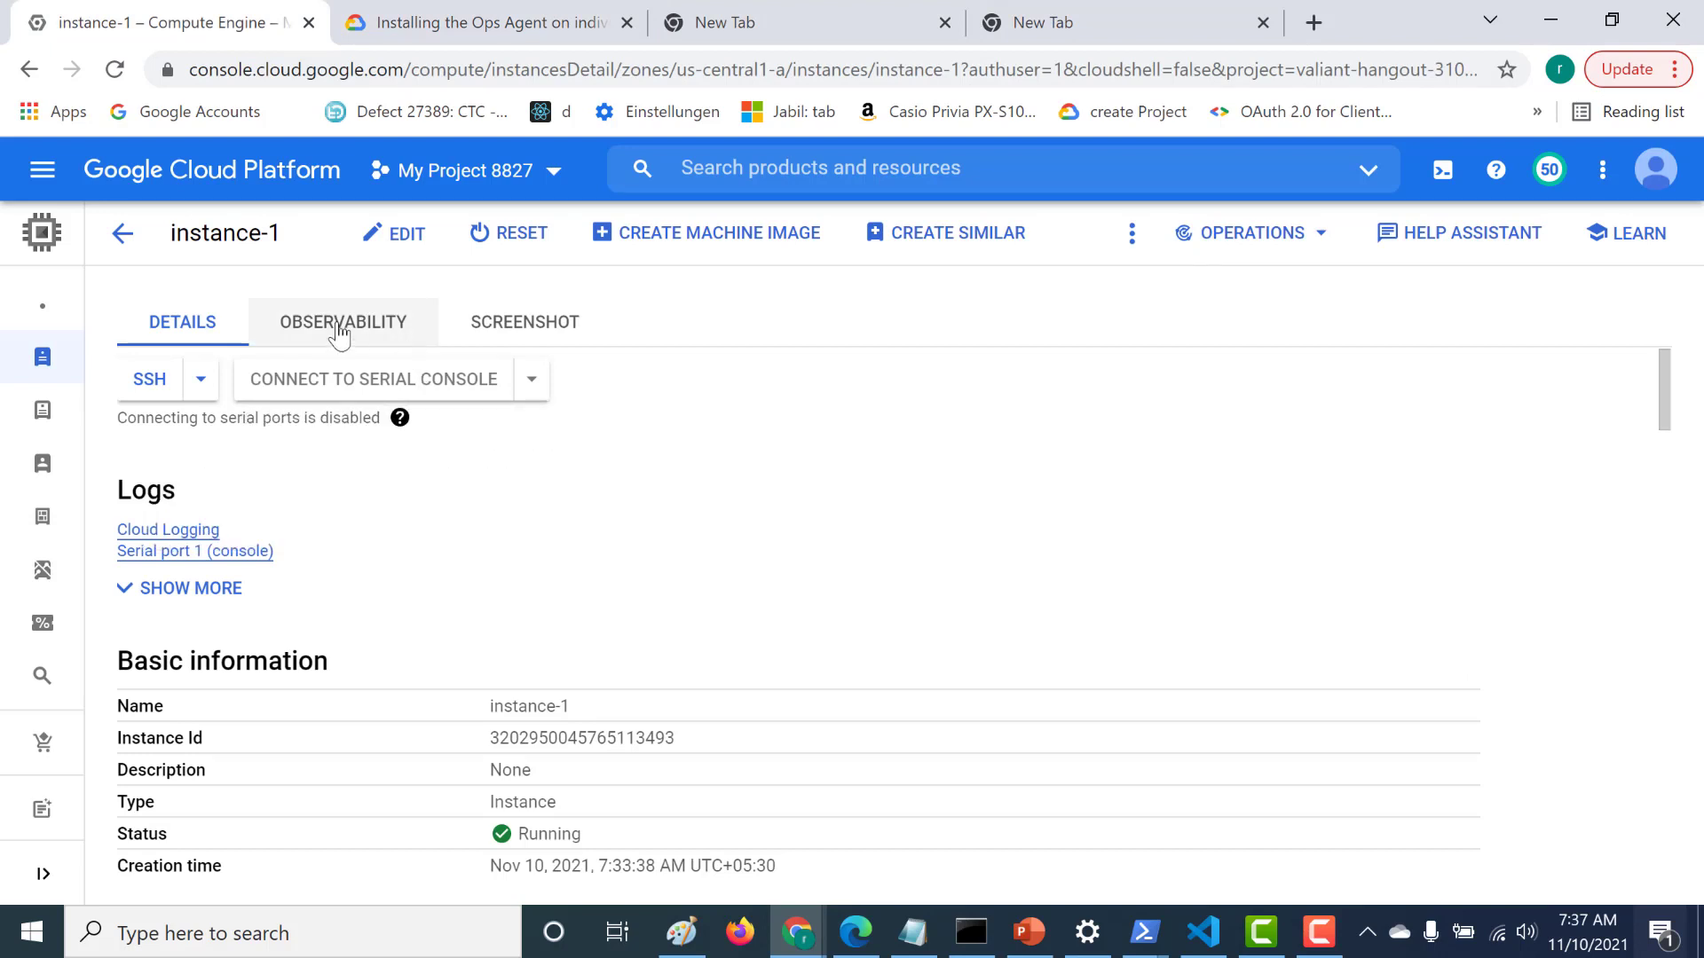
pyautogui.click(343, 321)
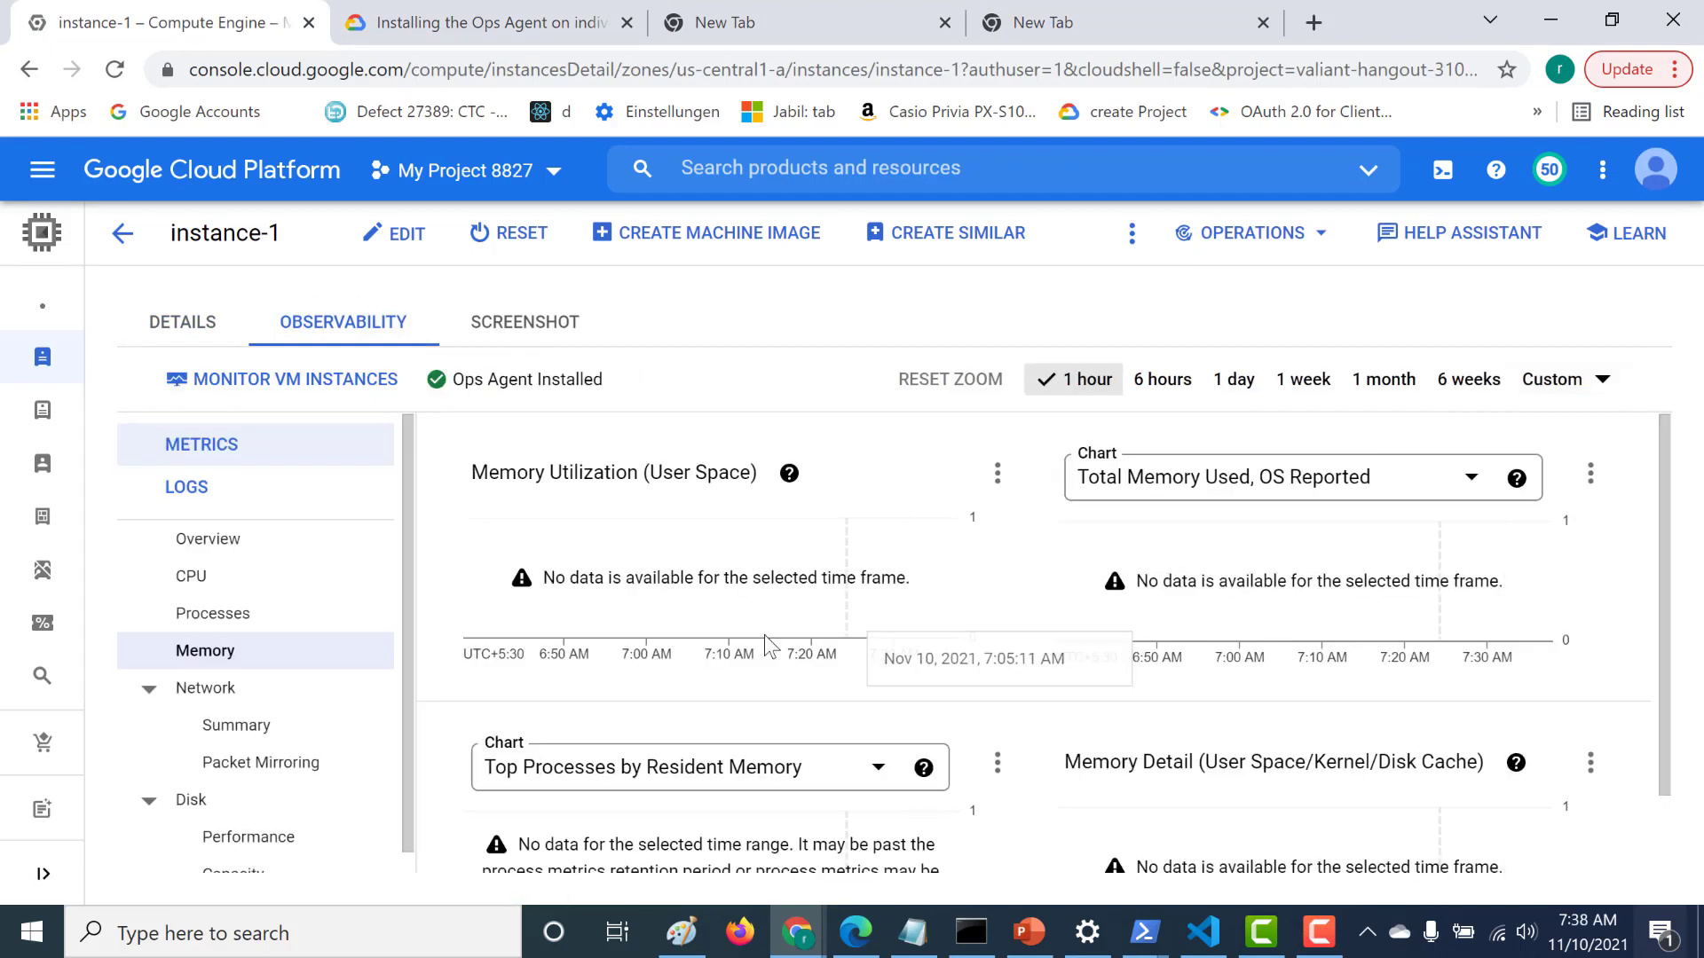
pyautogui.moveTo(277, 565)
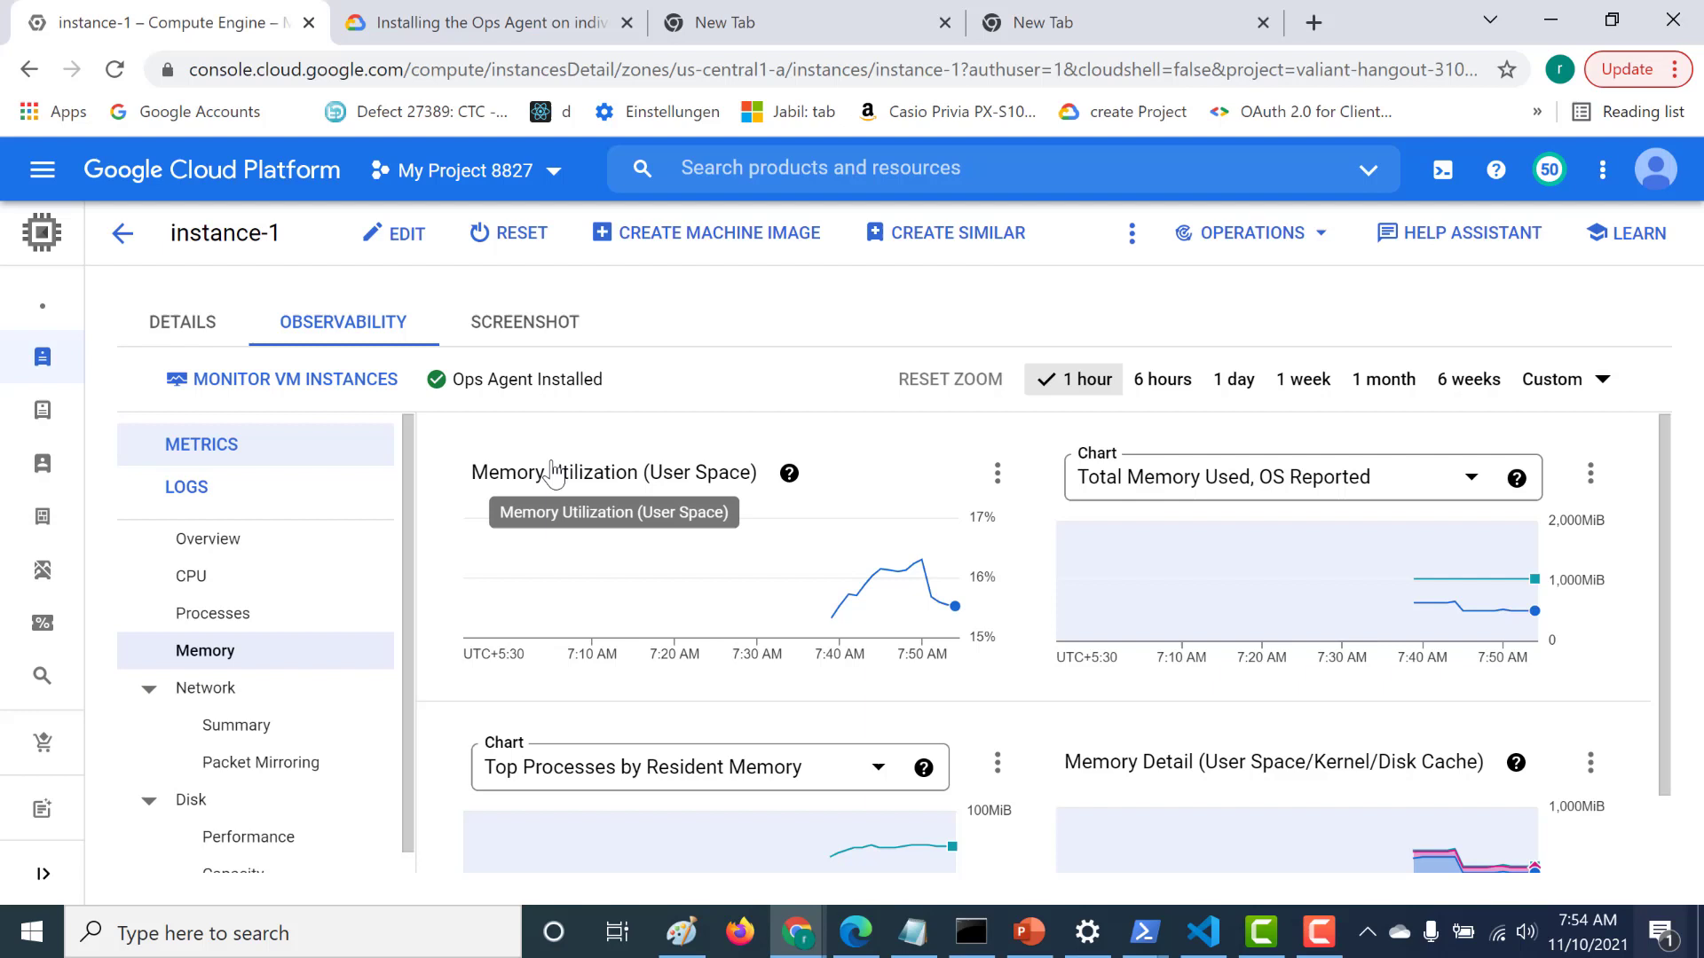
pyautogui.moveTo(525, 565)
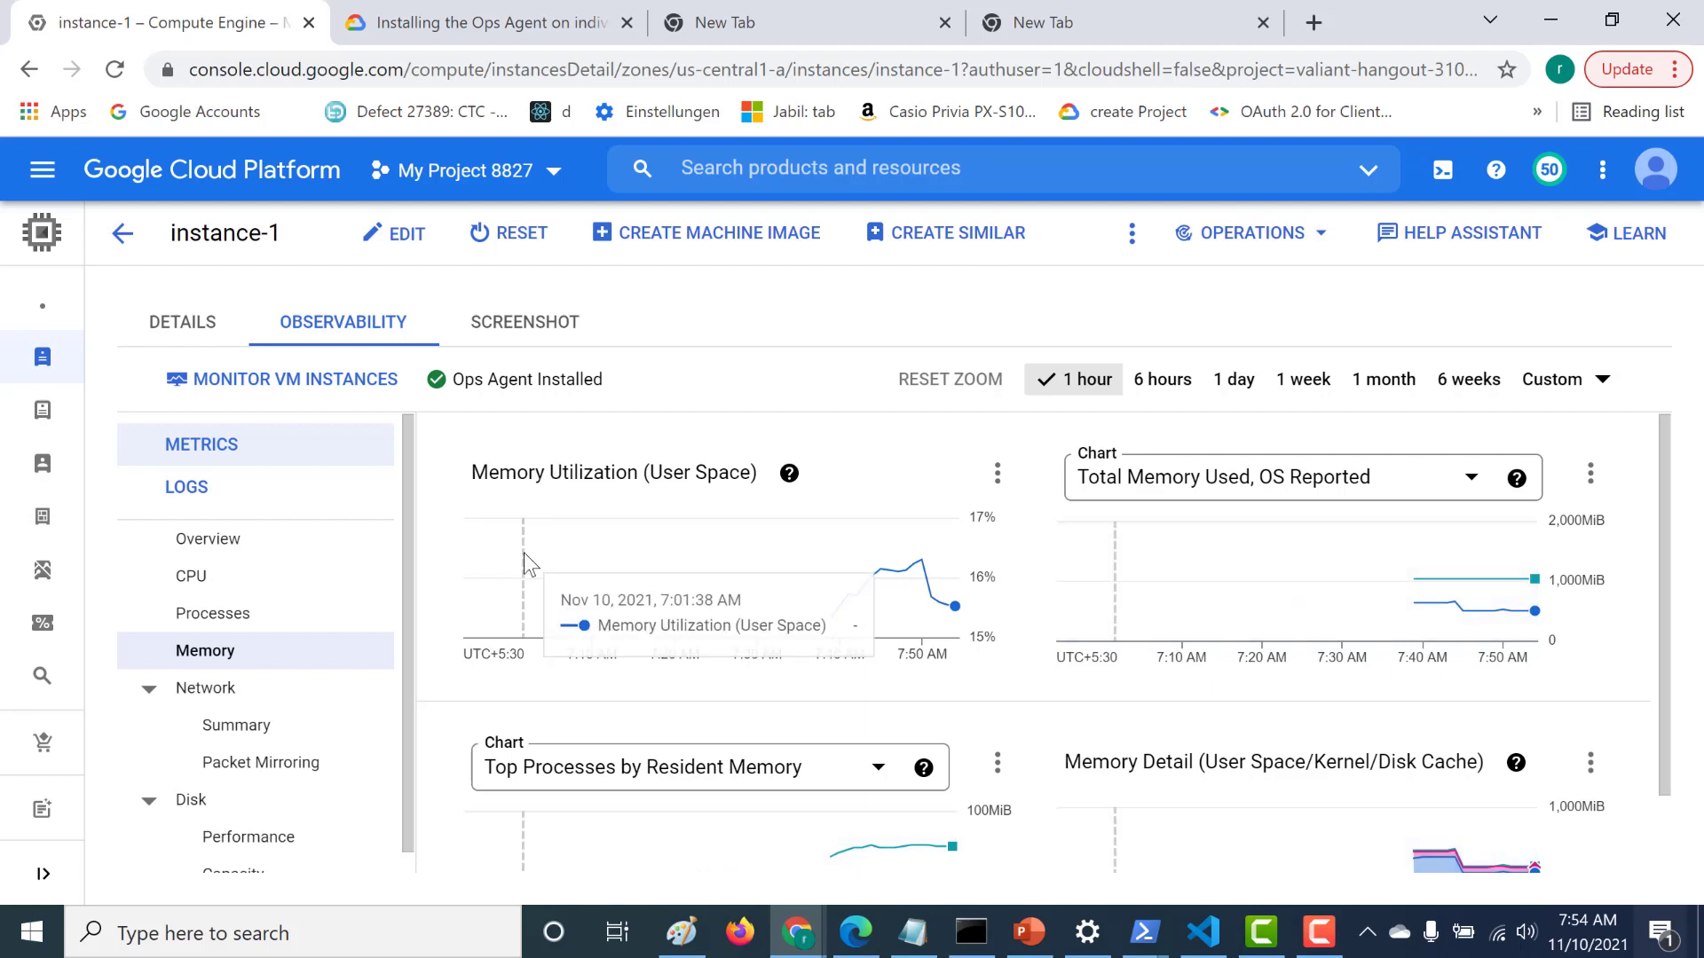
pyautogui.moveTo(576, 511)
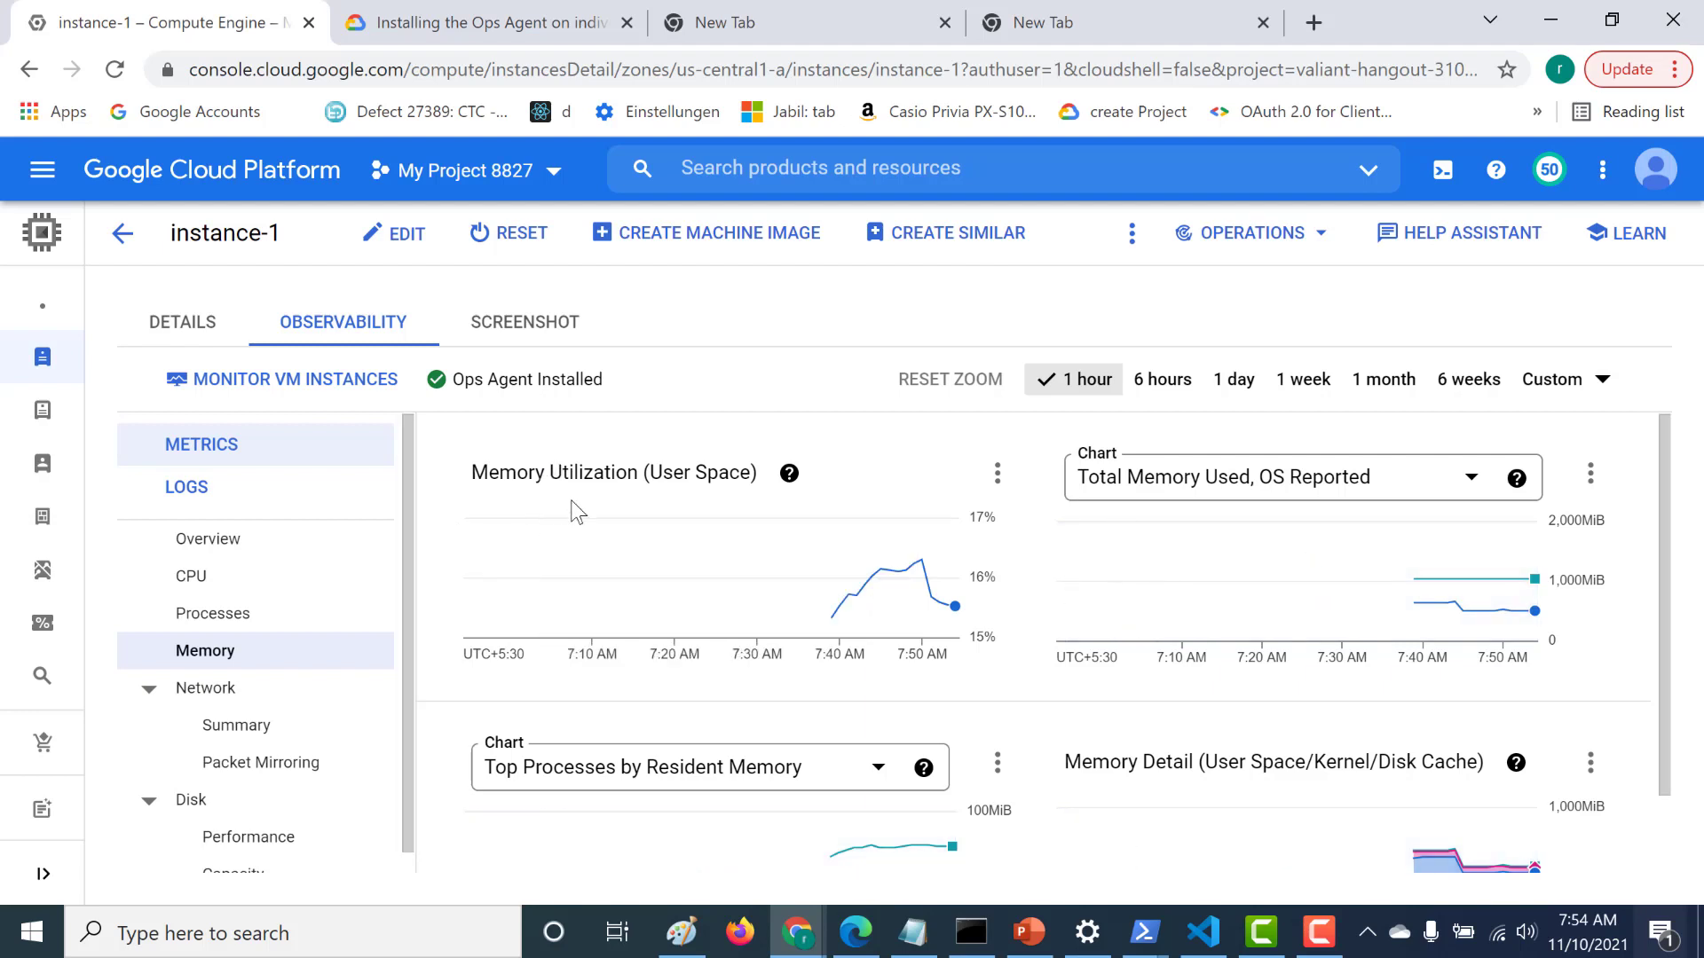
pyautogui.moveTo(190, 575)
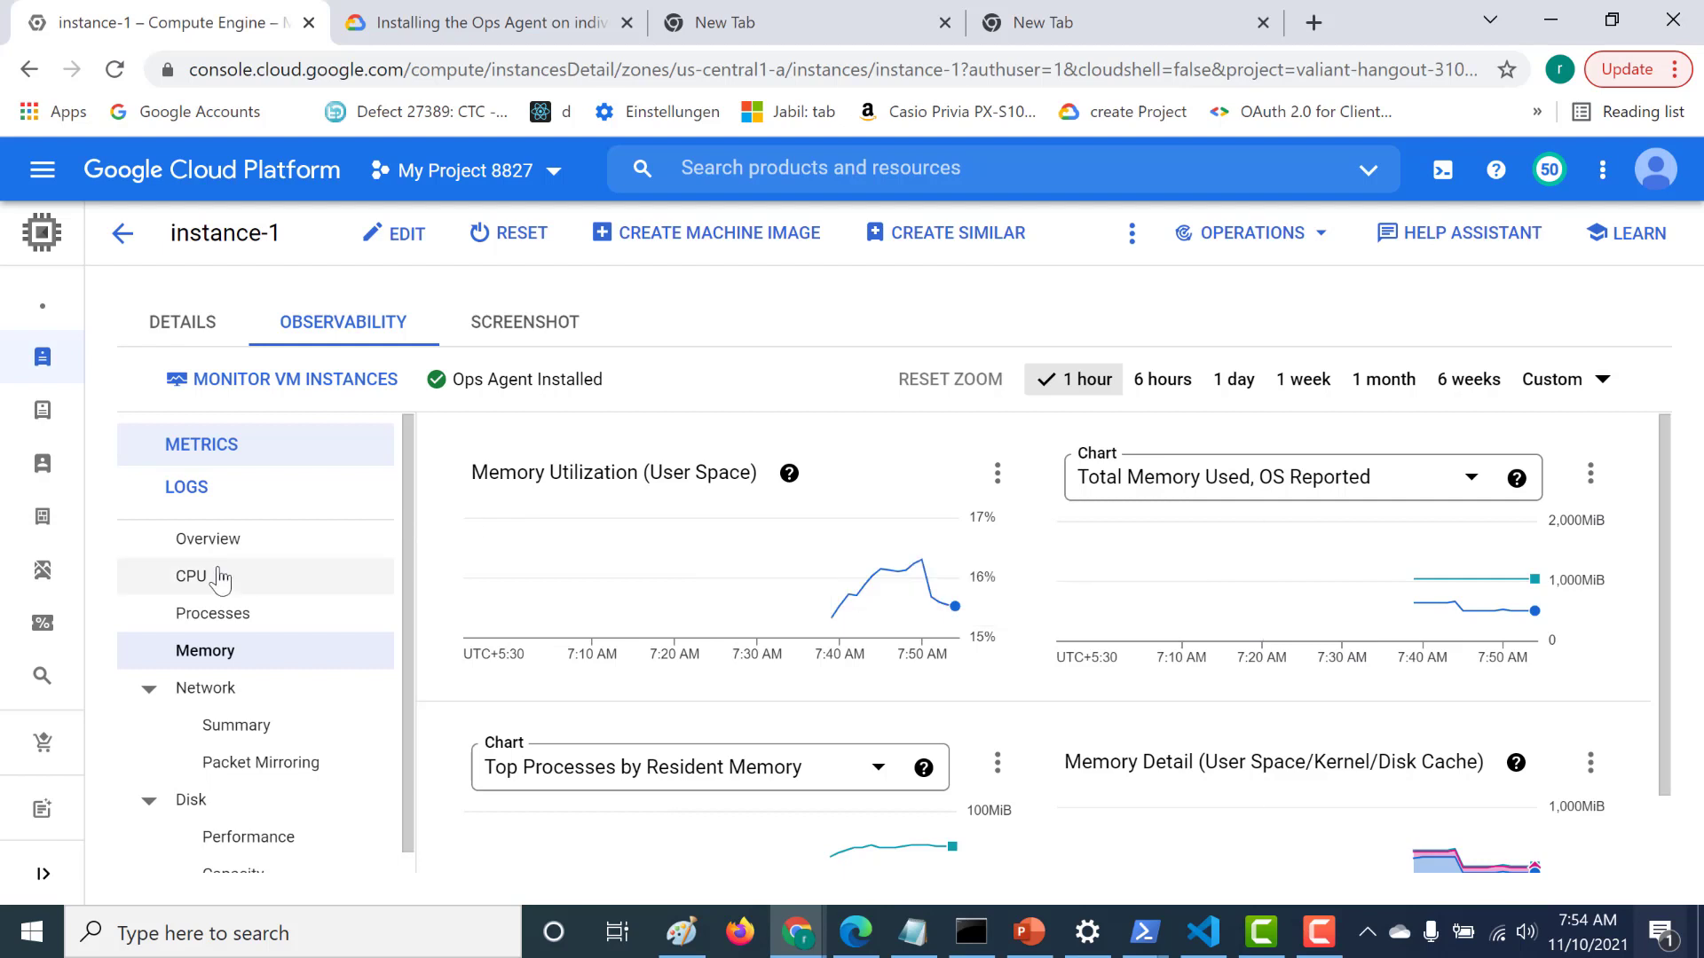
# - Select the CPU metric and review utilization, process creation rate and load average charts
pyautogui.click(190, 575)
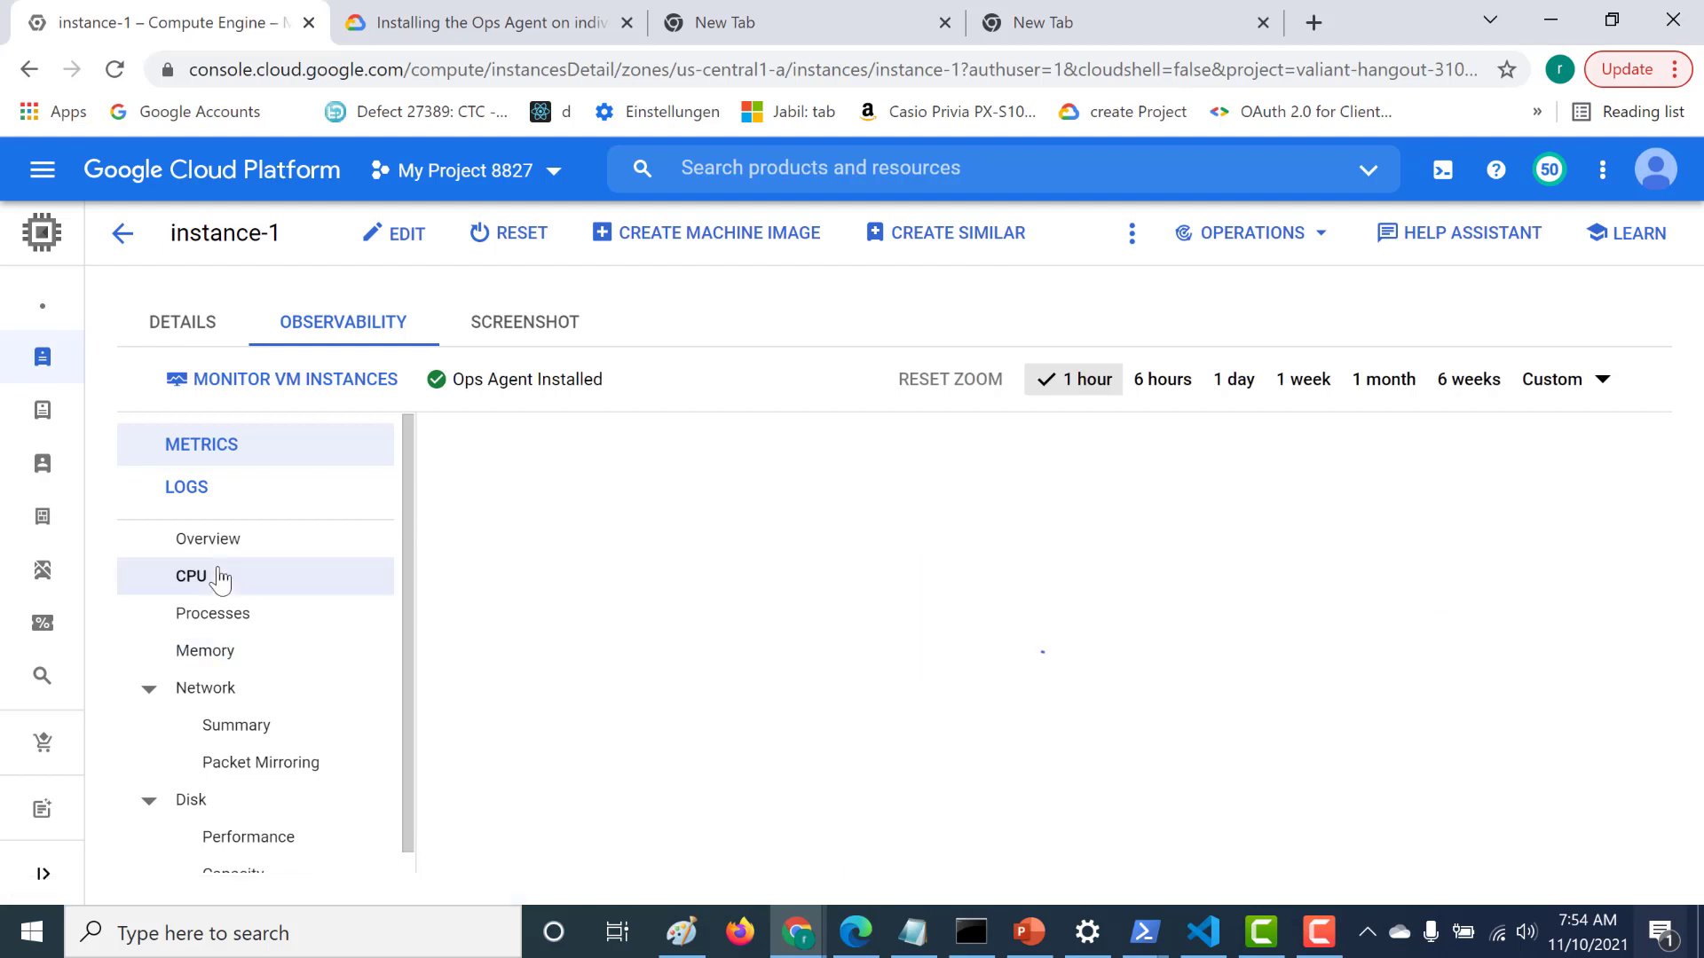
pyautogui.click(189, 575)
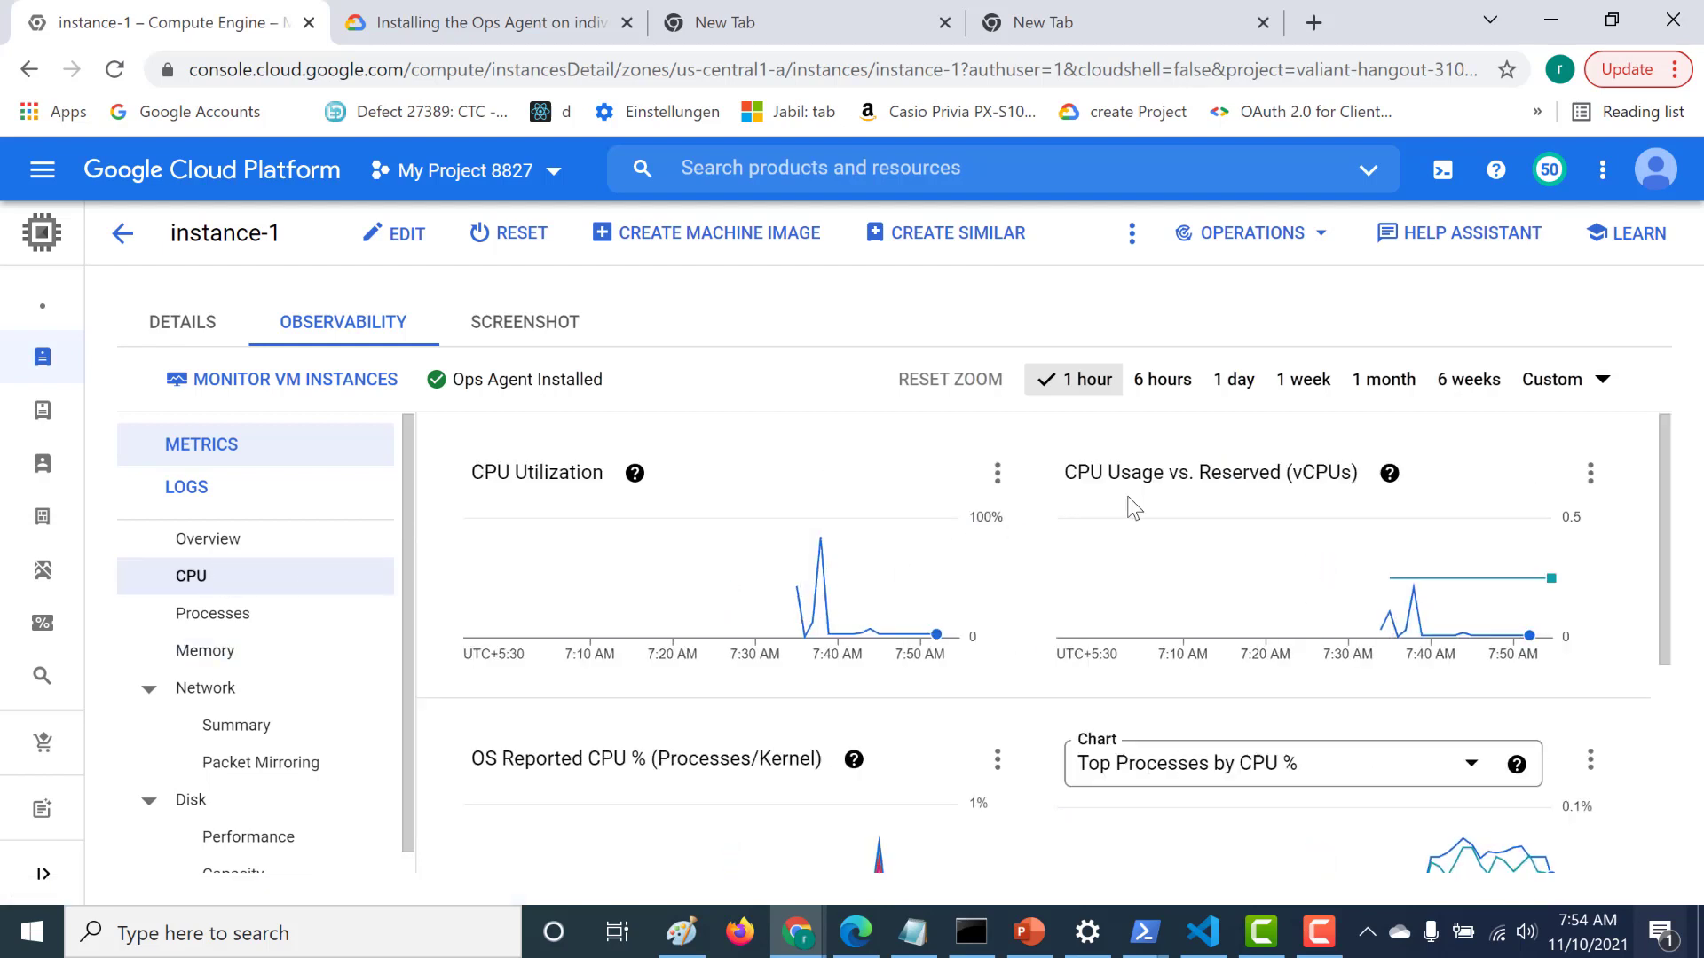
pyautogui.scroll(-3)
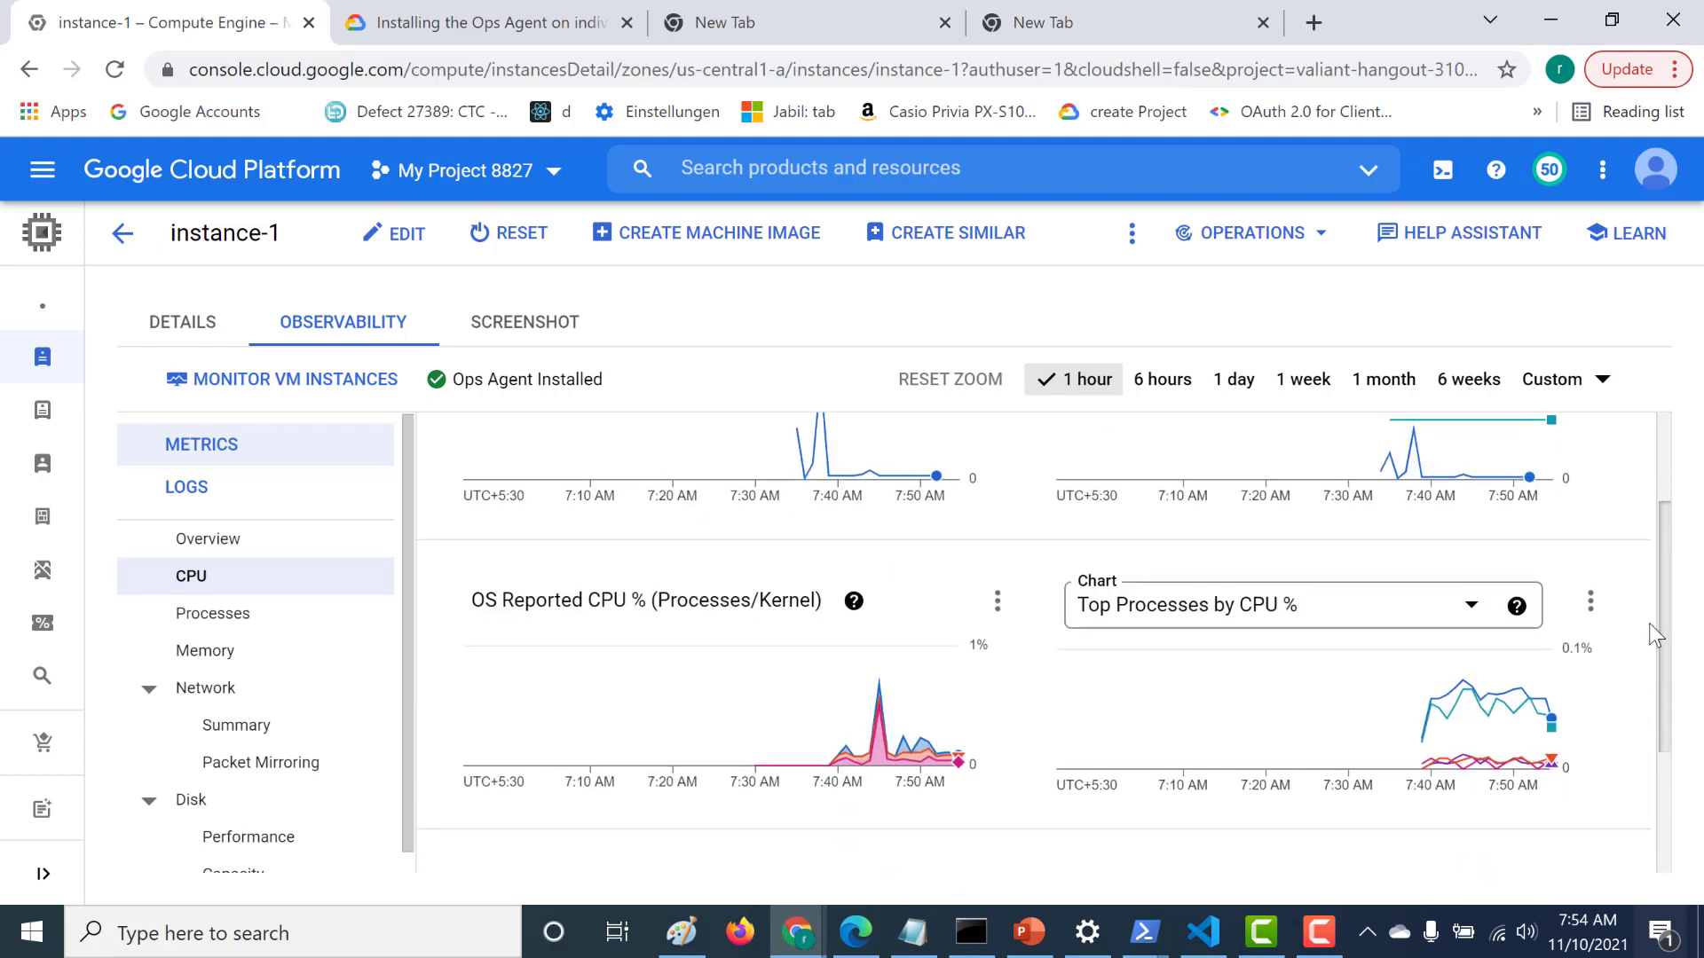
pyautogui.scroll(-3)
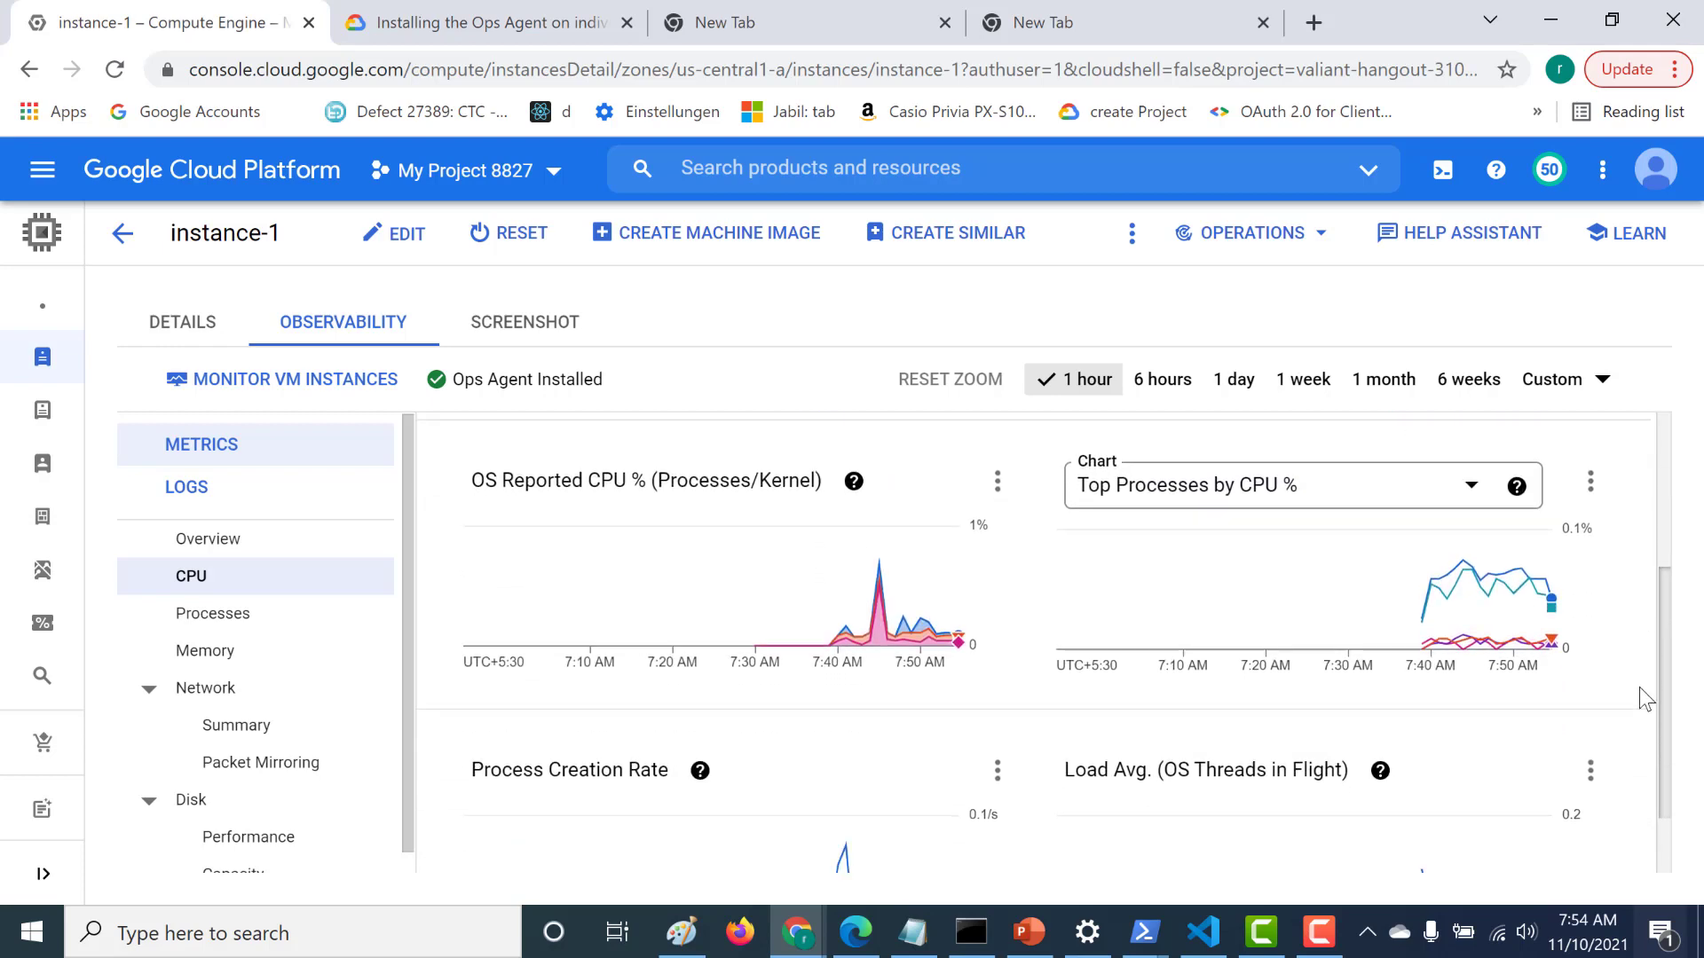
pyautogui.scroll(-3)
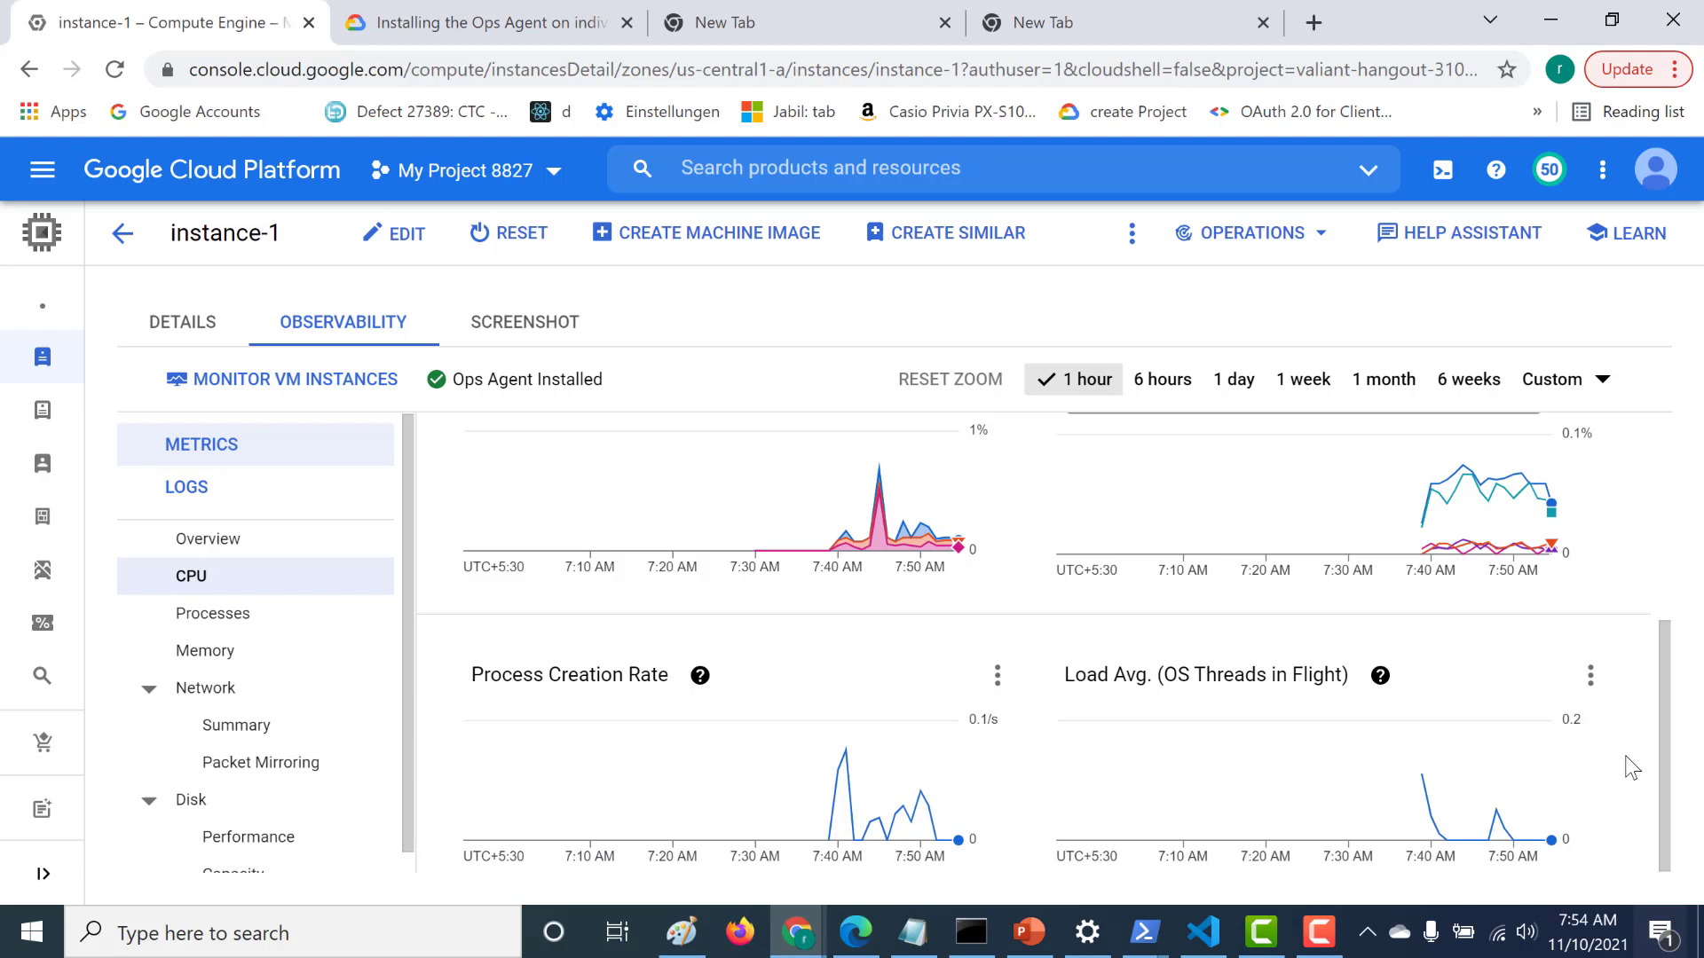
# - Switch back to the 'Installing the Ops Agent' guide and review its command-line install steps
pyautogui.click(487, 22)
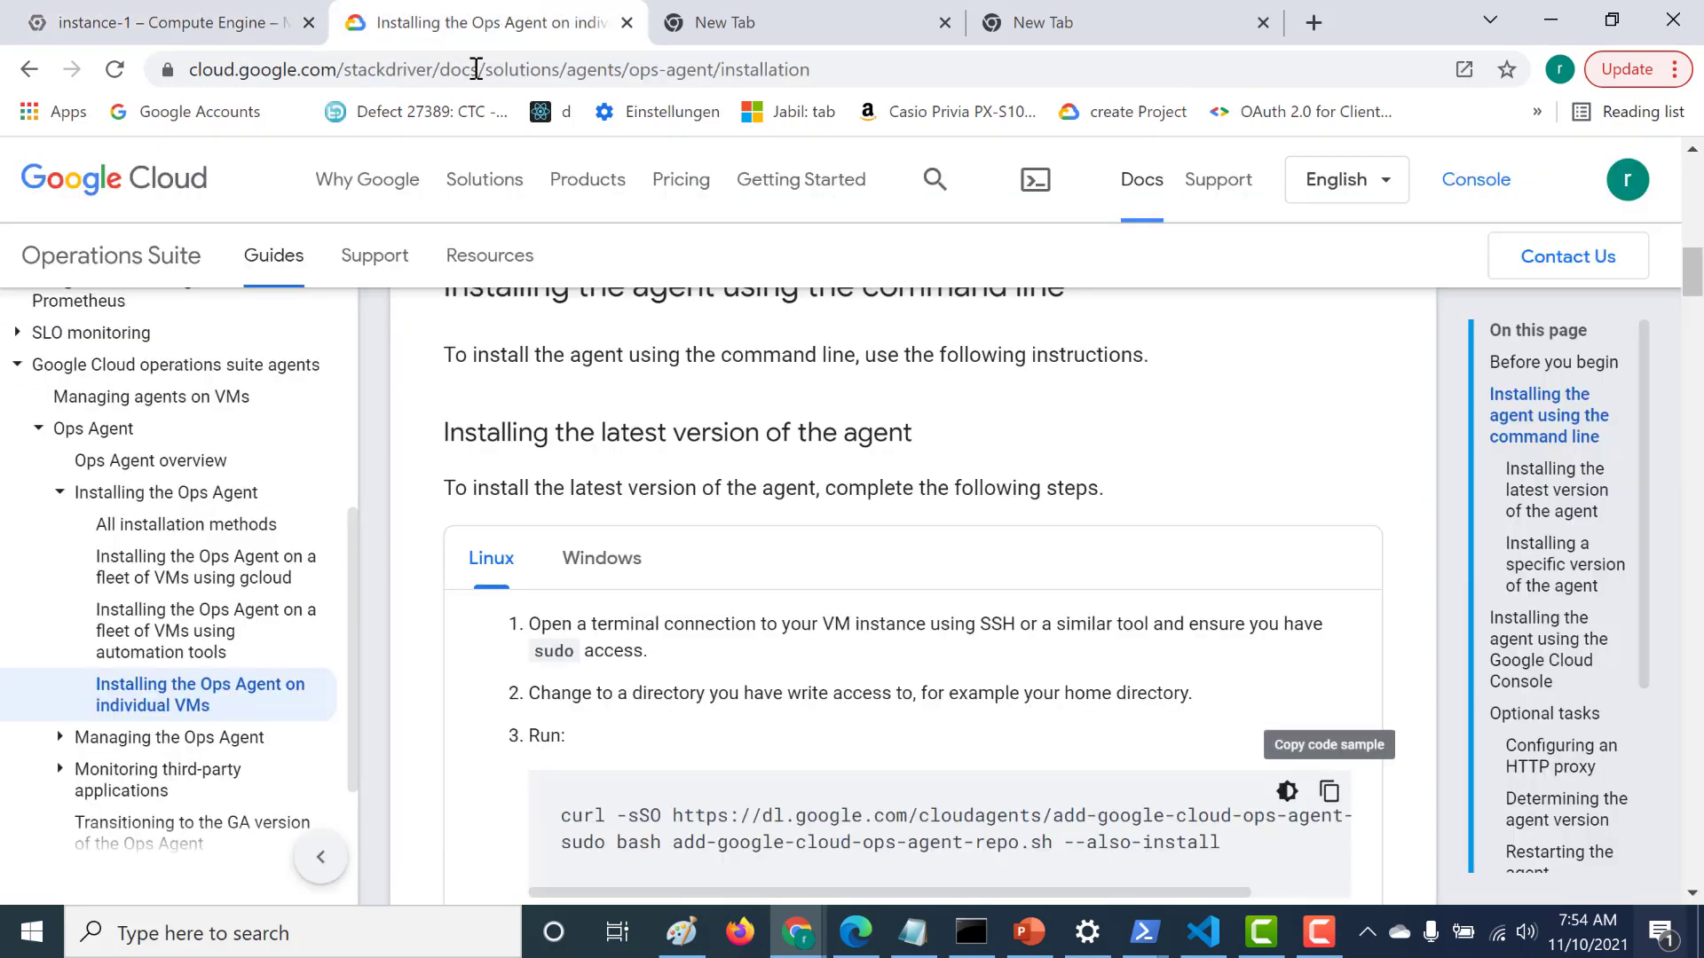
pyautogui.moveTo(415, 110)
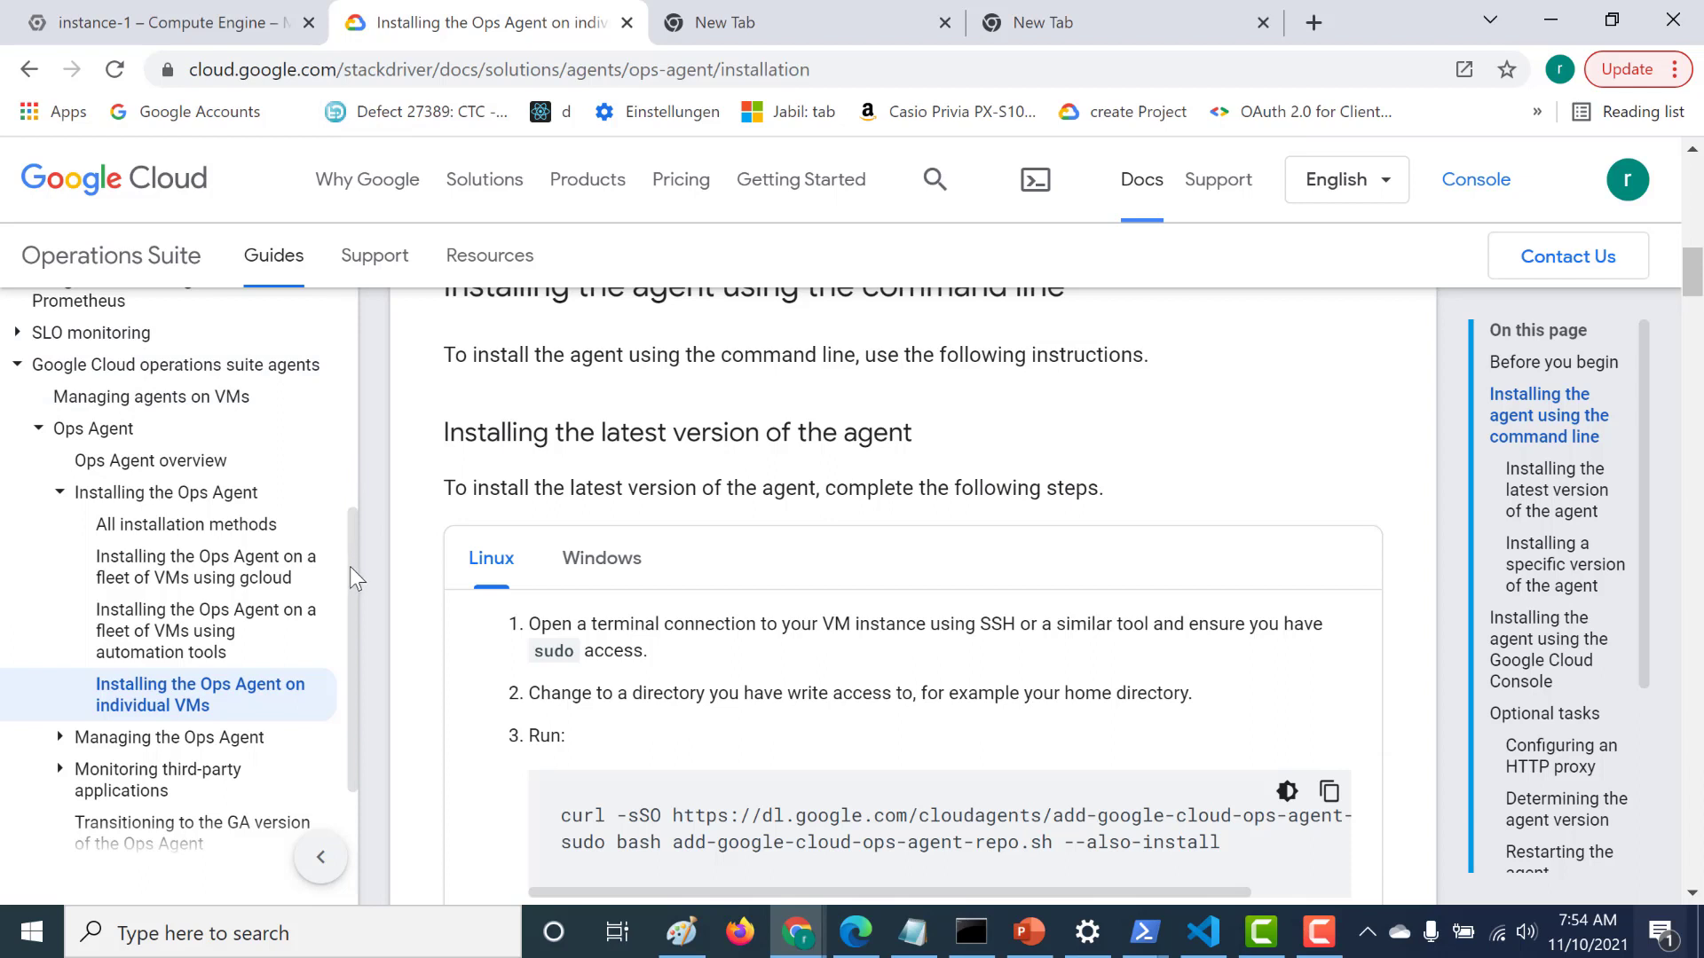
pyautogui.scroll(-3)
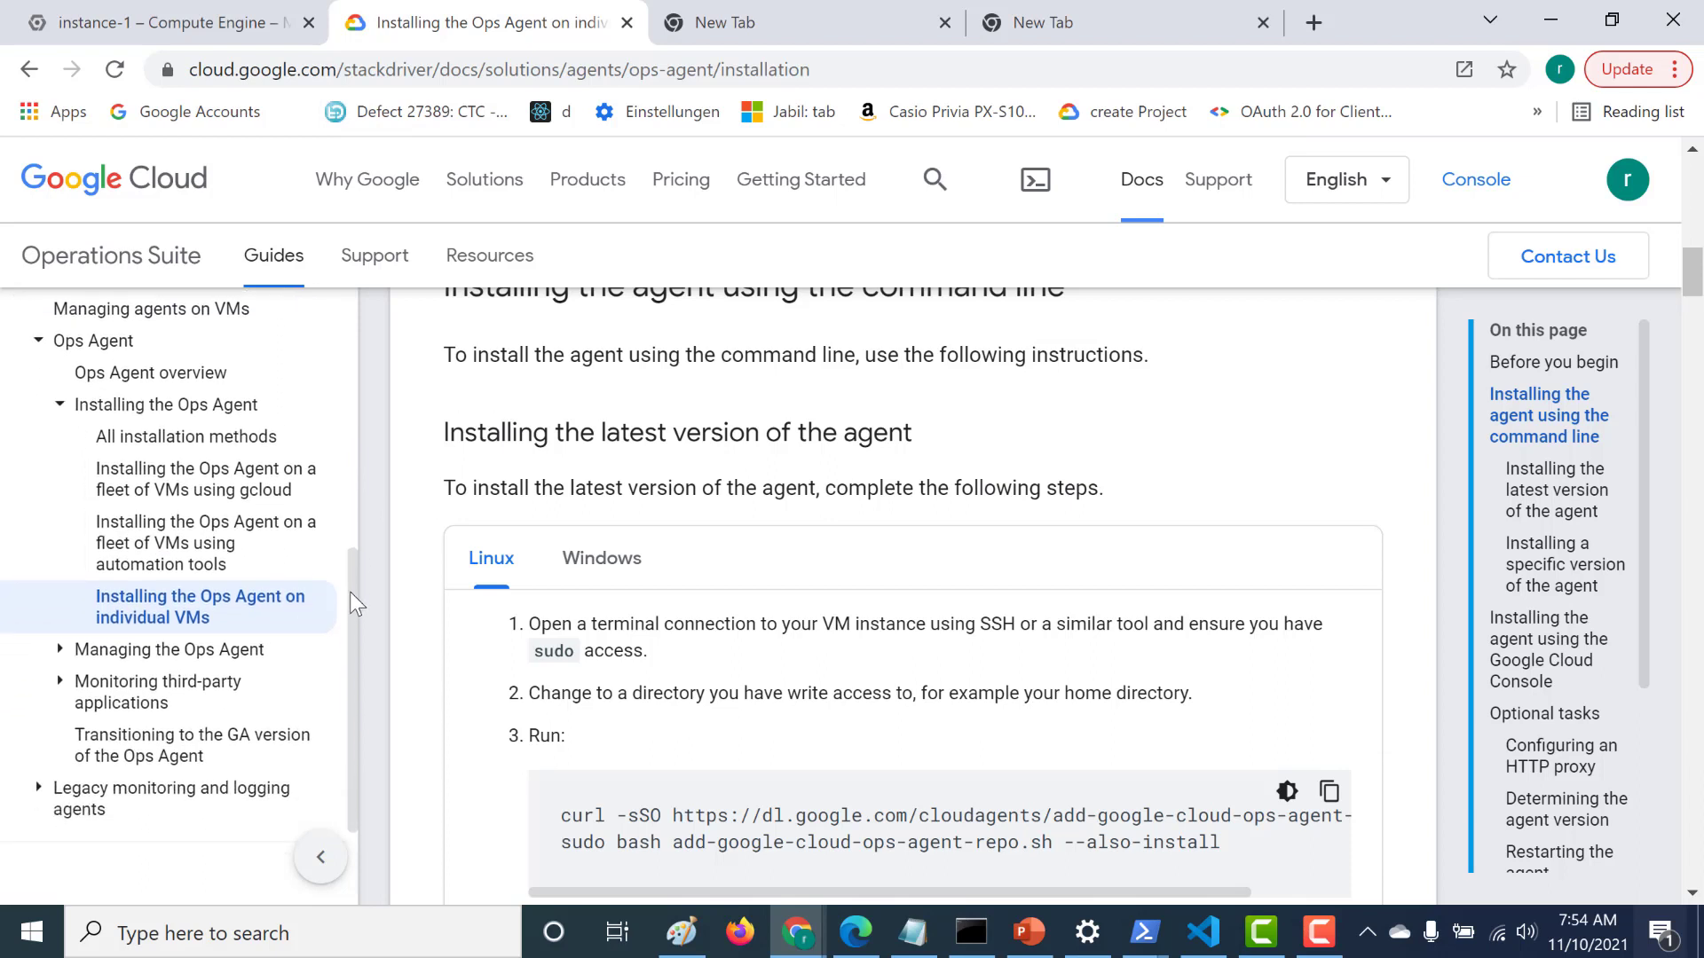